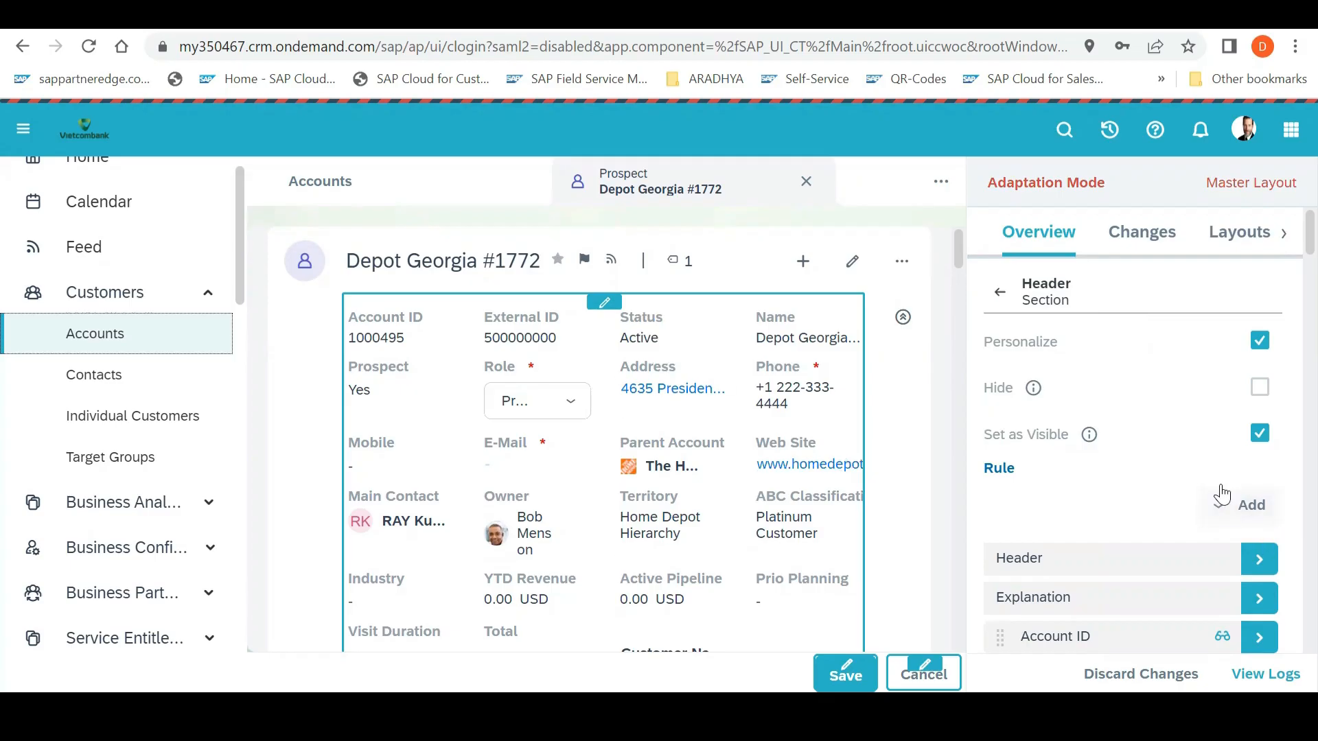
Choose to add a Field to the account Header section, listing existing extension fields
click(1252, 505)
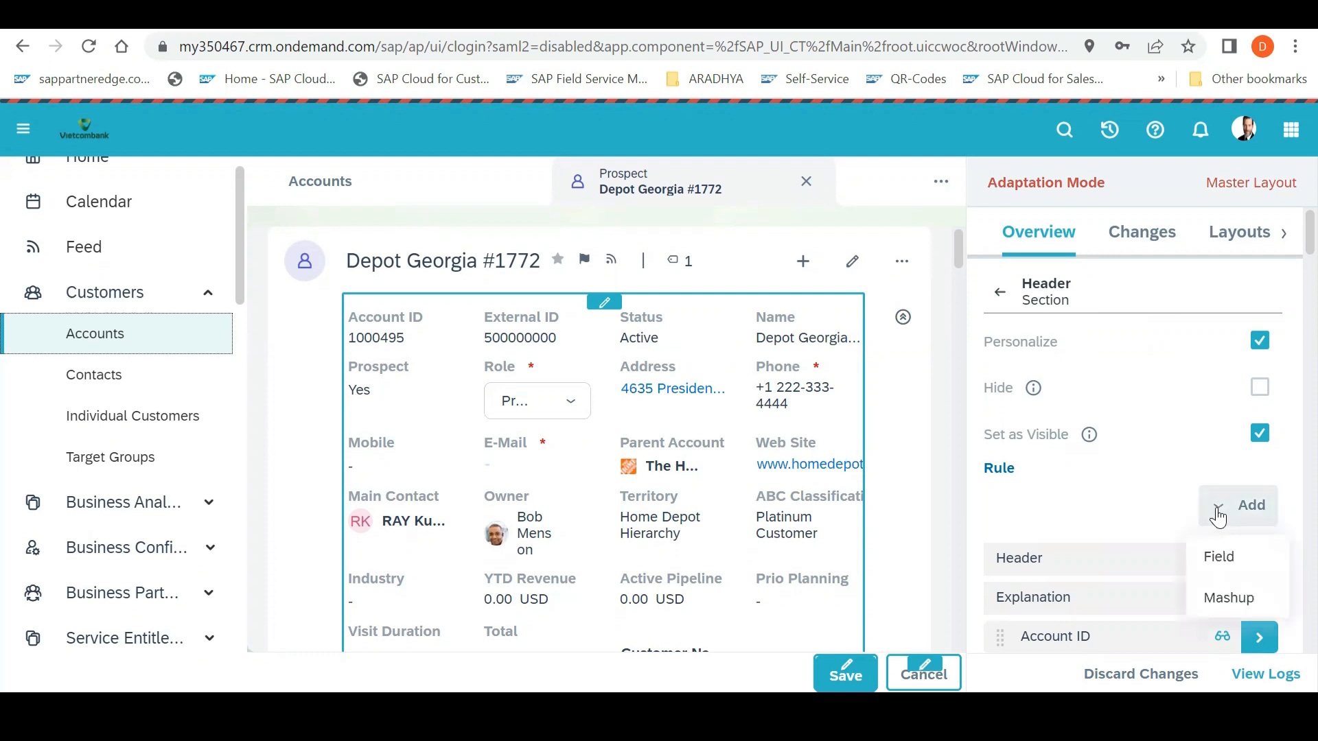
mouse_move(1227, 611)
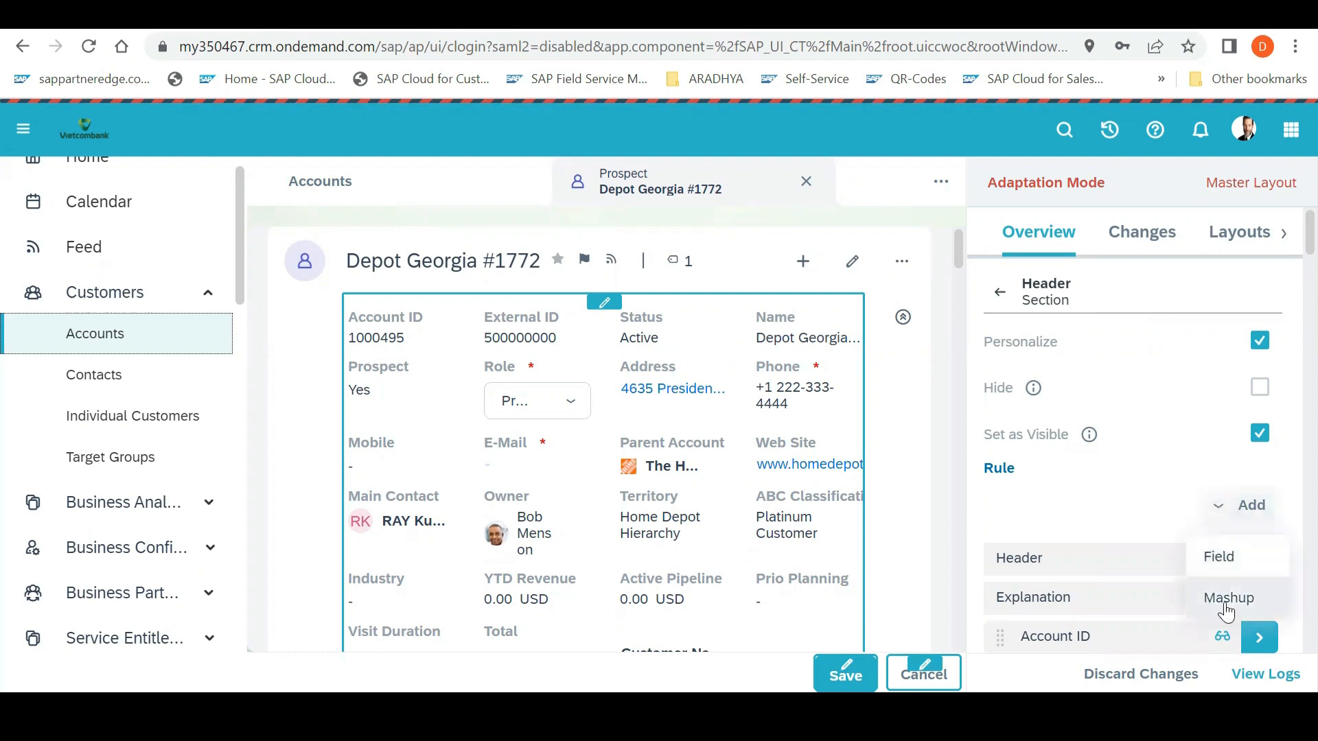
mouse_move(1247, 566)
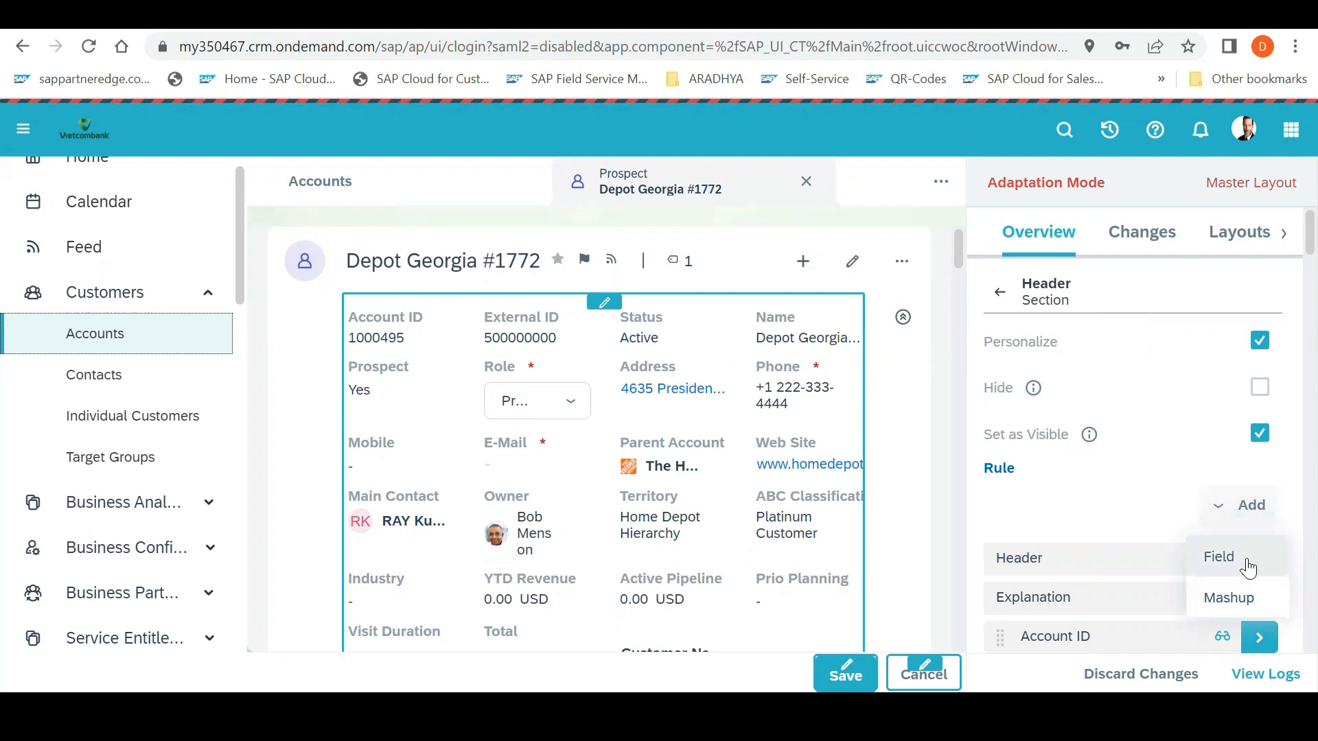
mouse_move(1220, 564)
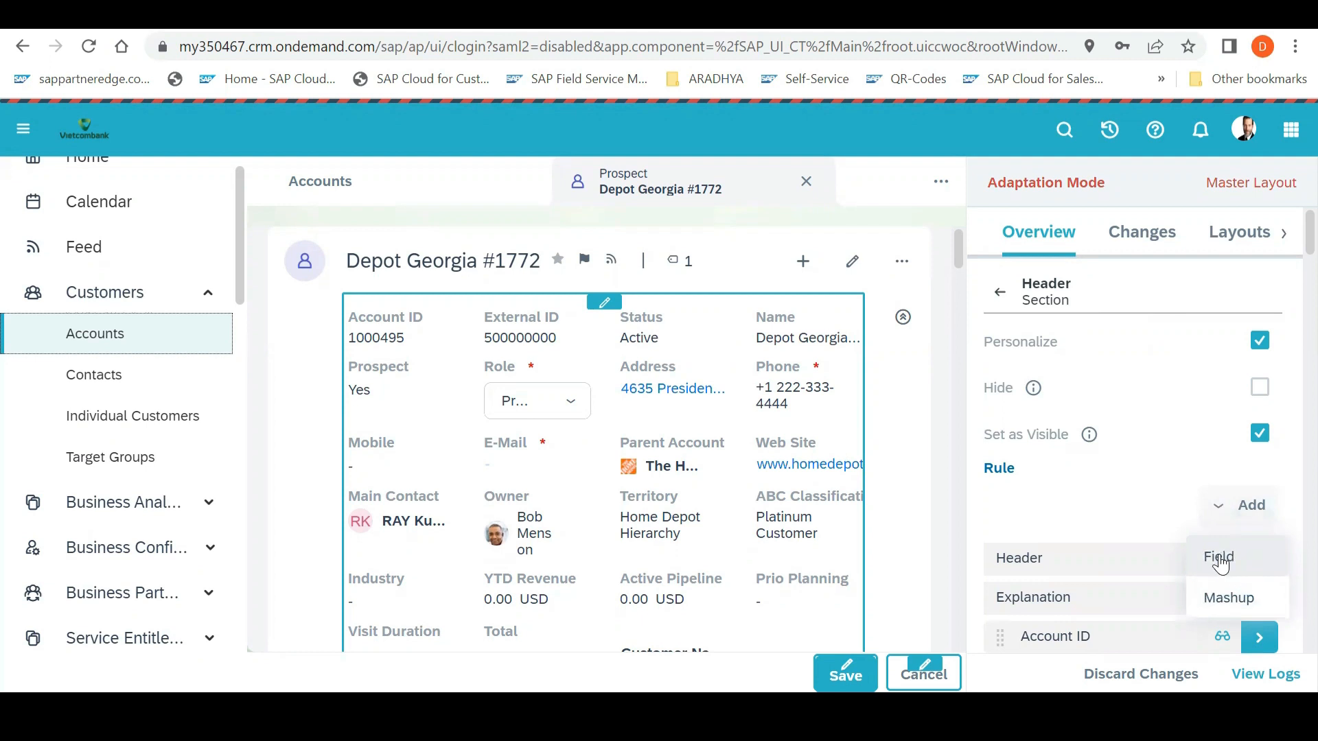
click(1219, 557)
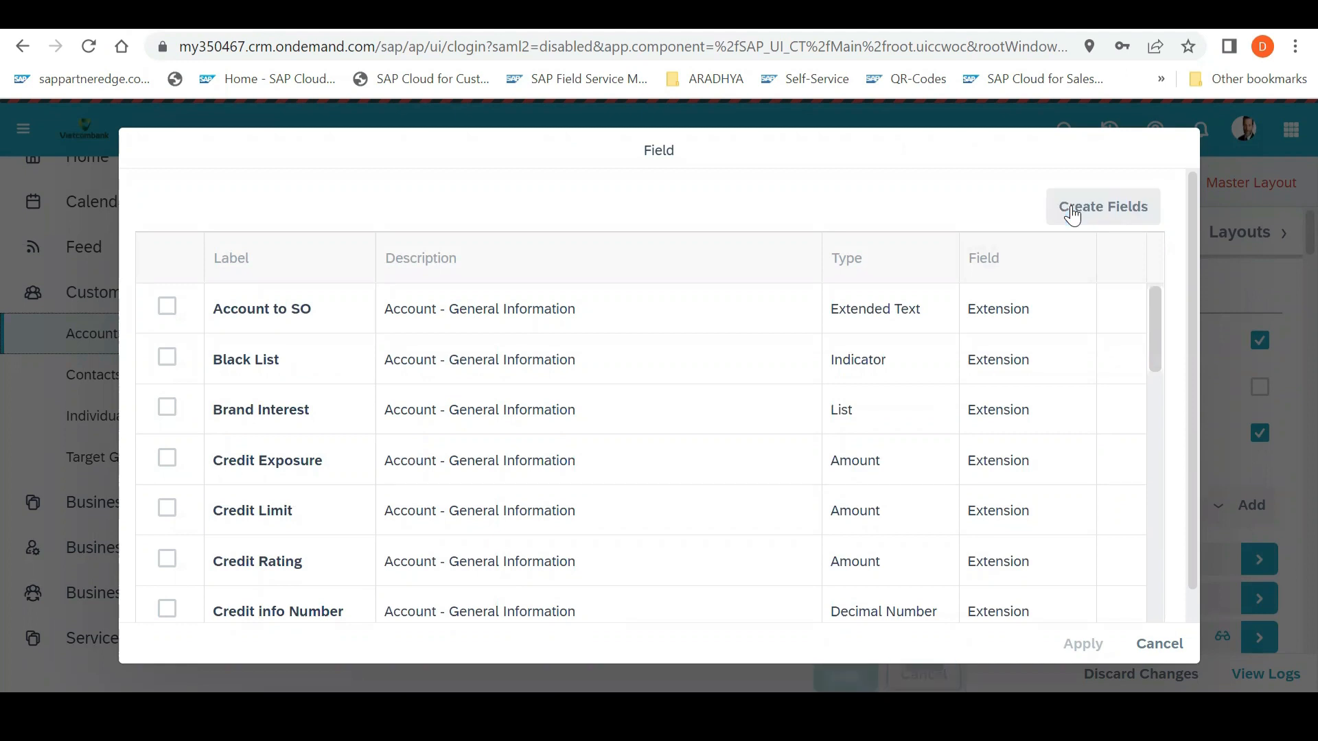
mouse_move(1032, 296)
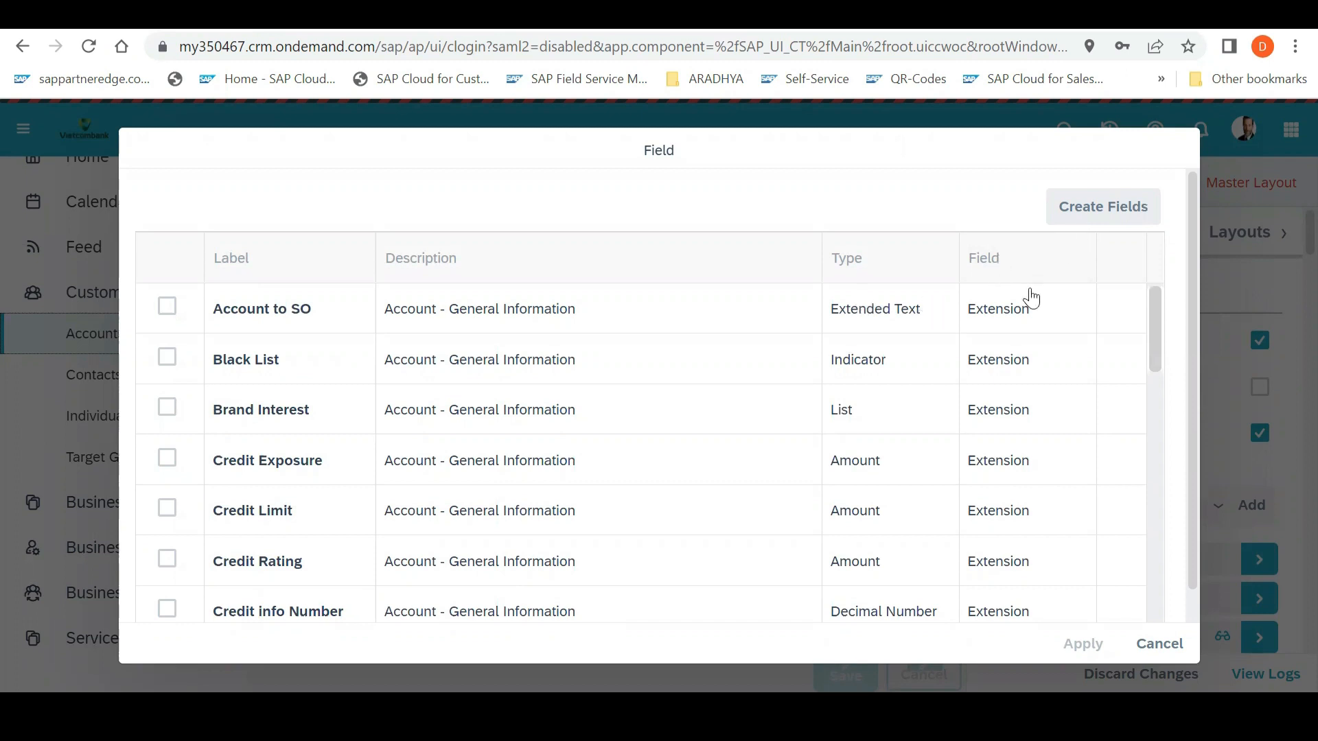
Start a new field in Account - General Information with label Inv_State and technical name ZInv_State
click(1104, 206)
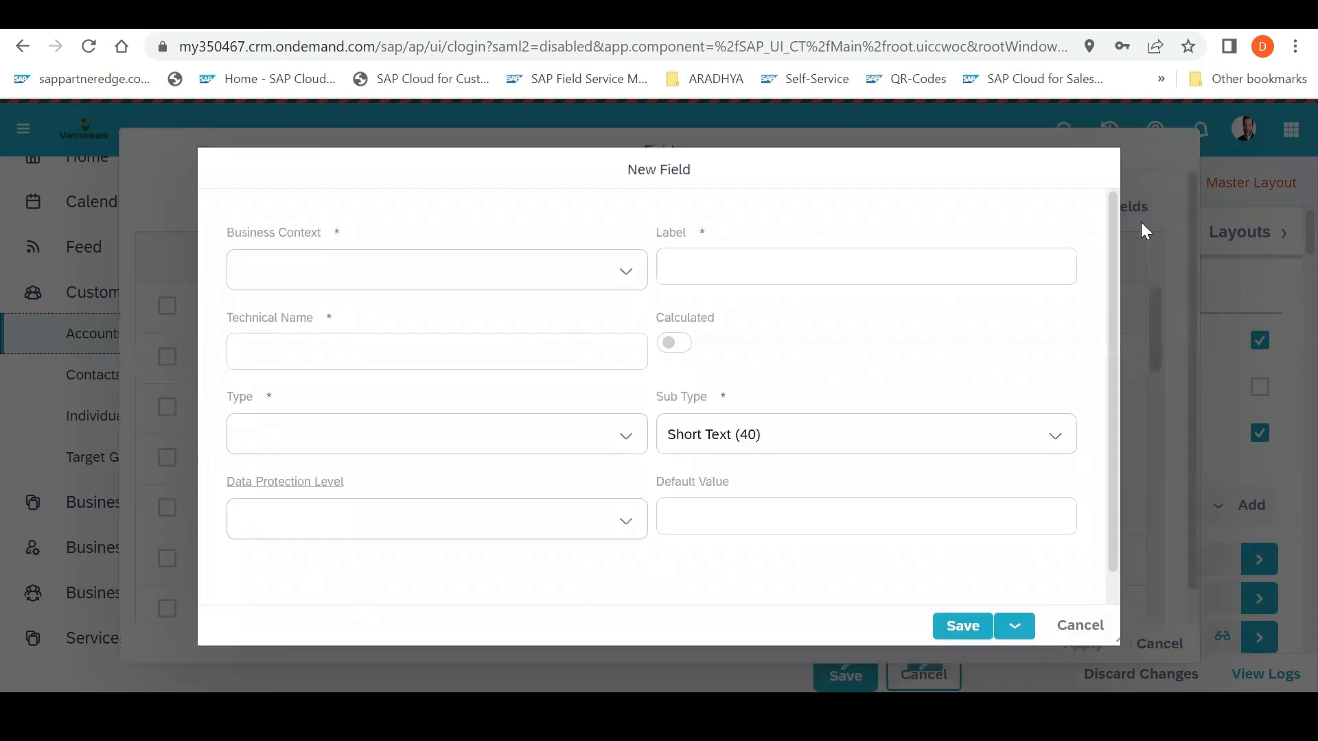
click(436, 269)
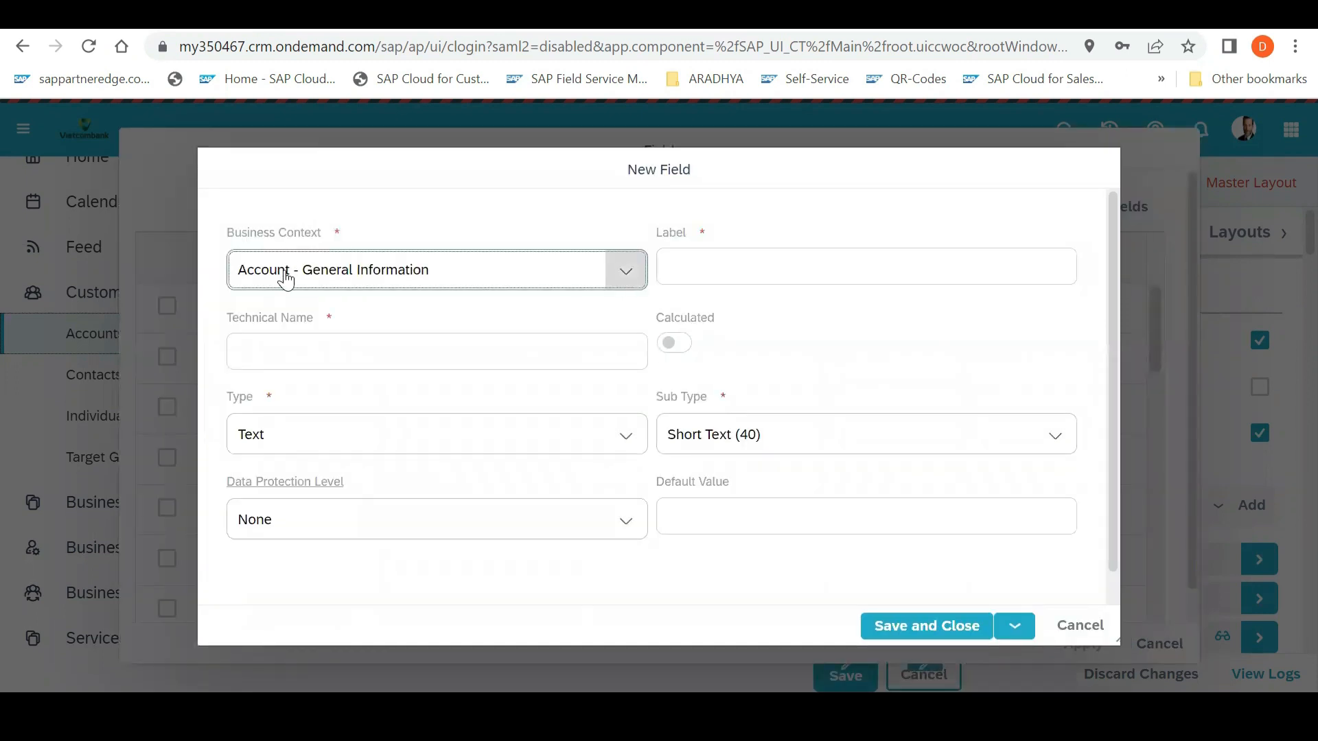
click(866, 267)
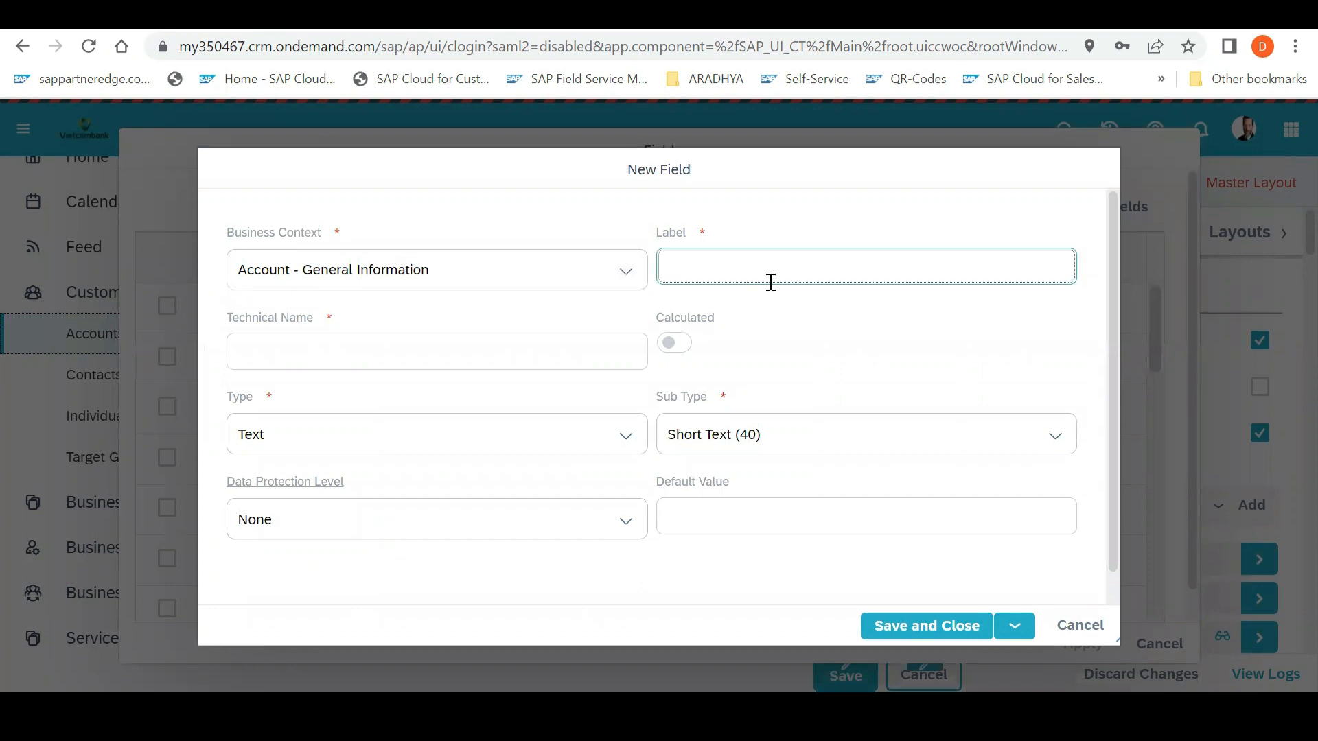
click(864, 266)
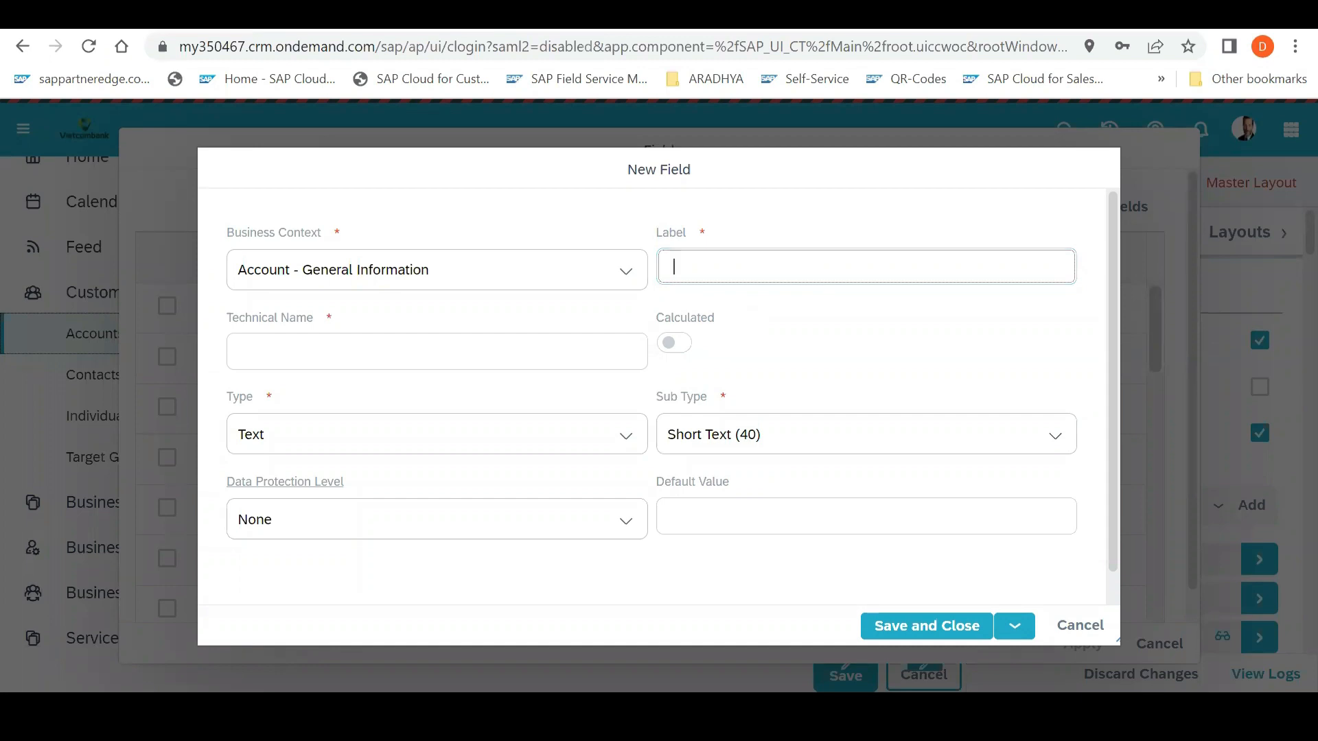
text(Inv_State)
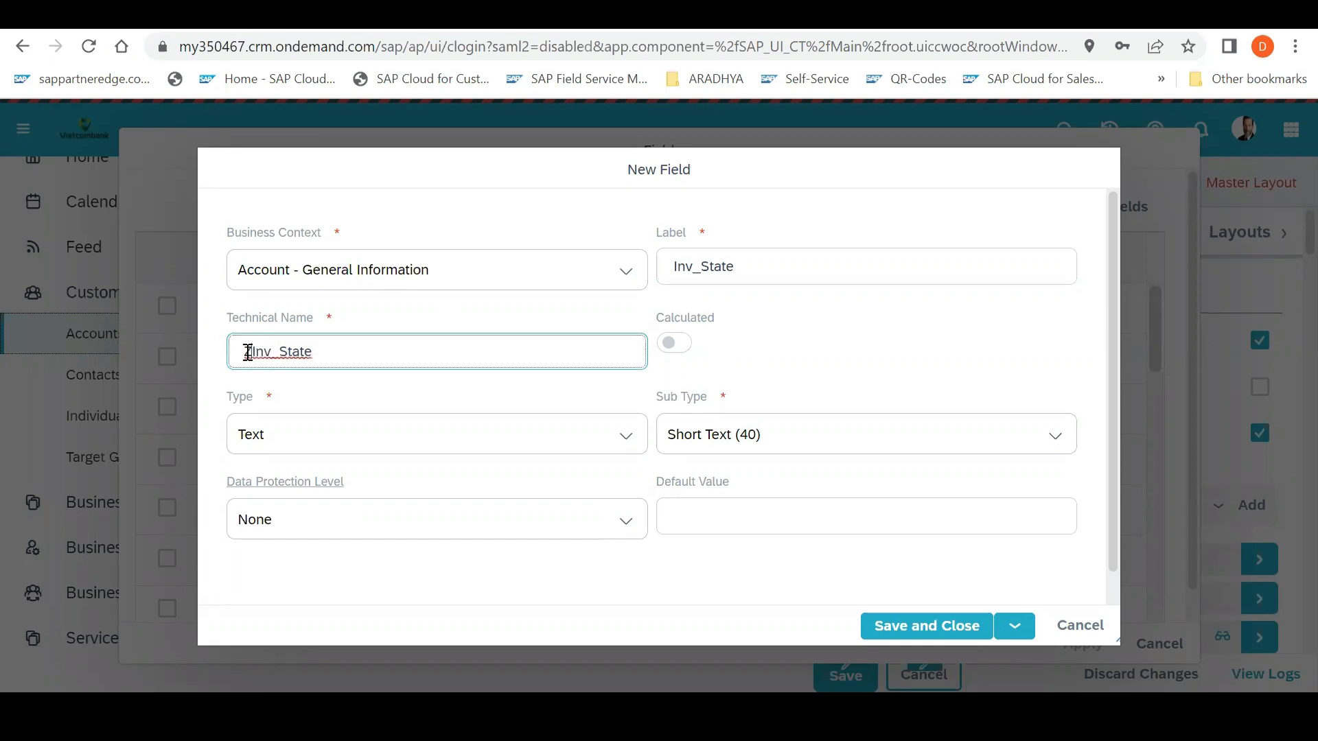
text(Z)
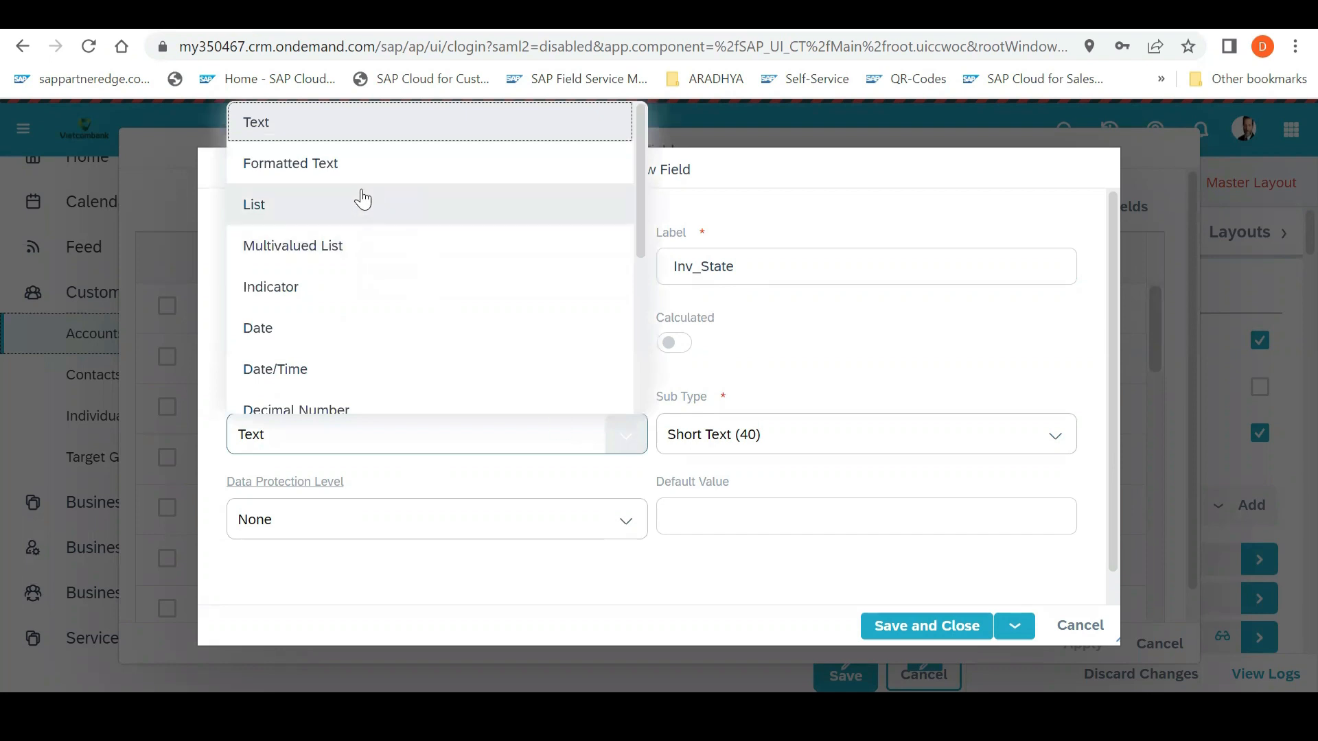
mouse_move(327, 243)
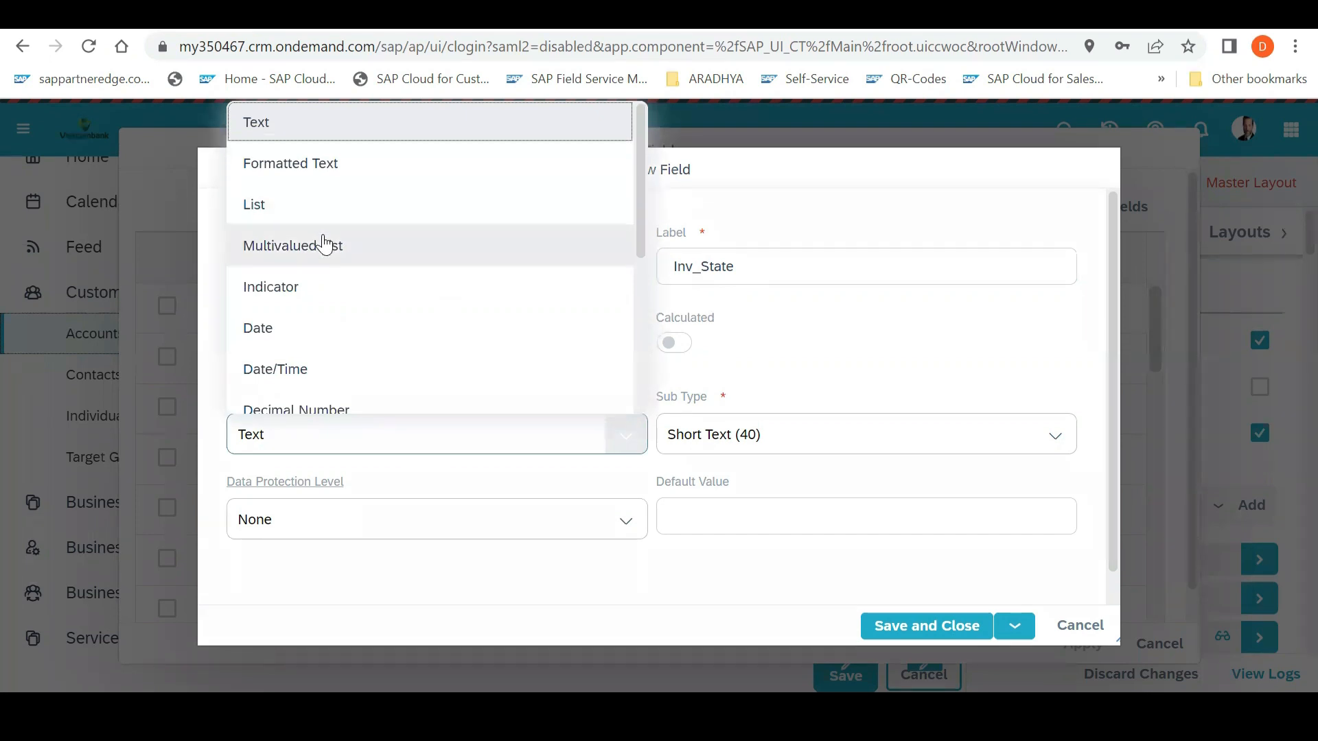
mouse_move(320, 284)
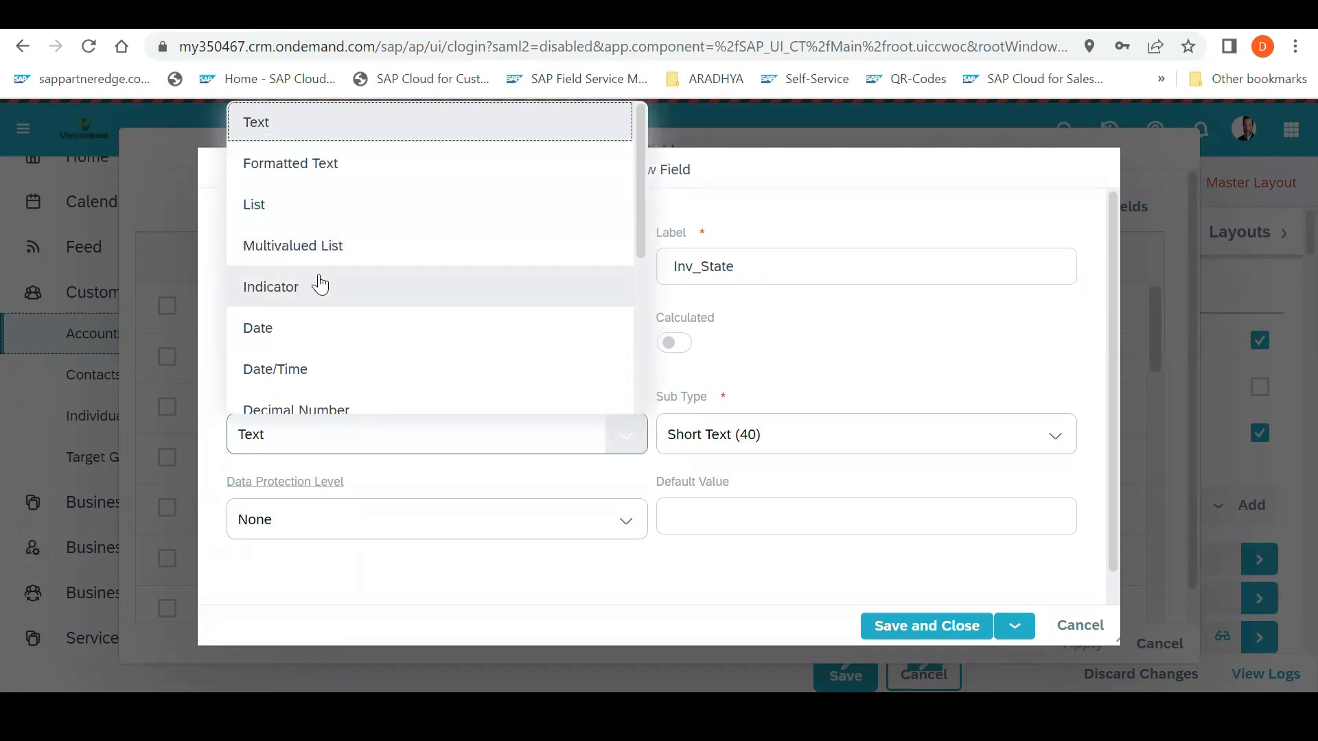
mouse_move(601, 170)
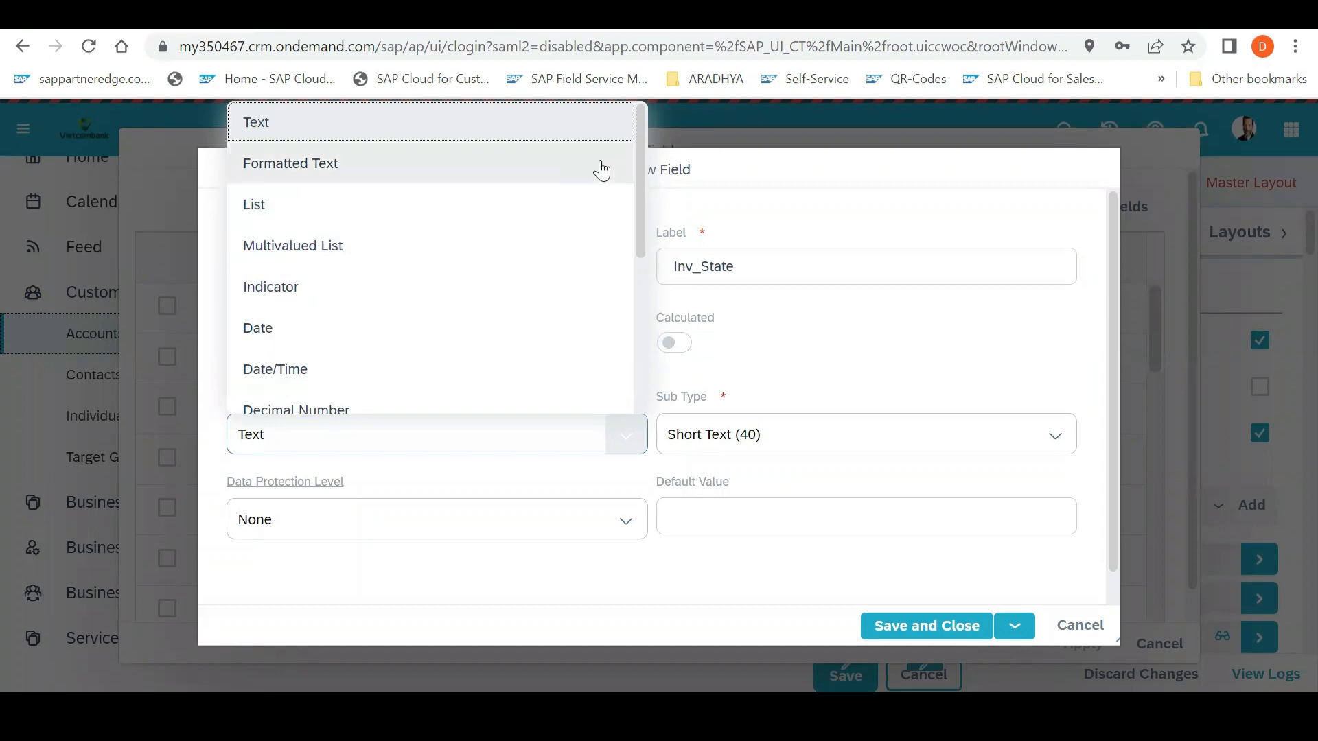
Make Inv_State a List type and select its list value with code 101
scroll(down, 3)
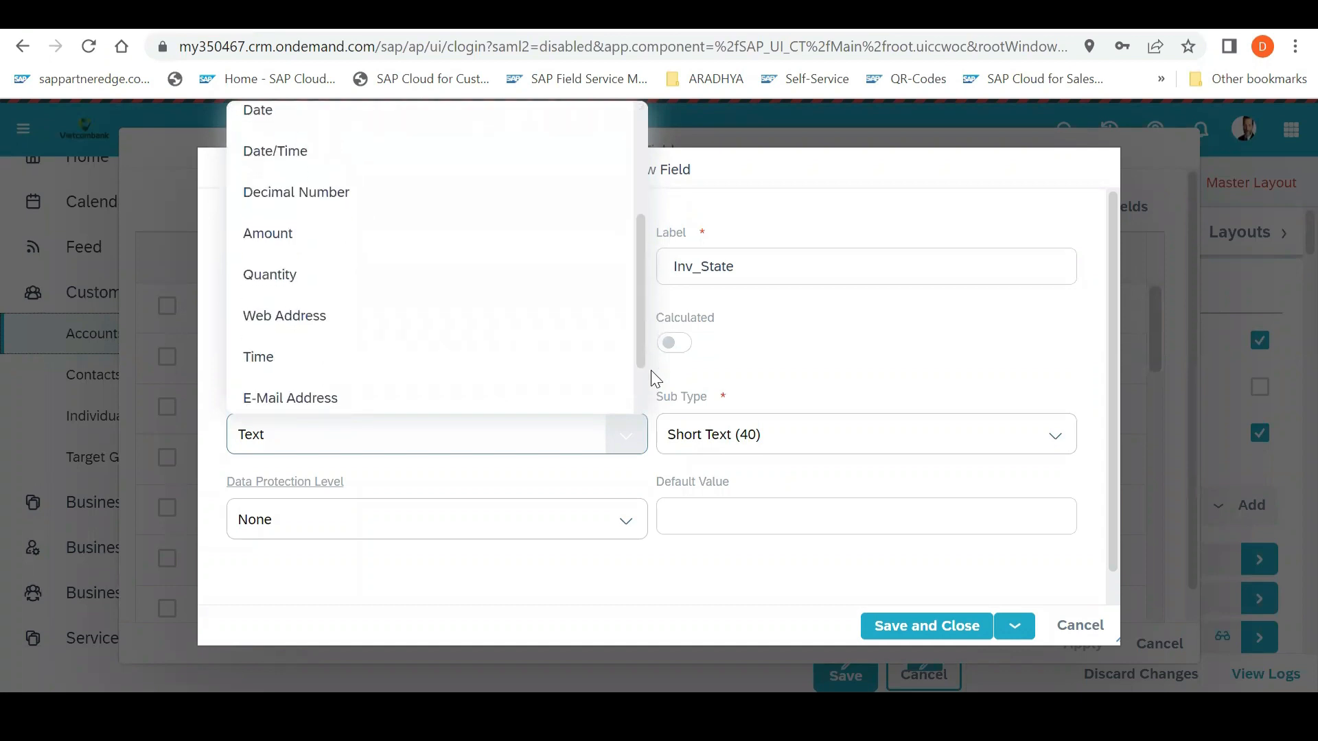
scroll(down, 3)
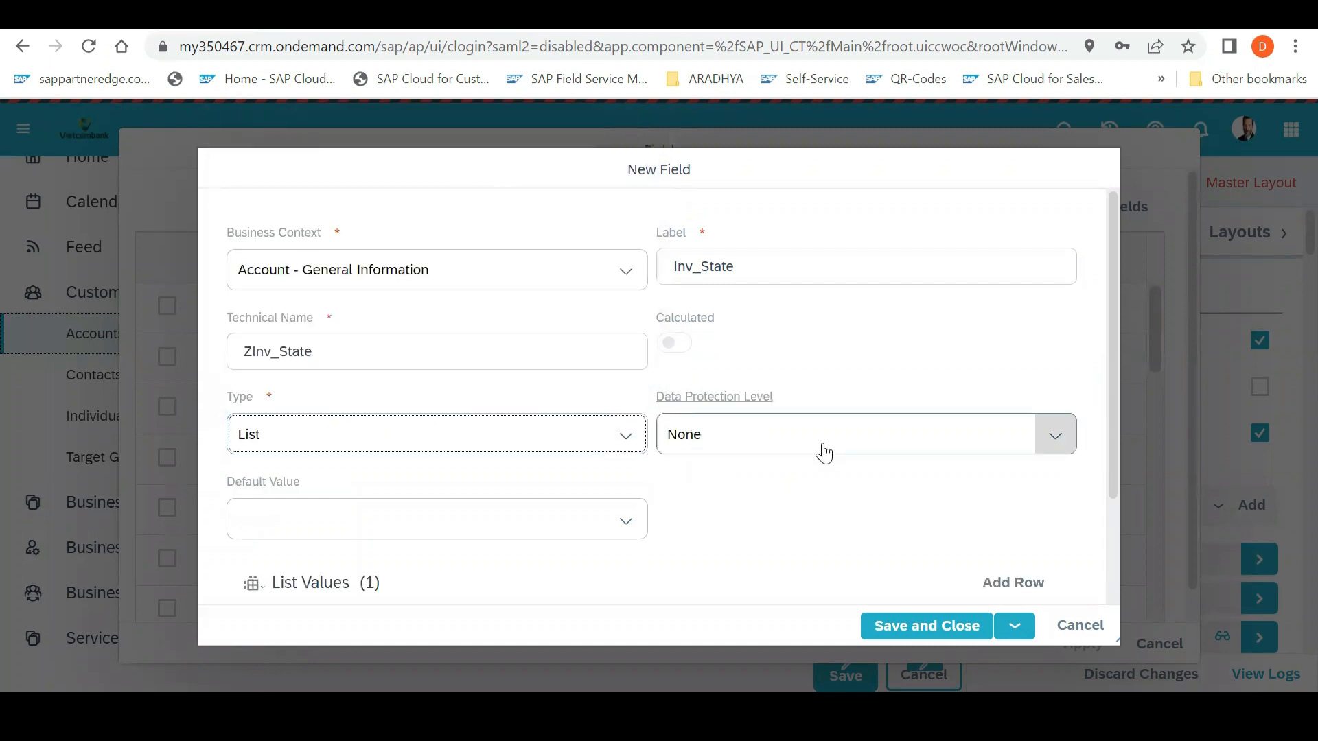
scroll(down, 3)
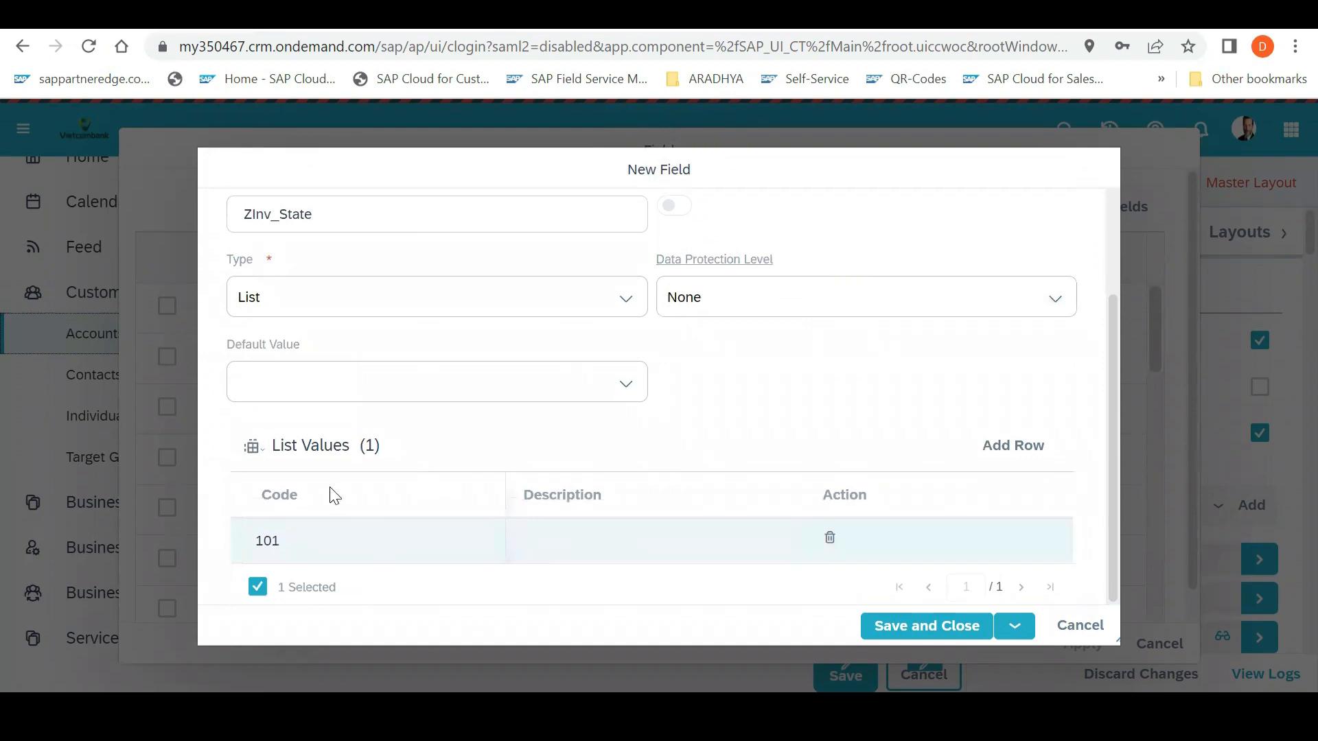
click(605, 541)
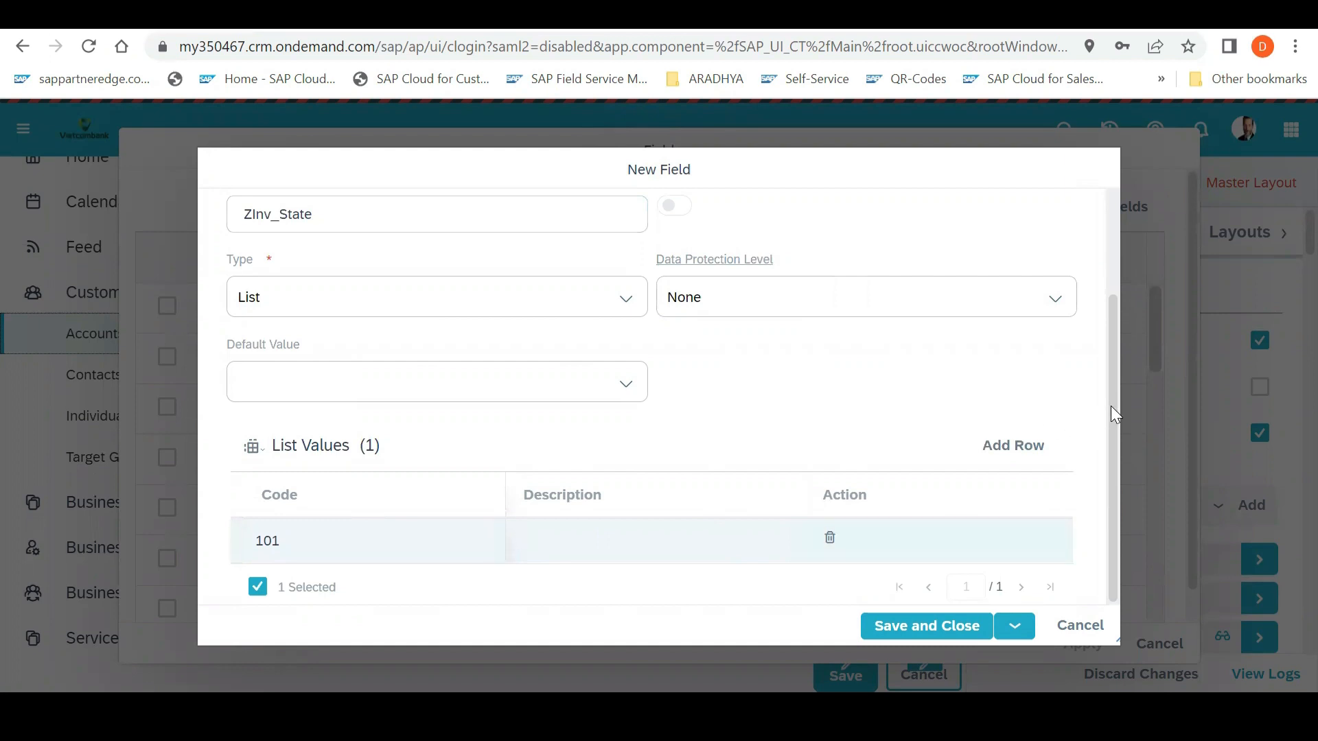
Switch Inv_State's type from List to Multivalued List, keeping value 101
click(626, 371)
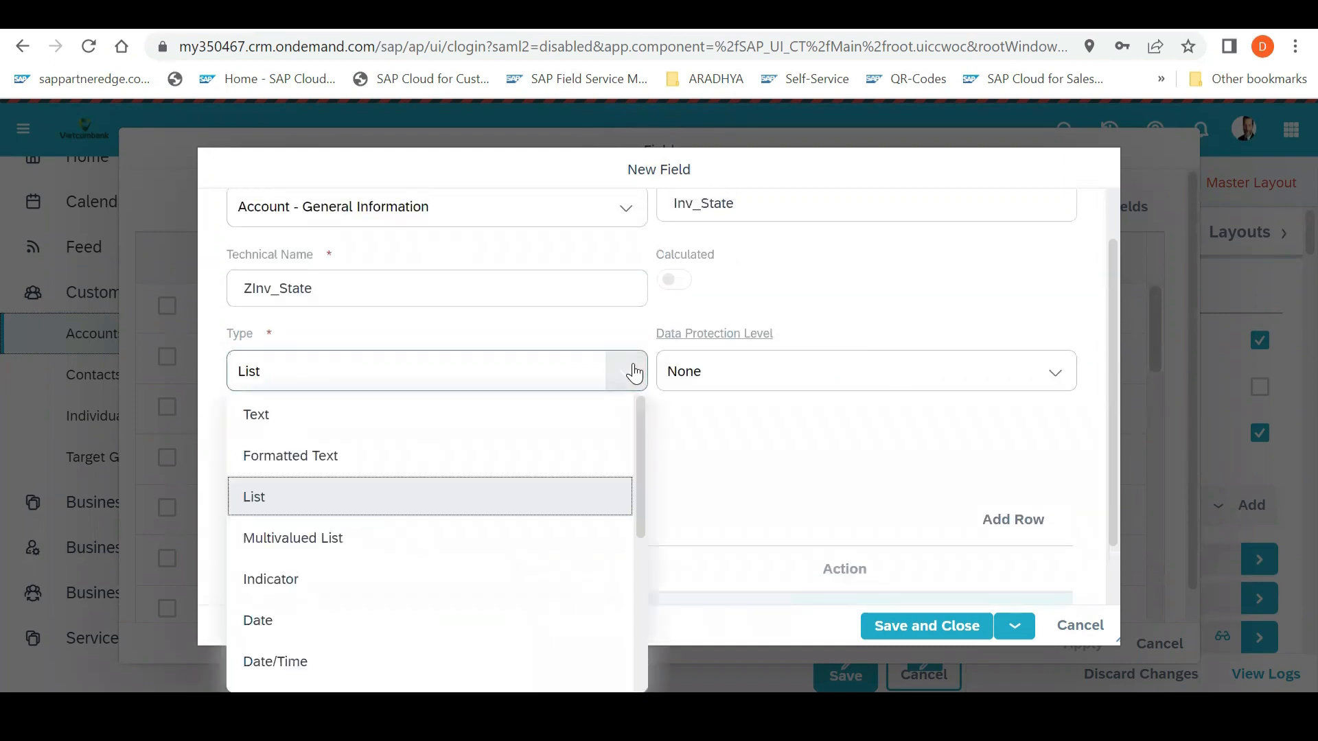
mouse_move(403, 552)
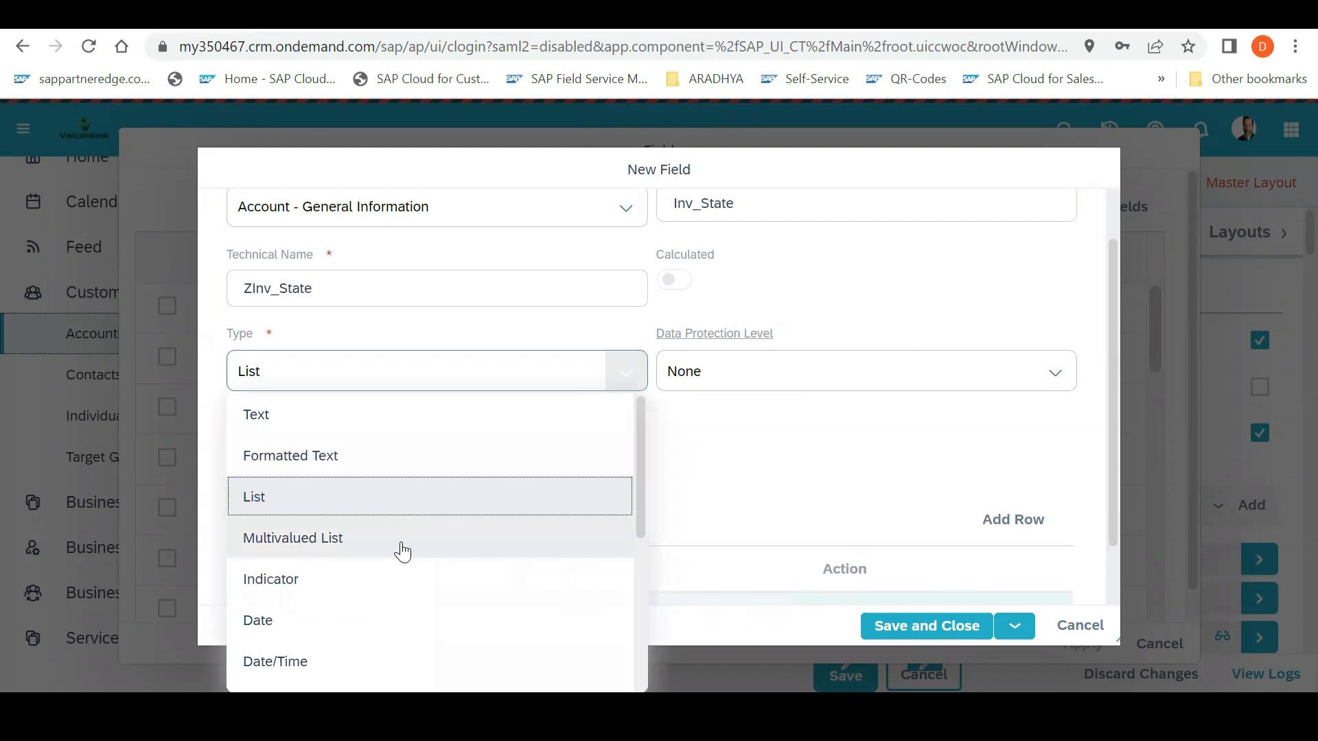
click(293, 538)
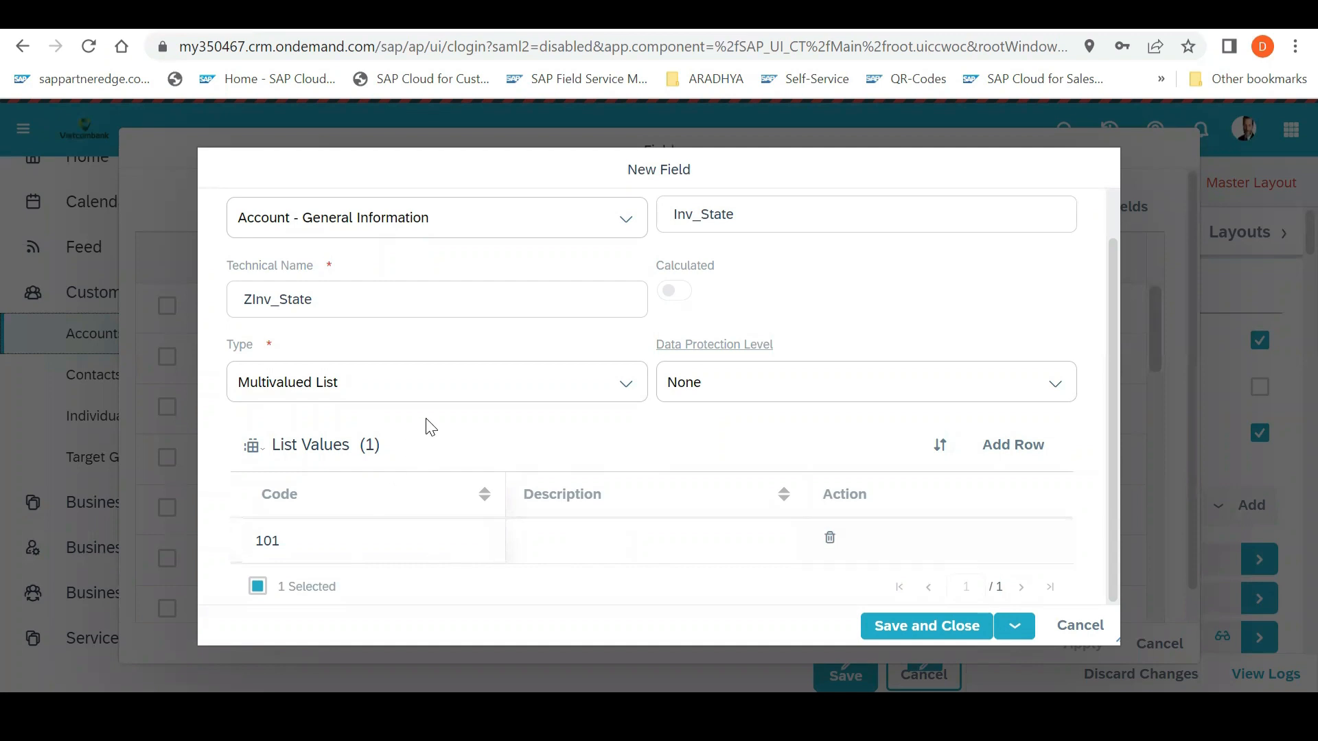
mouse_move(626, 386)
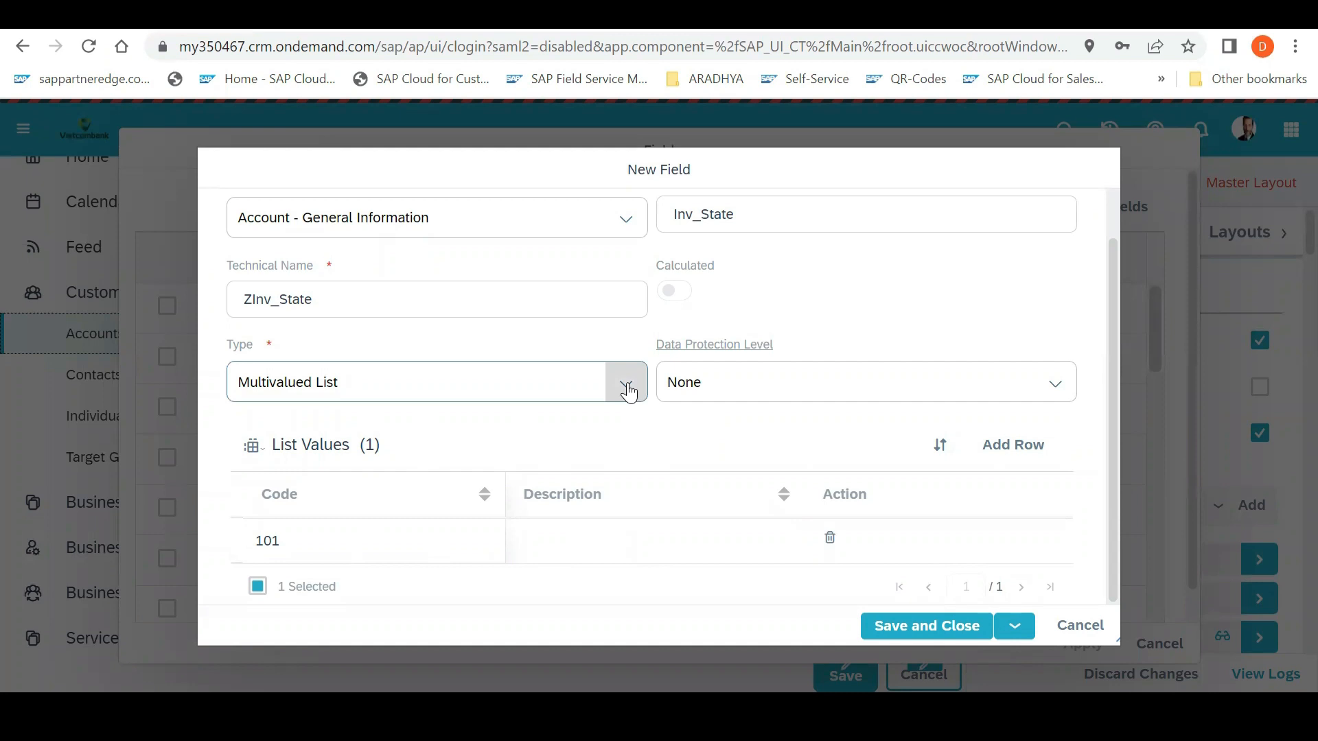
click(626, 381)
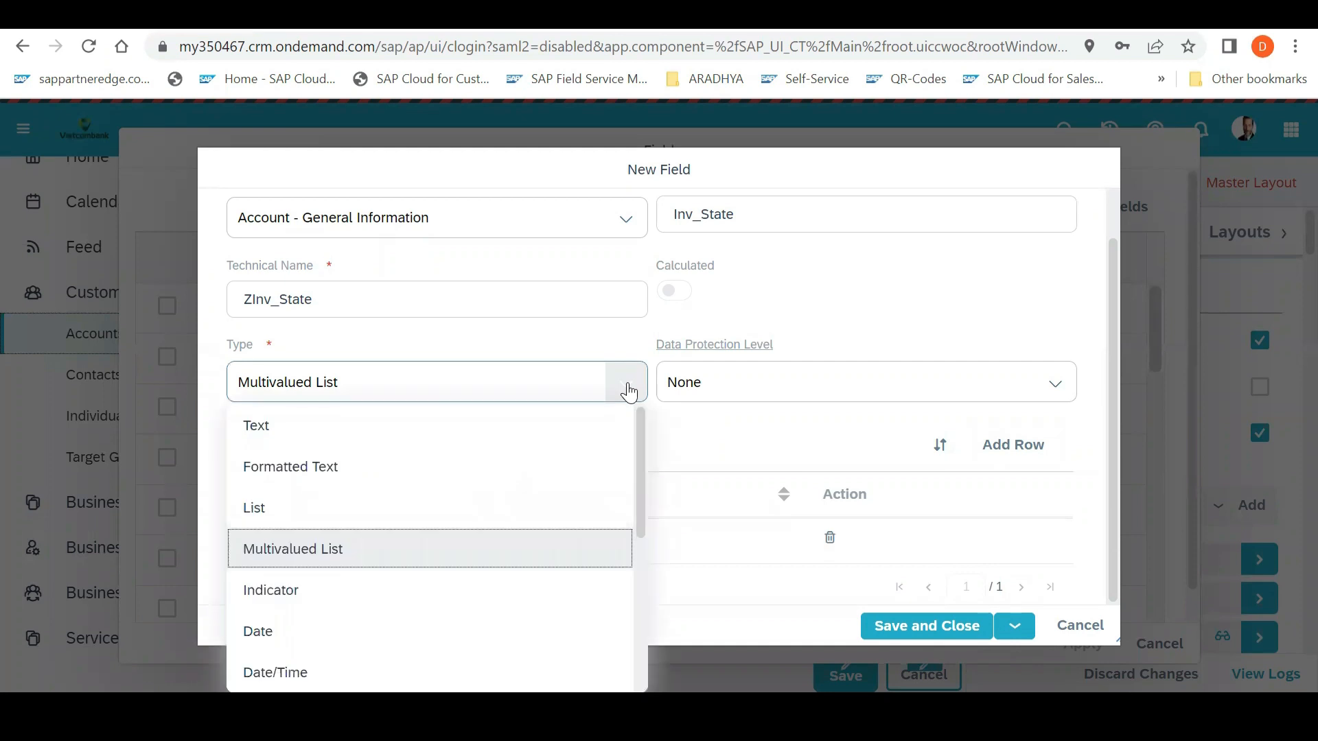
mouse_move(631, 214)
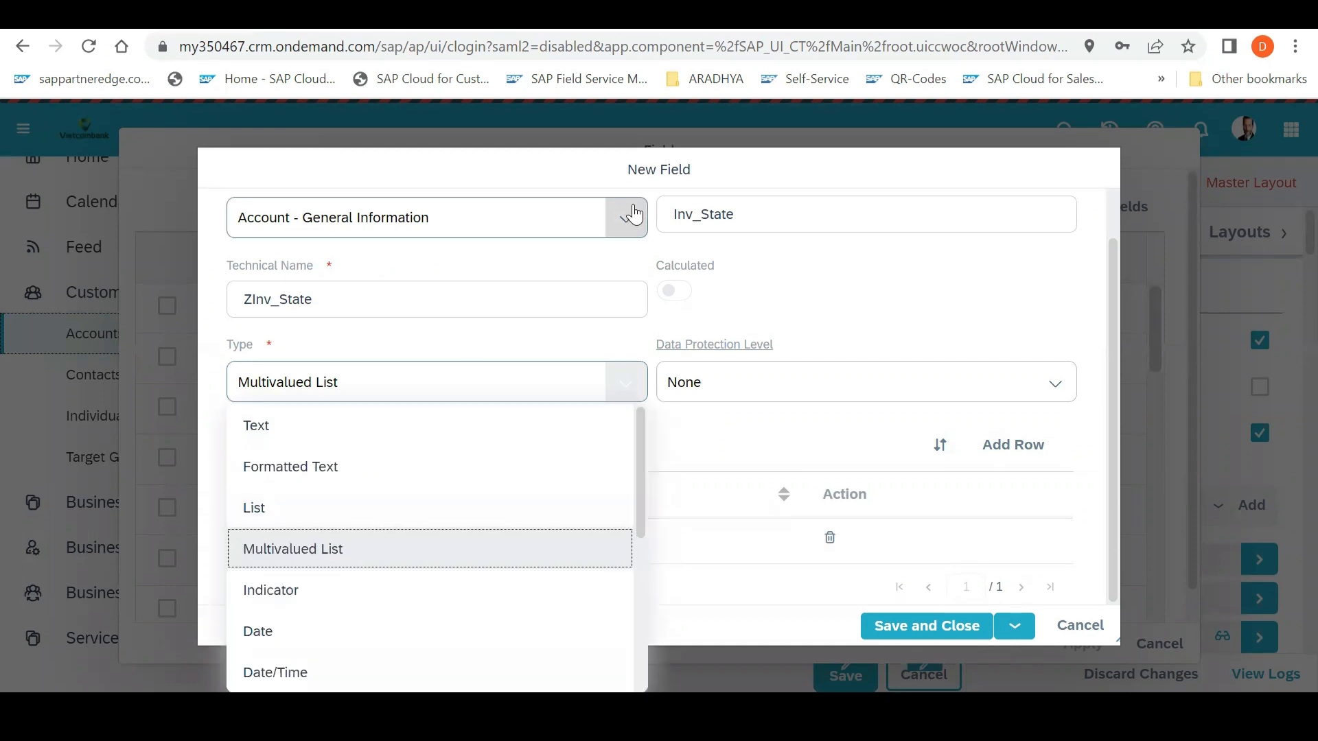
Keep the business context as Account - General Information and show the type choices
click(627, 217)
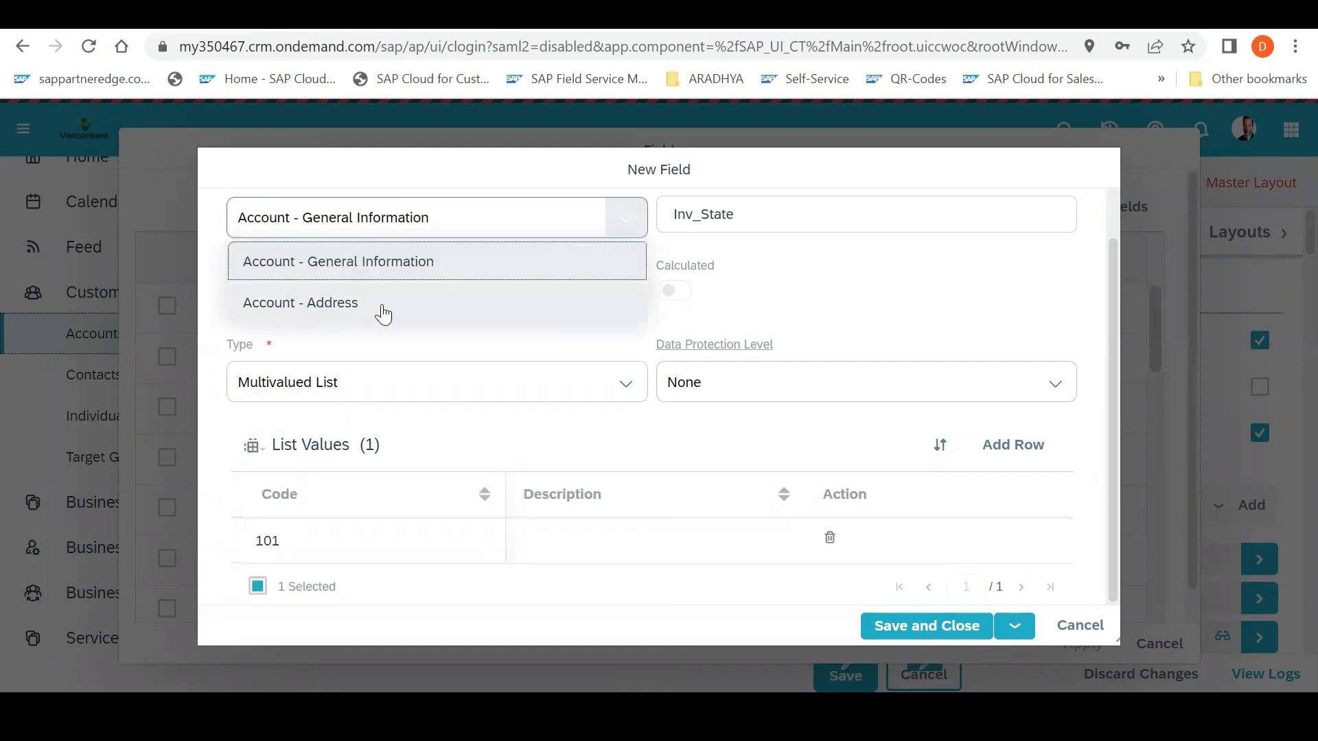
mouse_move(675, 251)
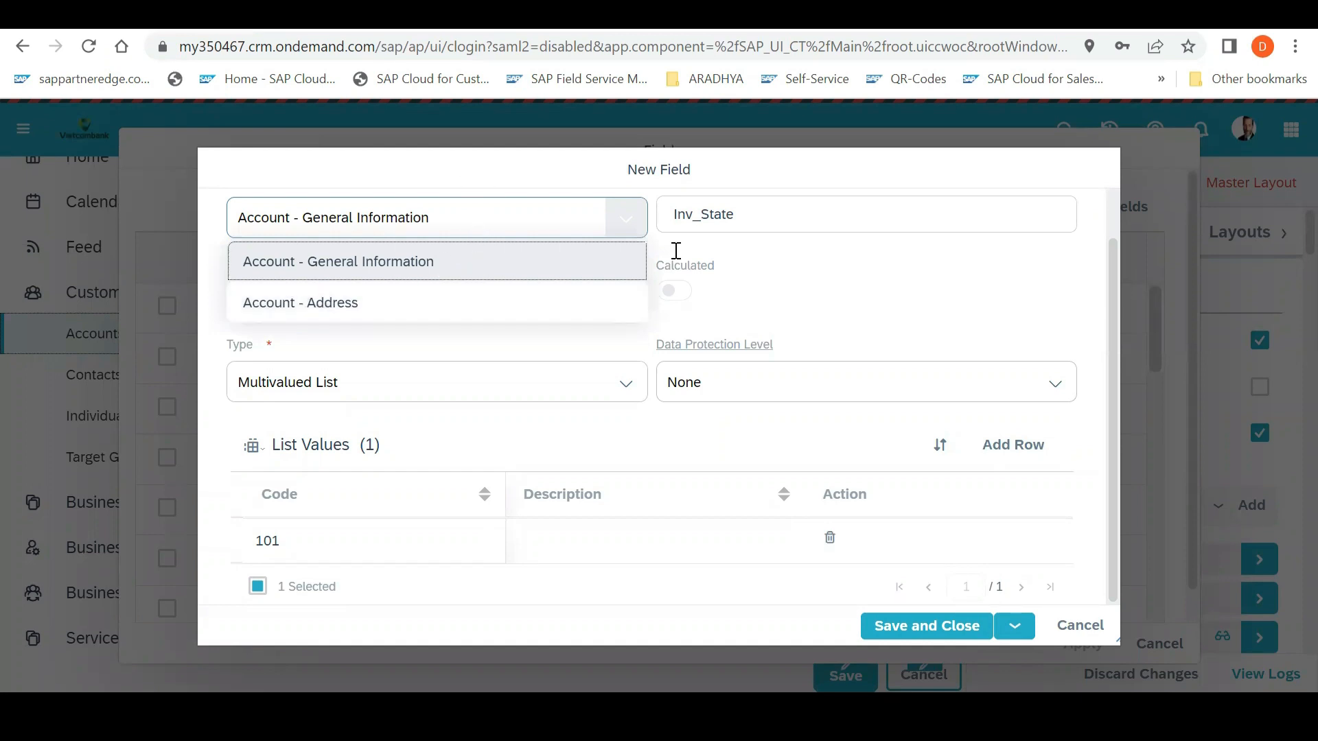
mouse_move(549, 261)
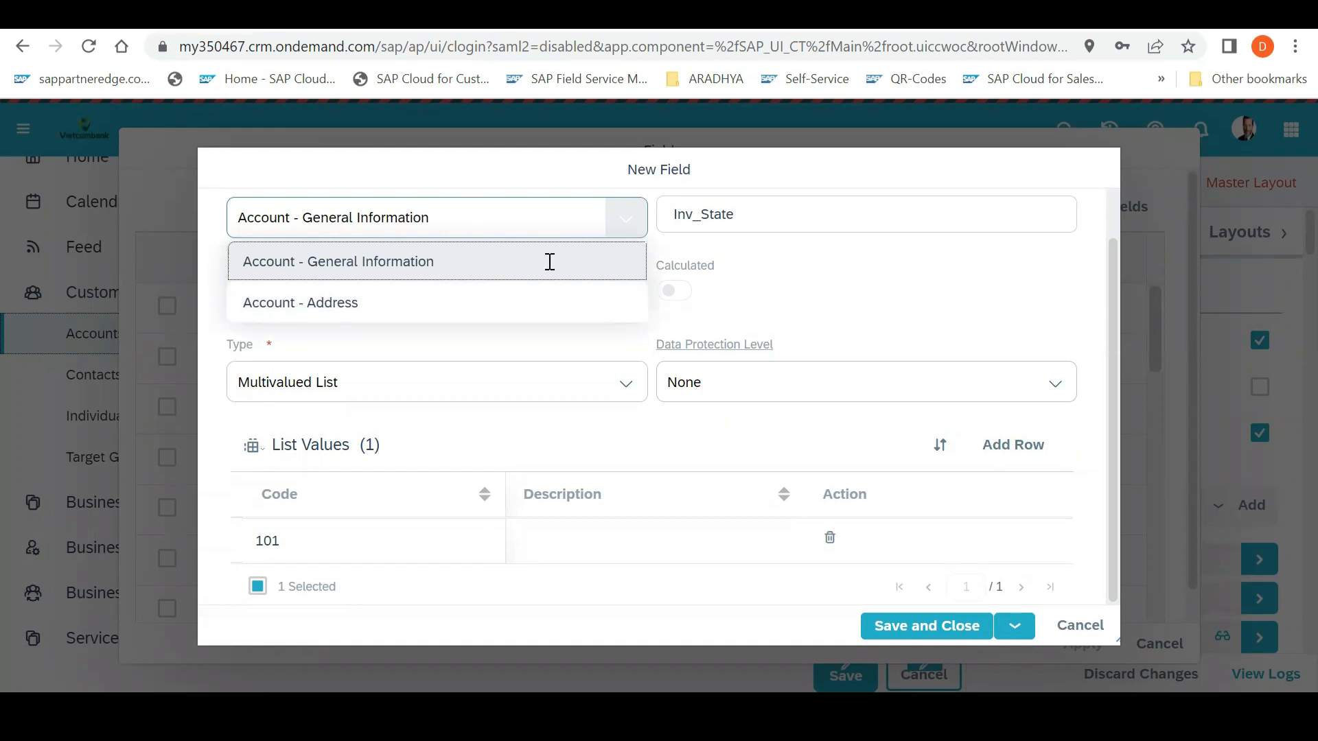
click(337, 260)
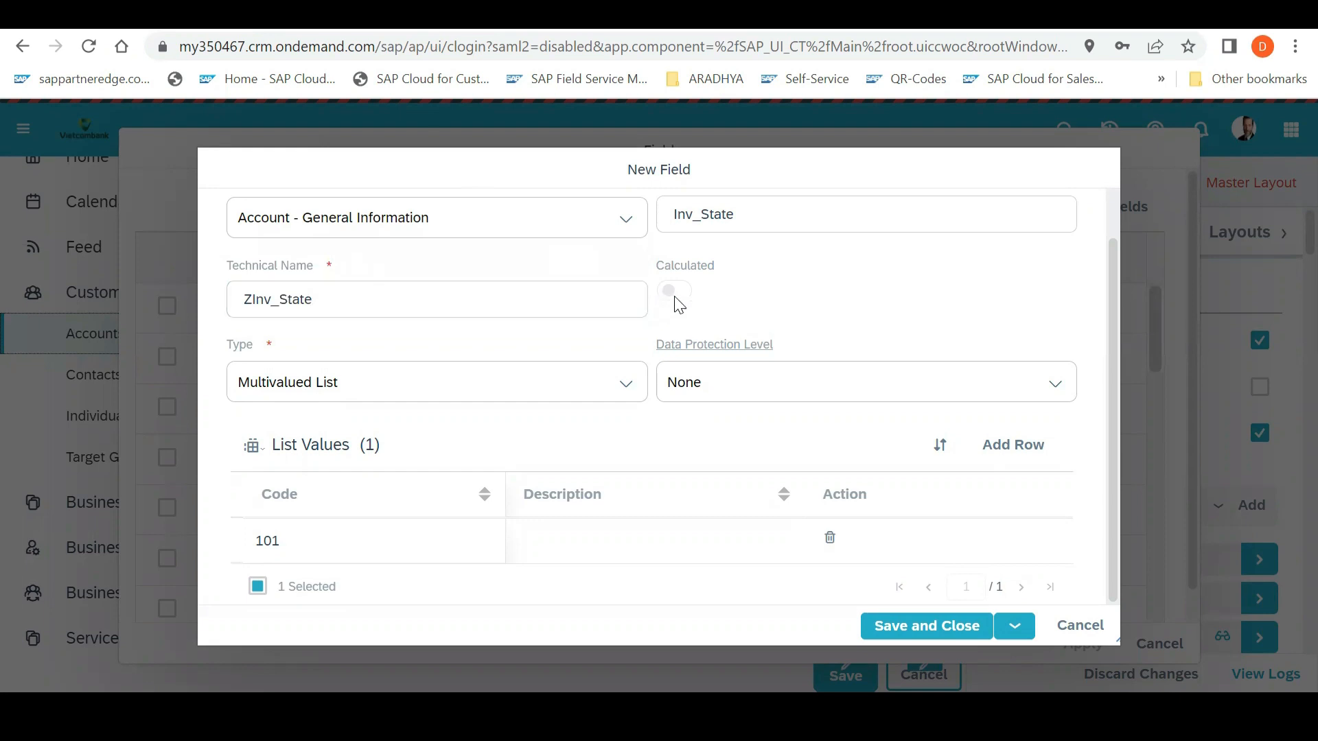
click(464, 299)
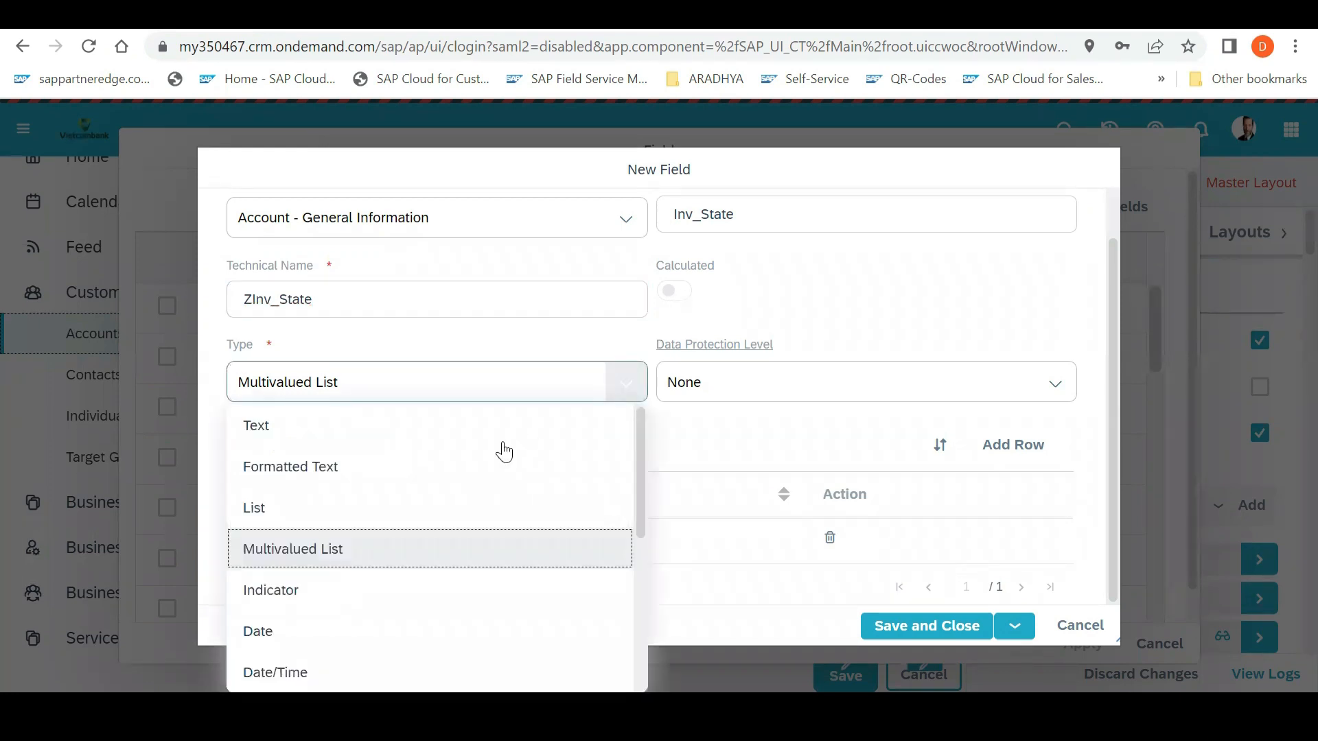
Try Text with Calculated on, then settle on Amount type with Calculated off
click(255, 426)
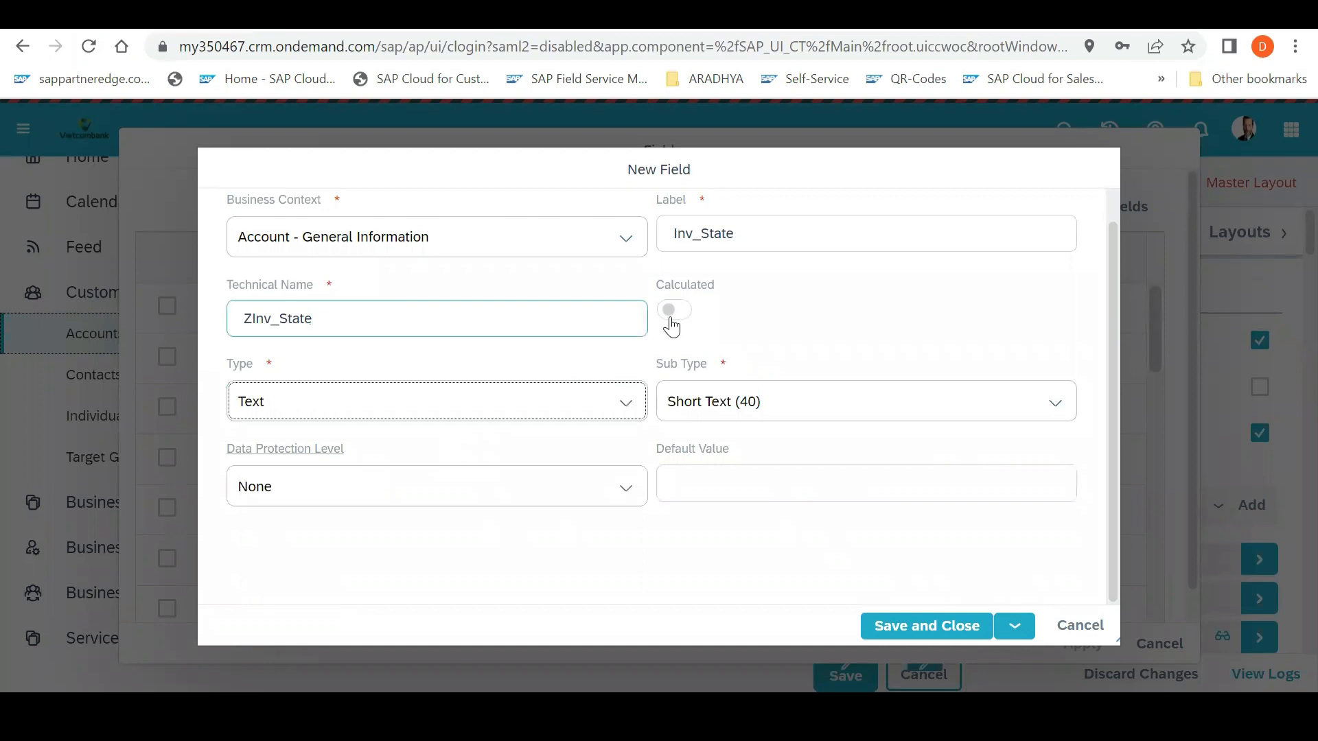
click(674, 310)
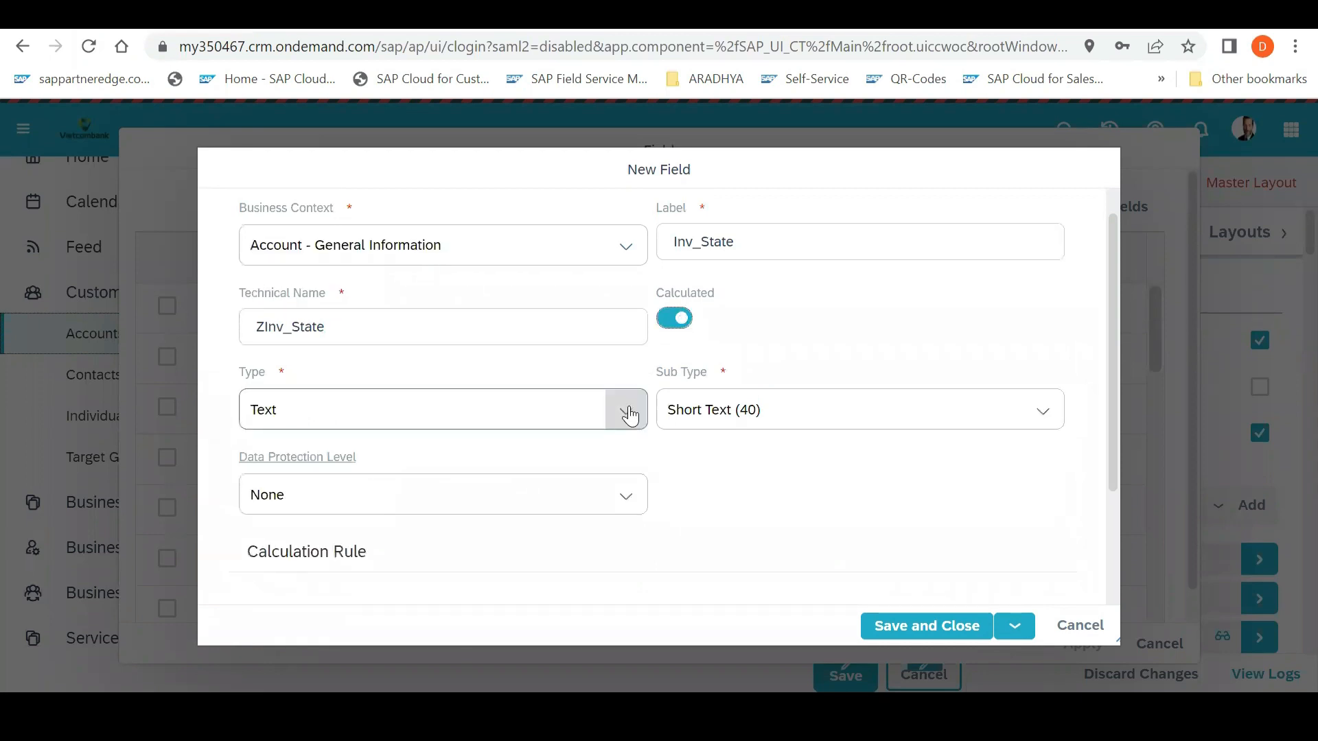
click(627, 409)
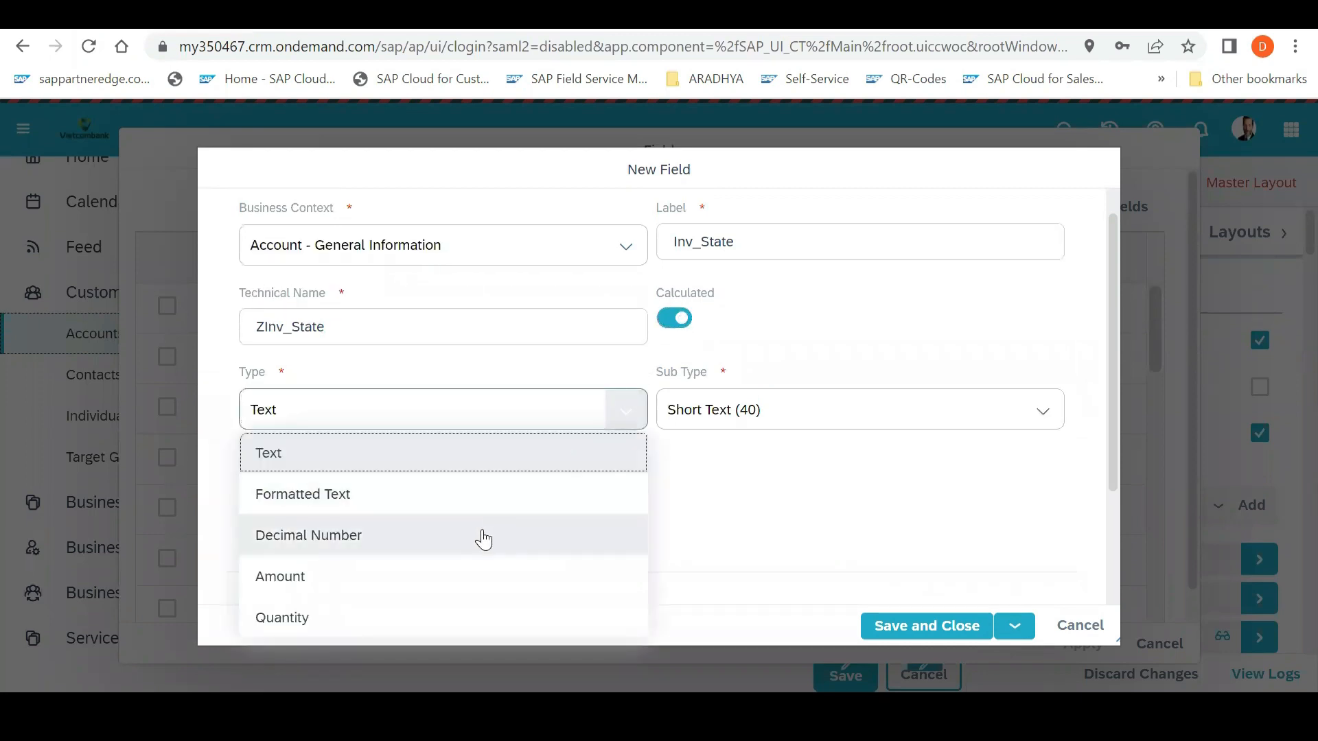
click(280, 576)
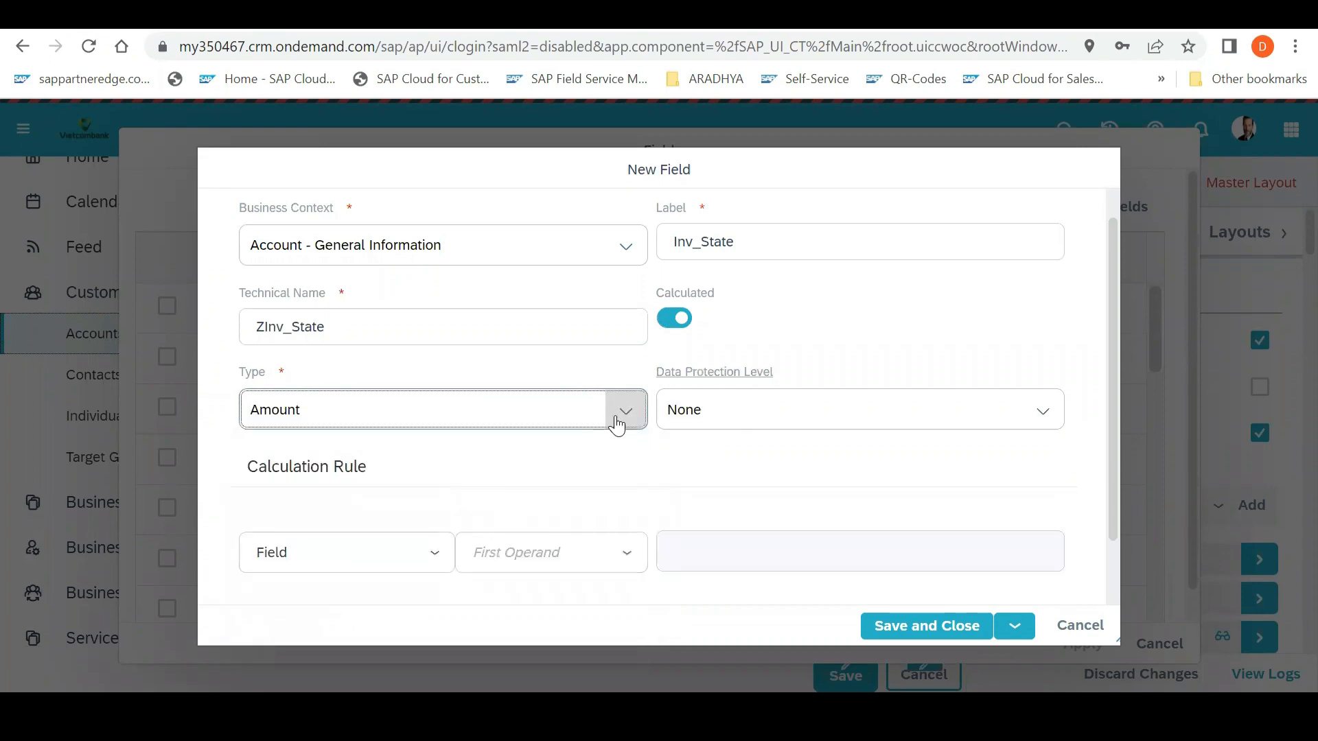
mouse_move(646, 557)
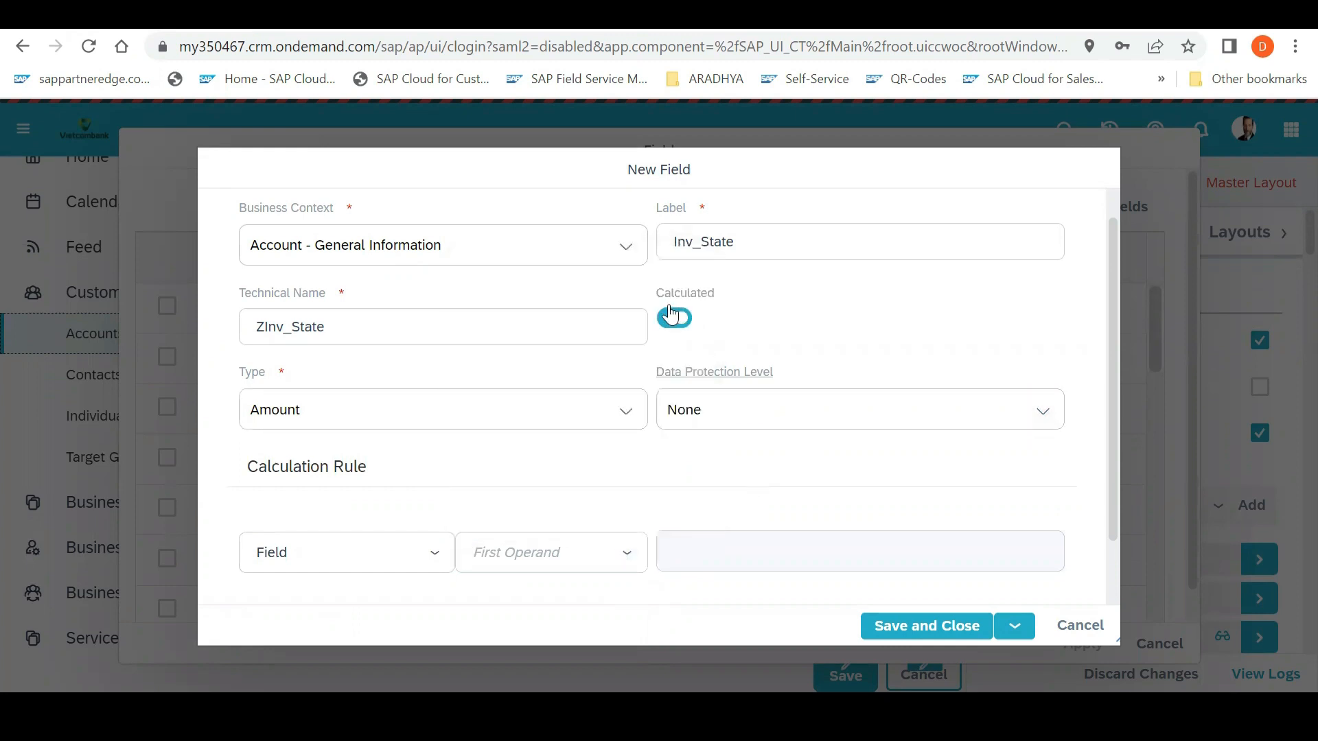
click(673, 316)
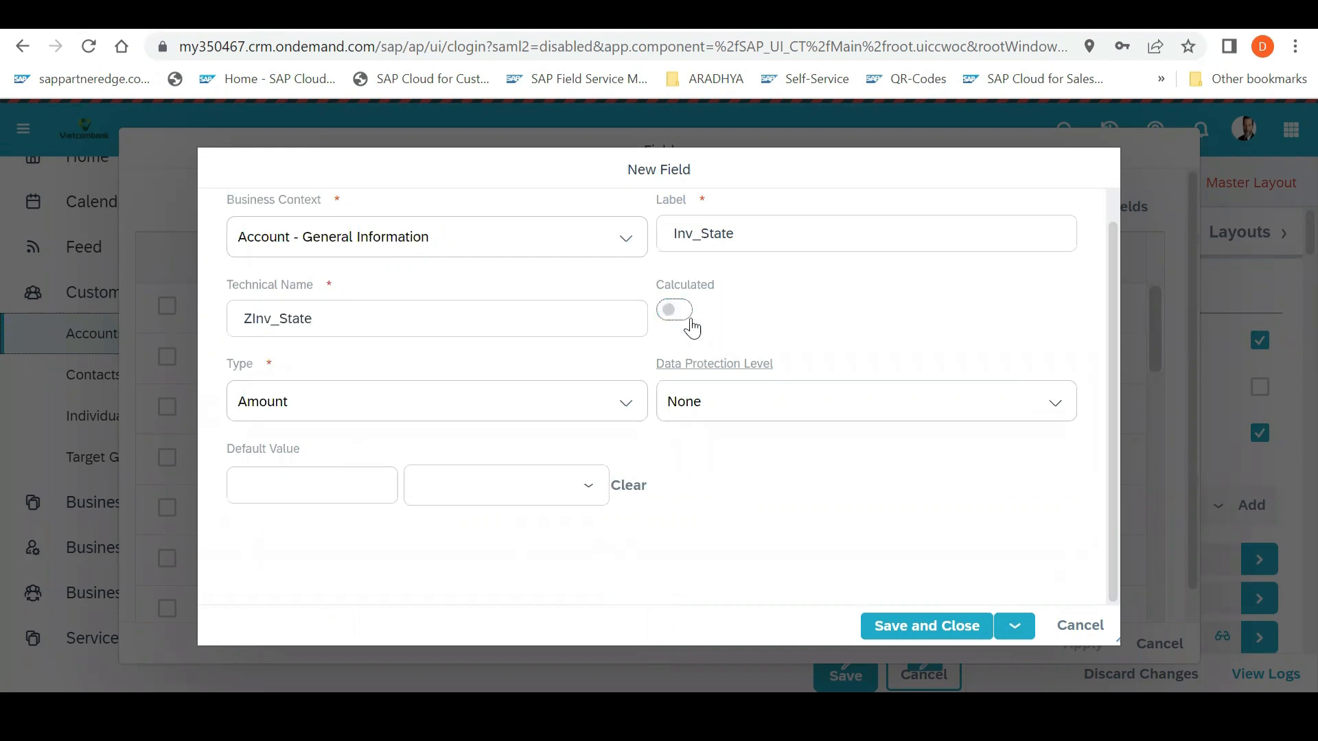
mouse_move(618, 365)
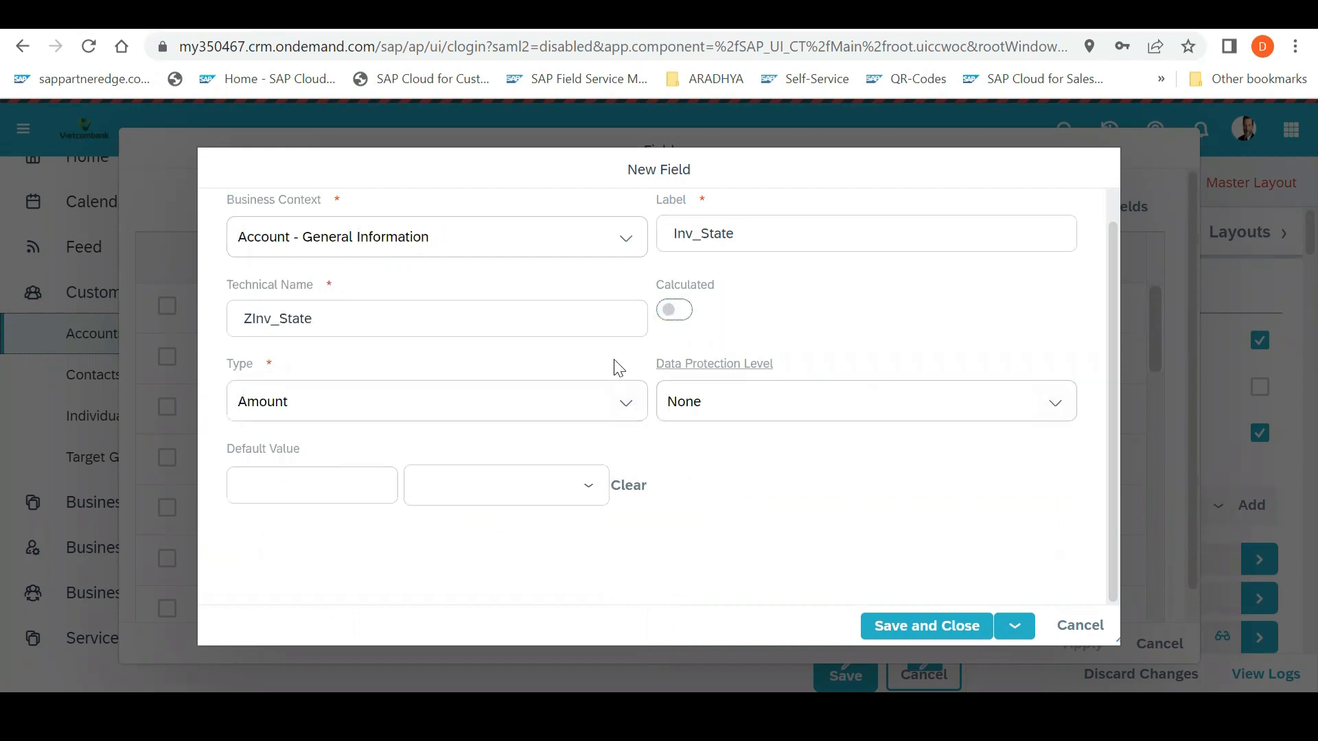
mouse_move(1081, 626)
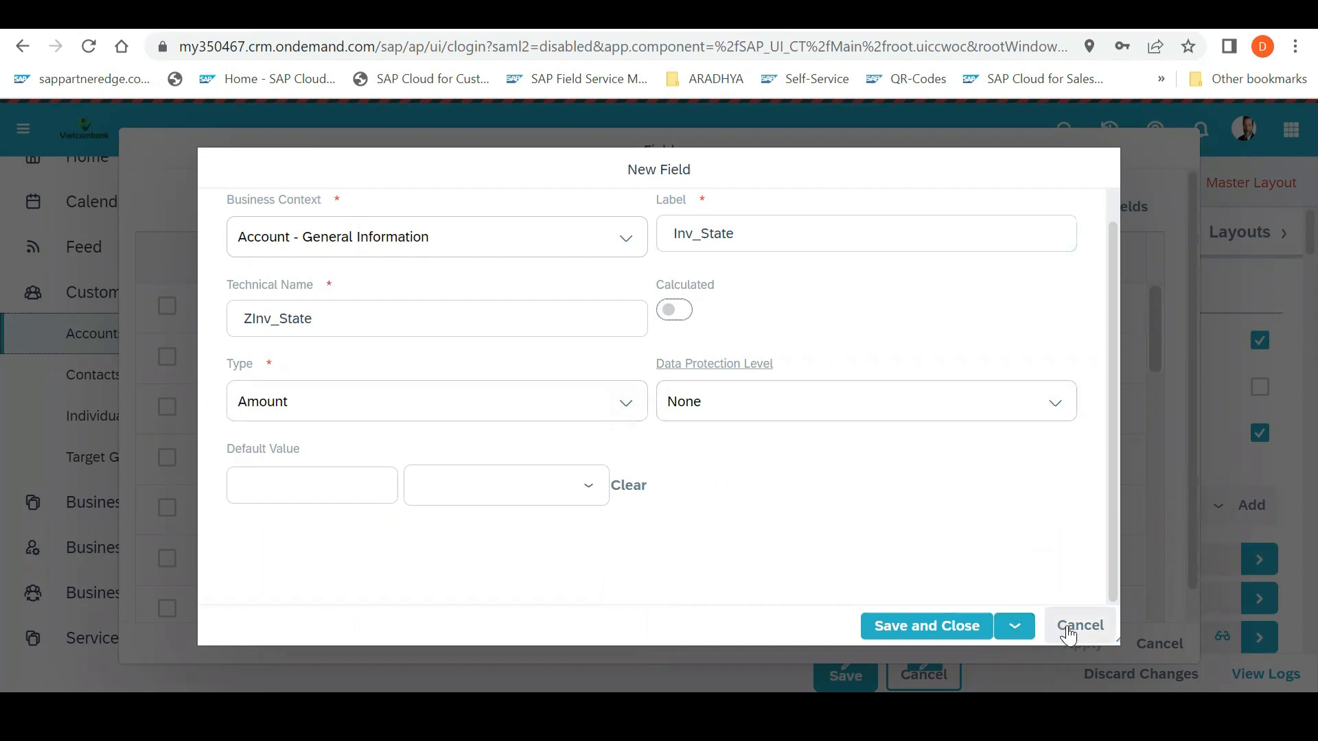
mouse_move(1031, 636)
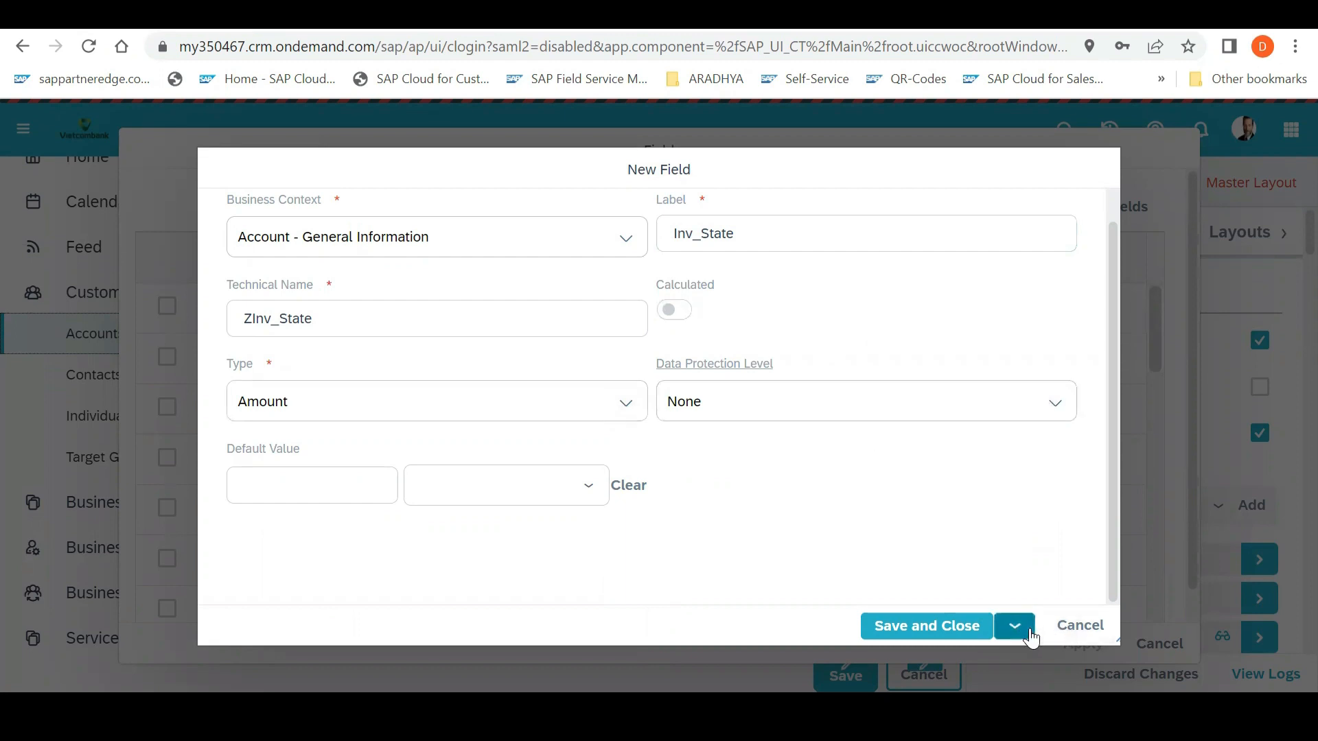
mouse_move(1079, 626)
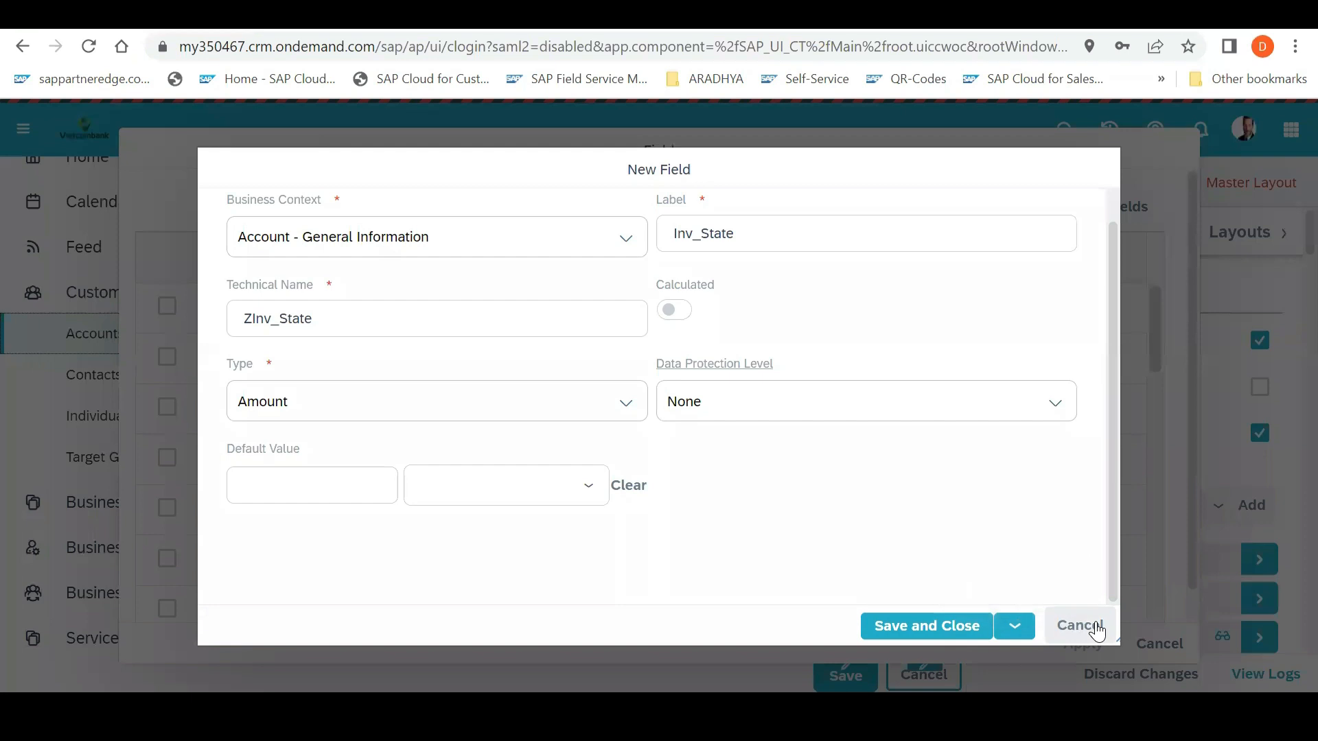
Cancel the New Field dialog, discarding Inv_State without saving
click(1079, 626)
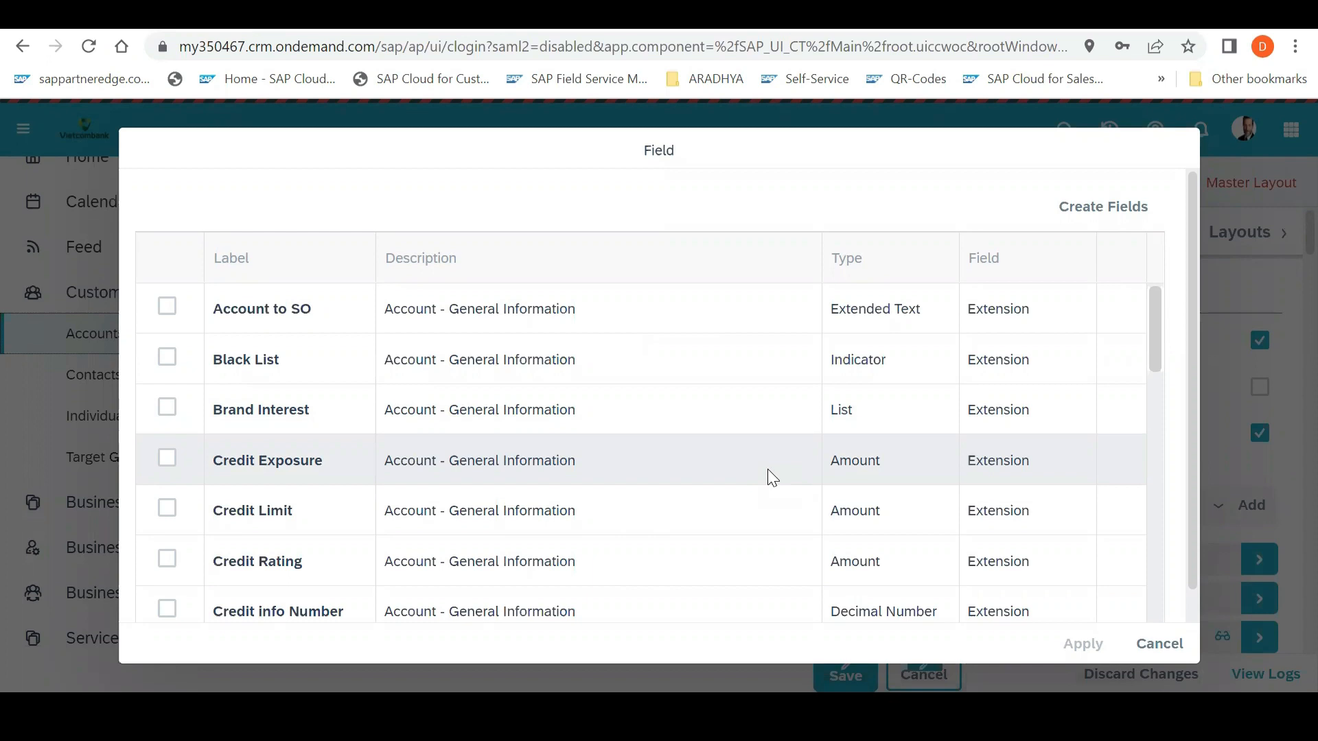
mouse_move(489, 445)
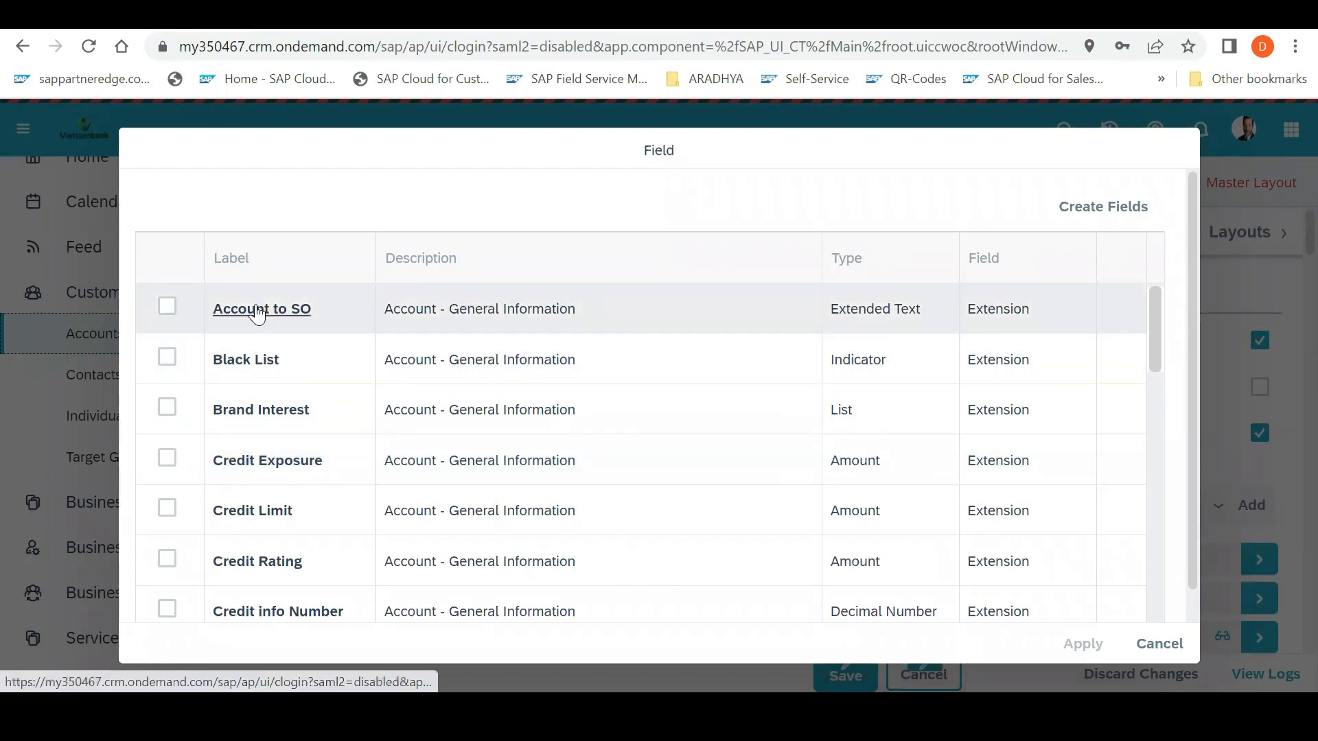
mouse_move(259, 313)
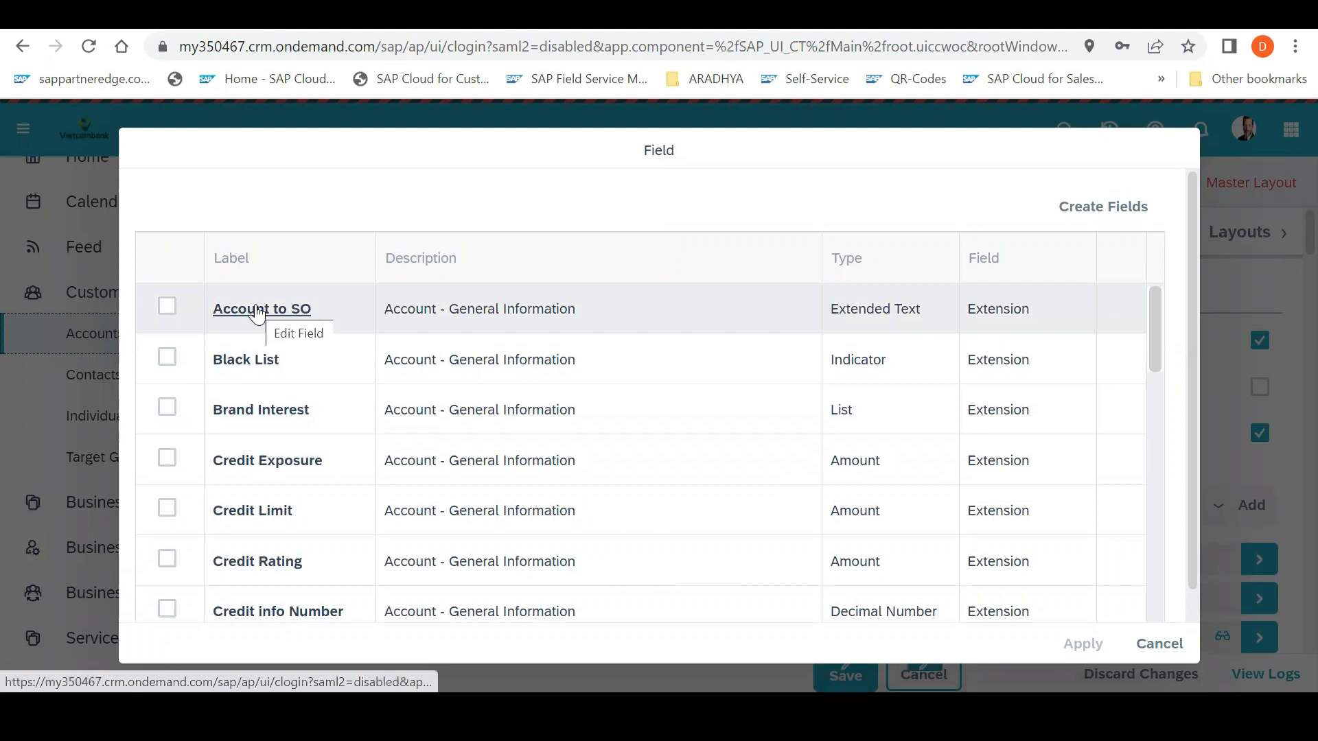
Open the AccounttoSO field for editing and show its creation and change details
click(1158, 644)
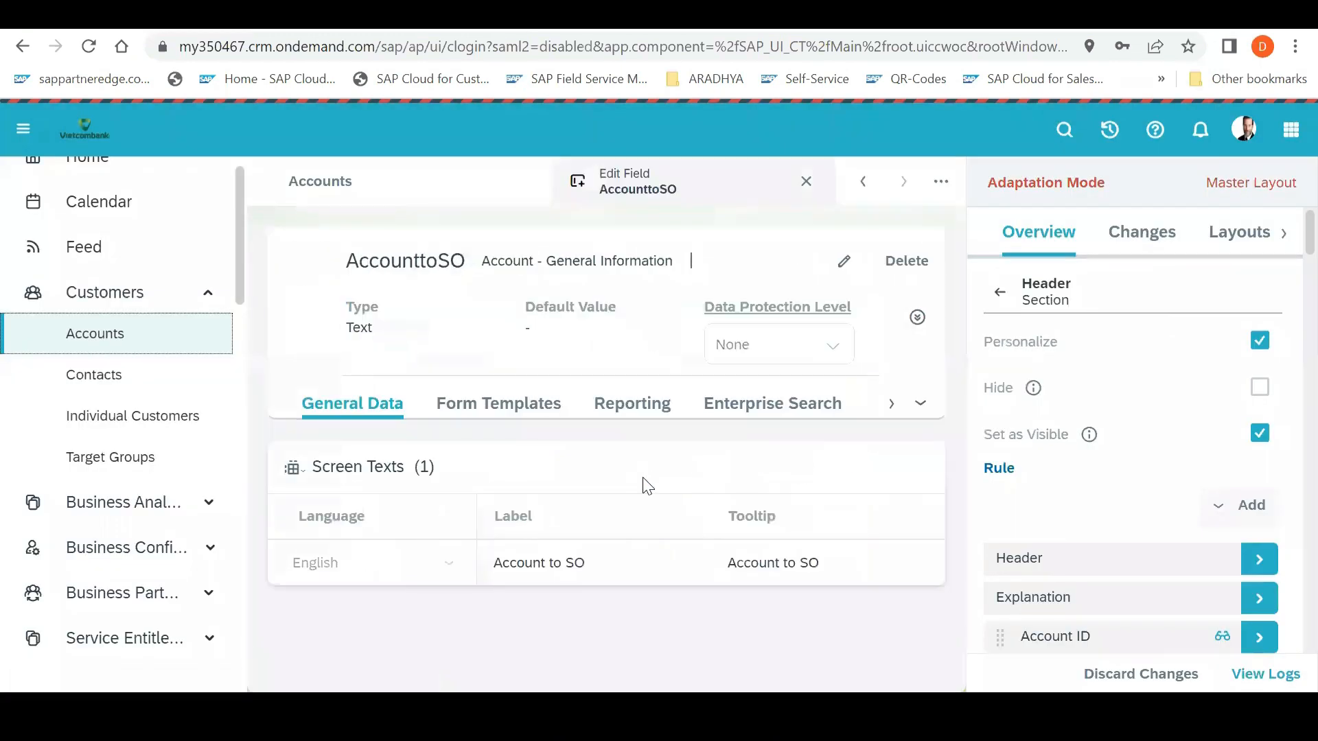
mouse_move(1288, 256)
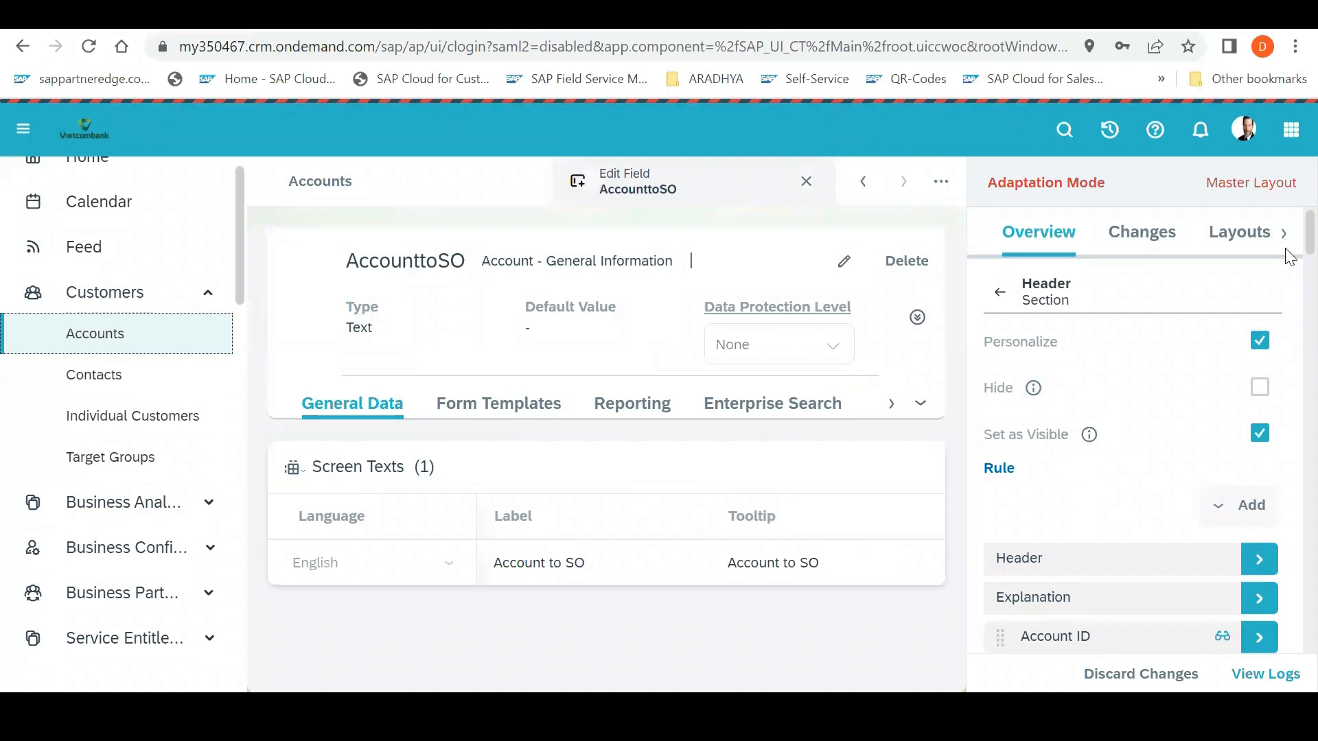
mouse_move(1288, 253)
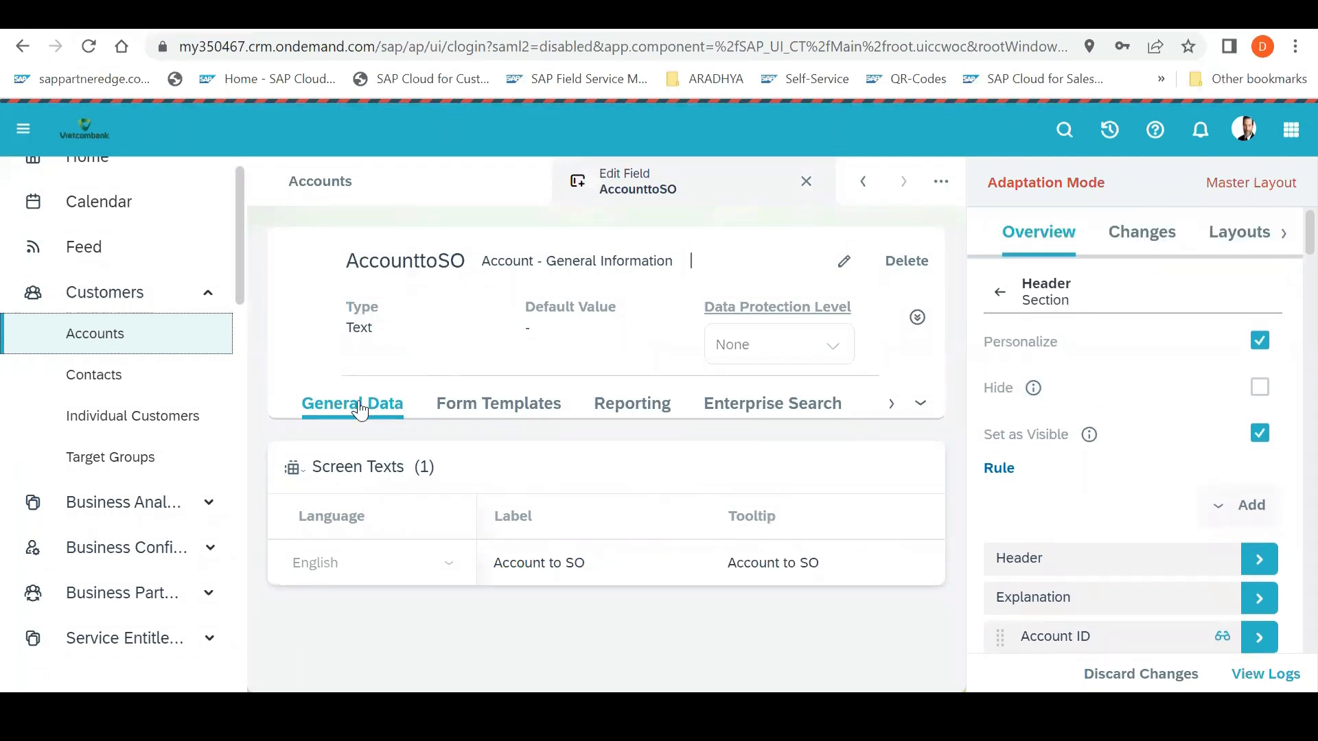
mouse_move(401, 426)
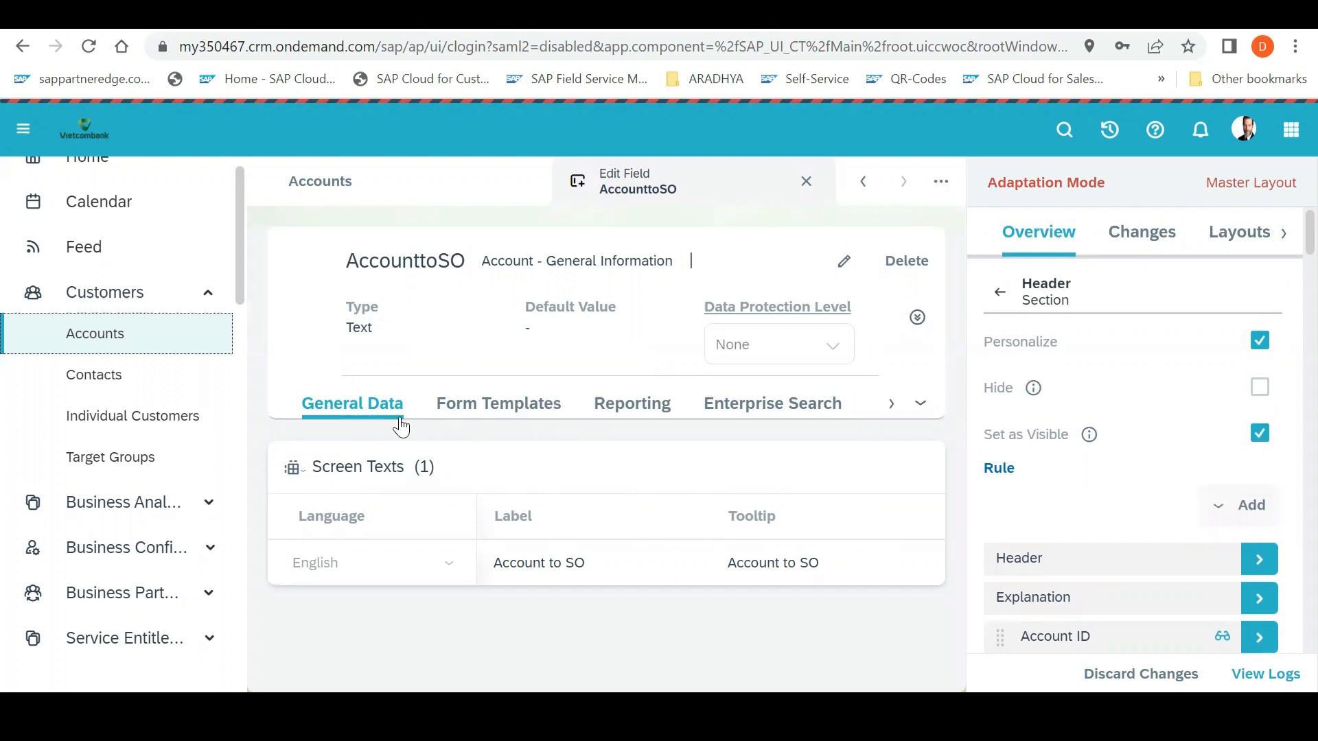
mouse_move(851, 394)
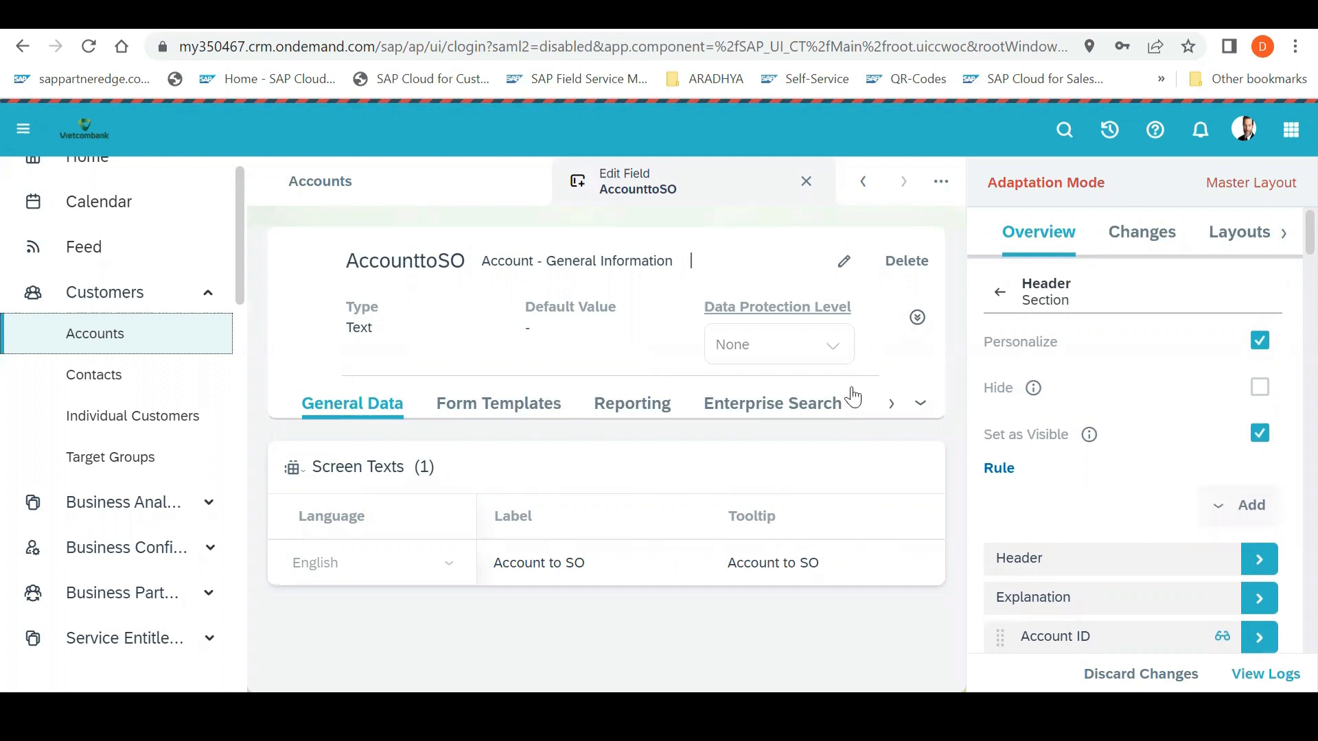
click(917, 317)
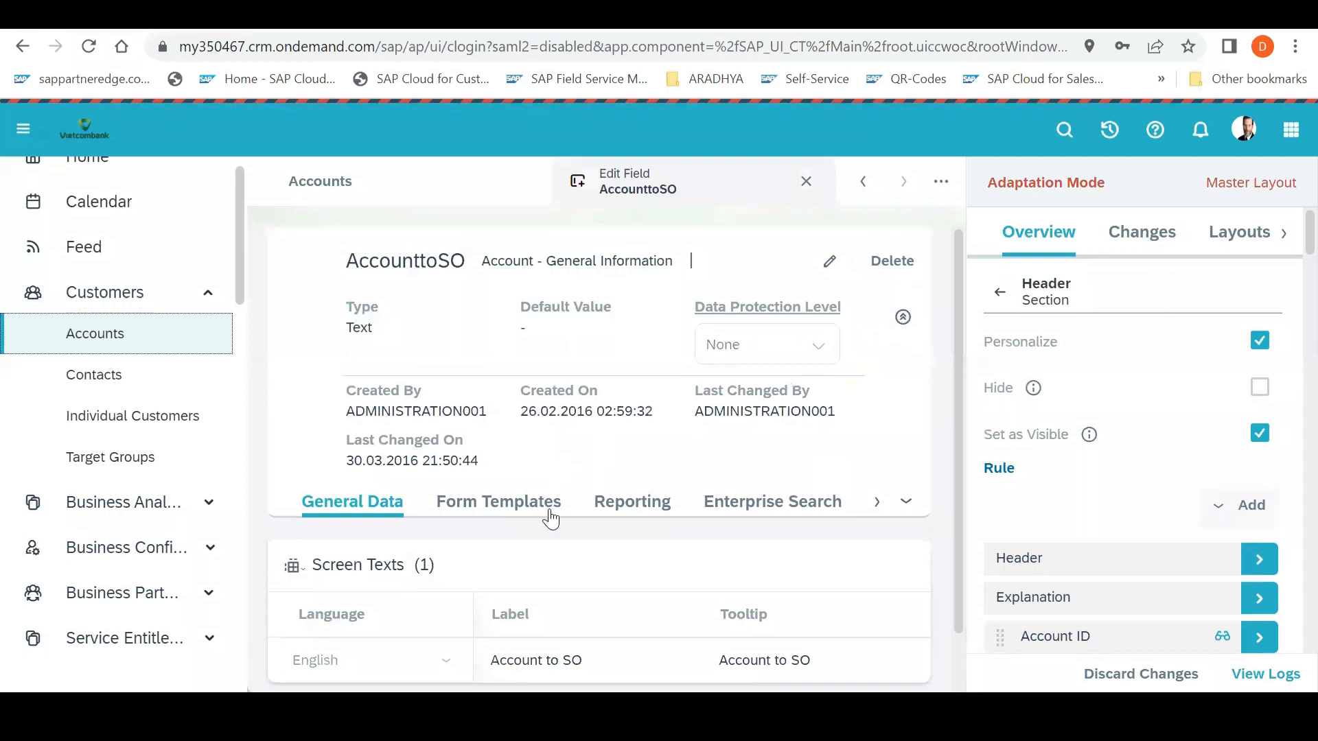
mouse_move(481, 536)
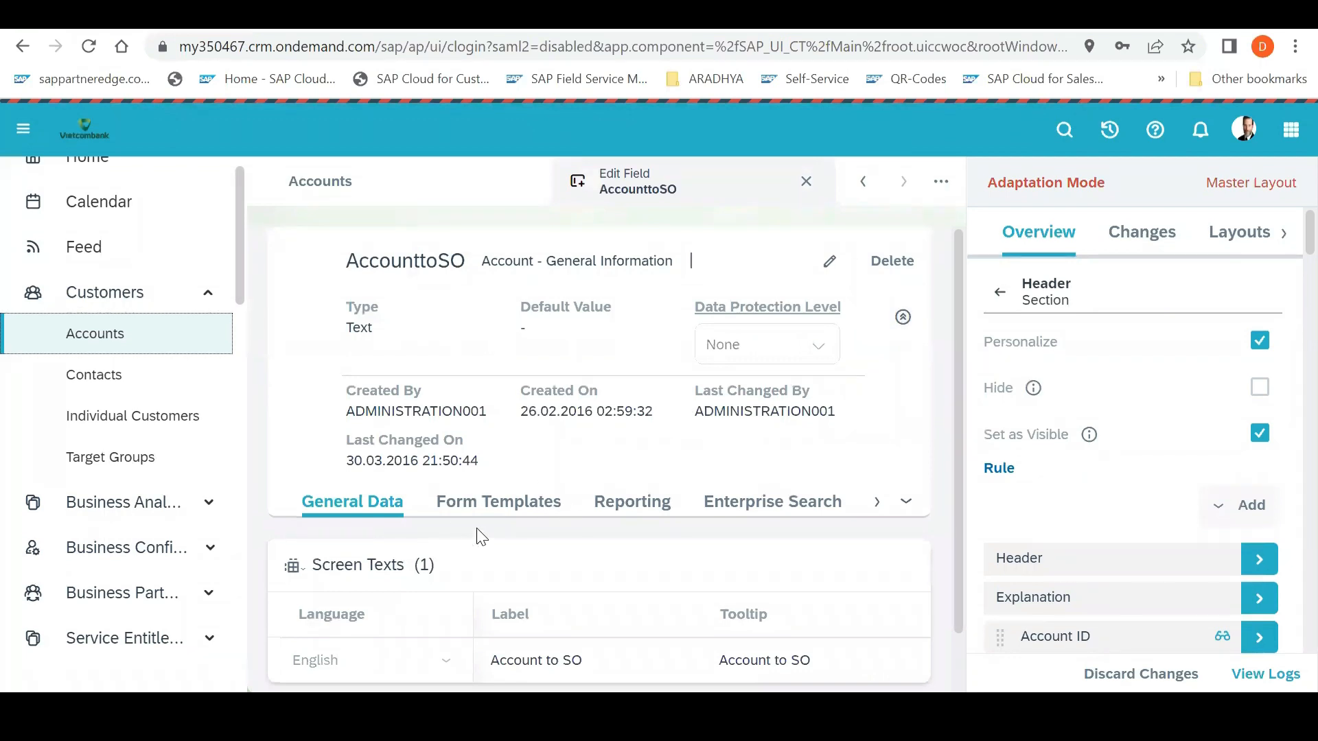
mouse_move(1287, 244)
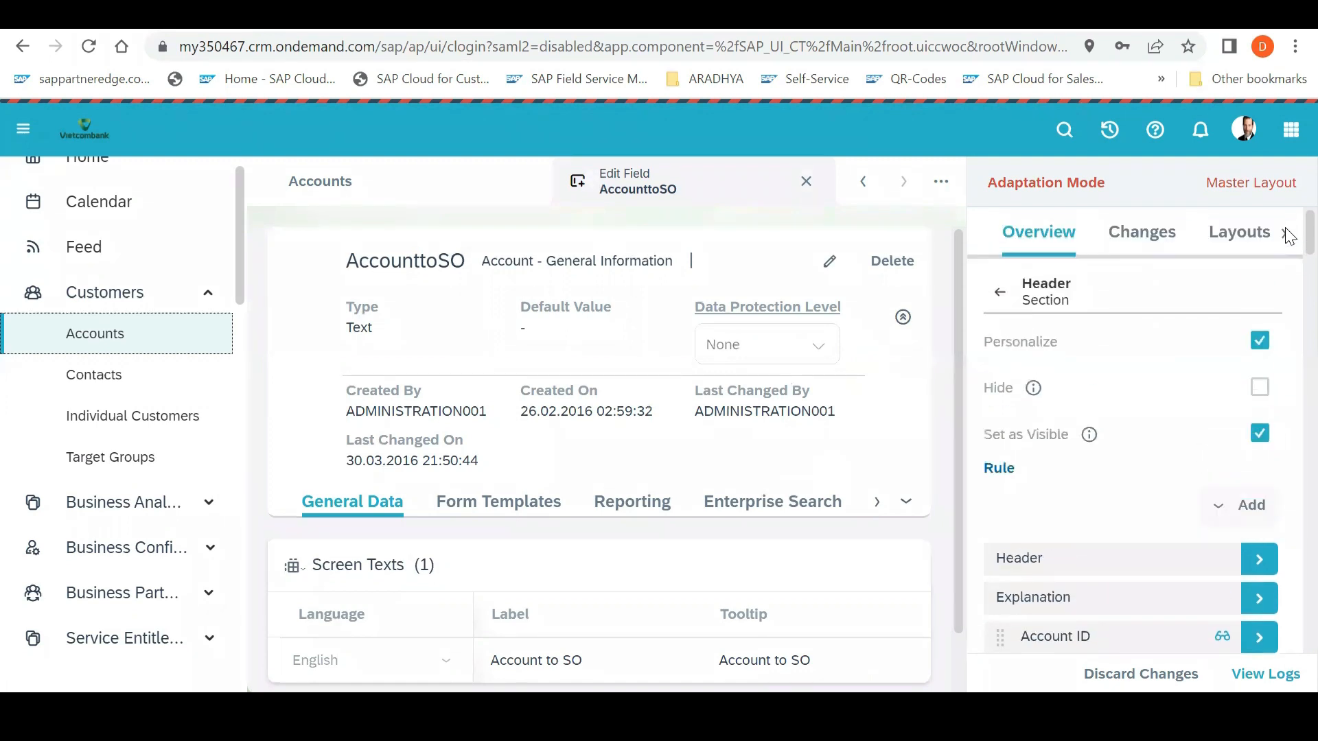
mouse_move(511, 522)
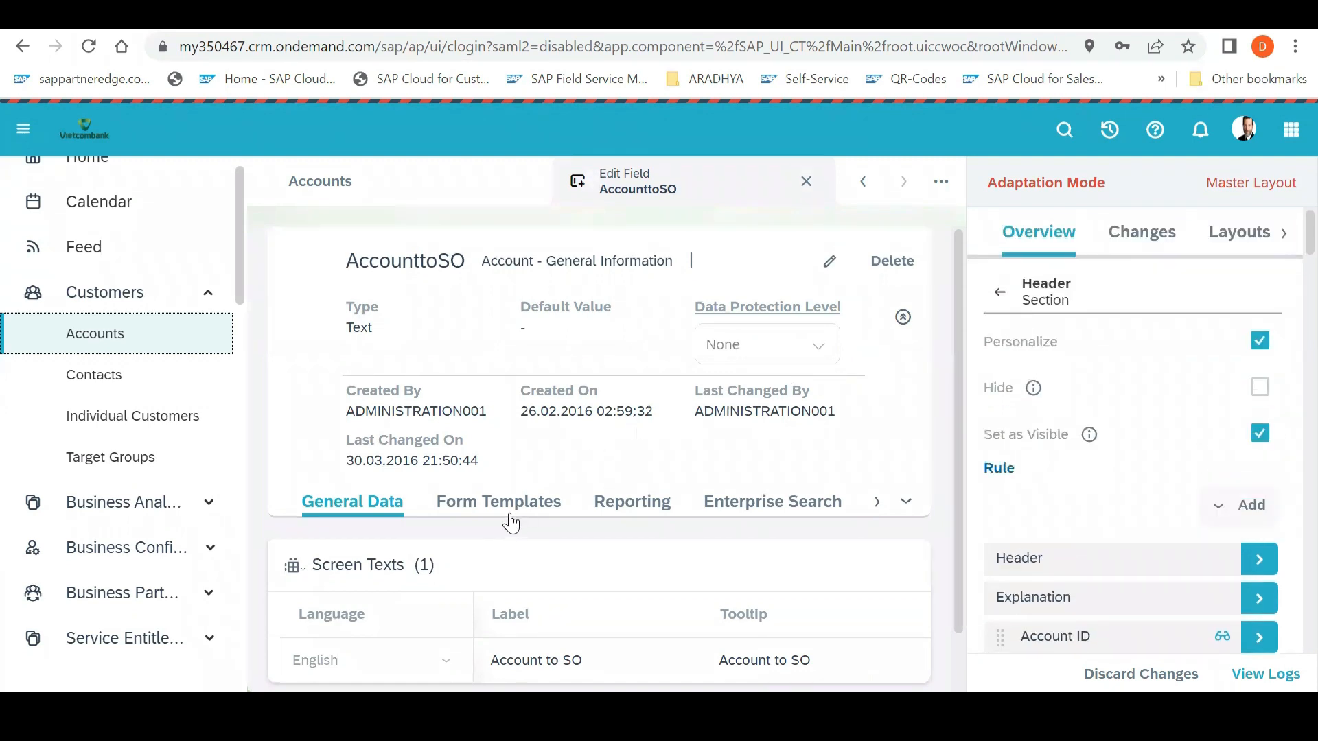
Review the 61 Account Summary form templates and their Field Available column for AccounttoSO
click(498, 502)
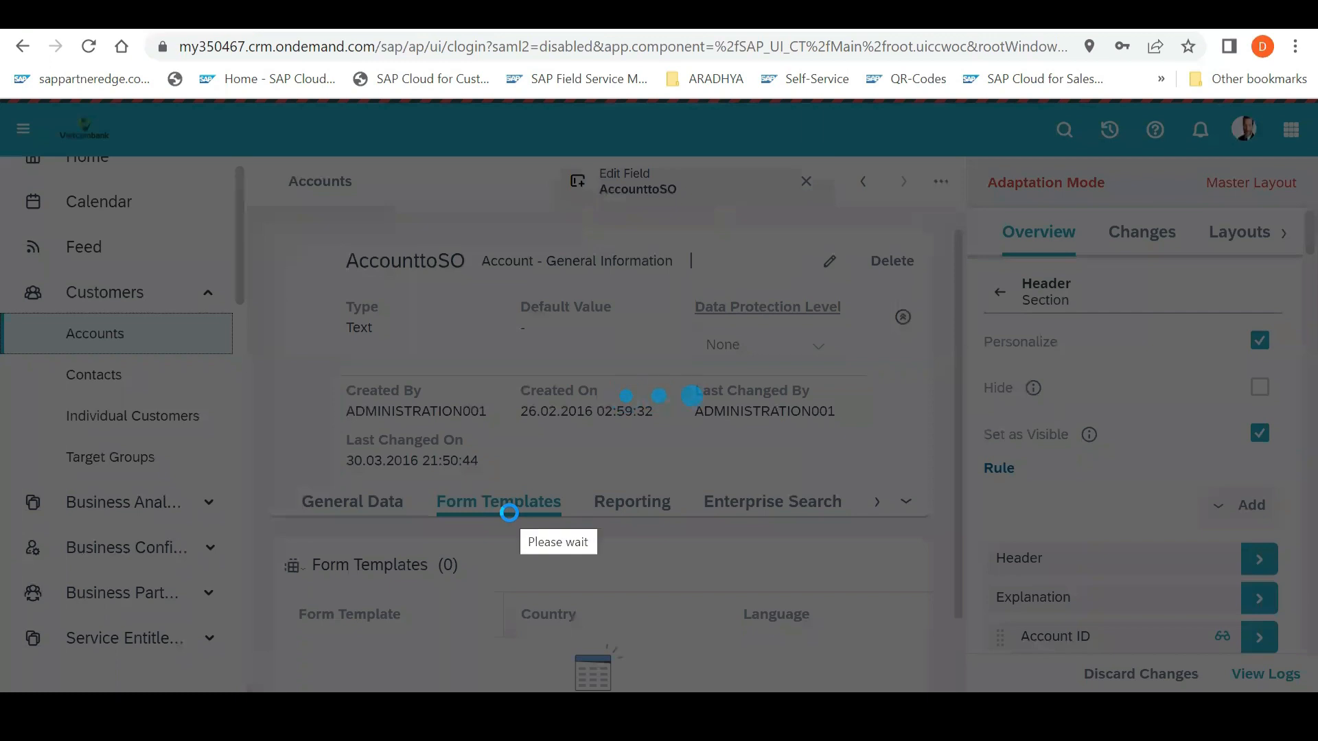
click(498, 503)
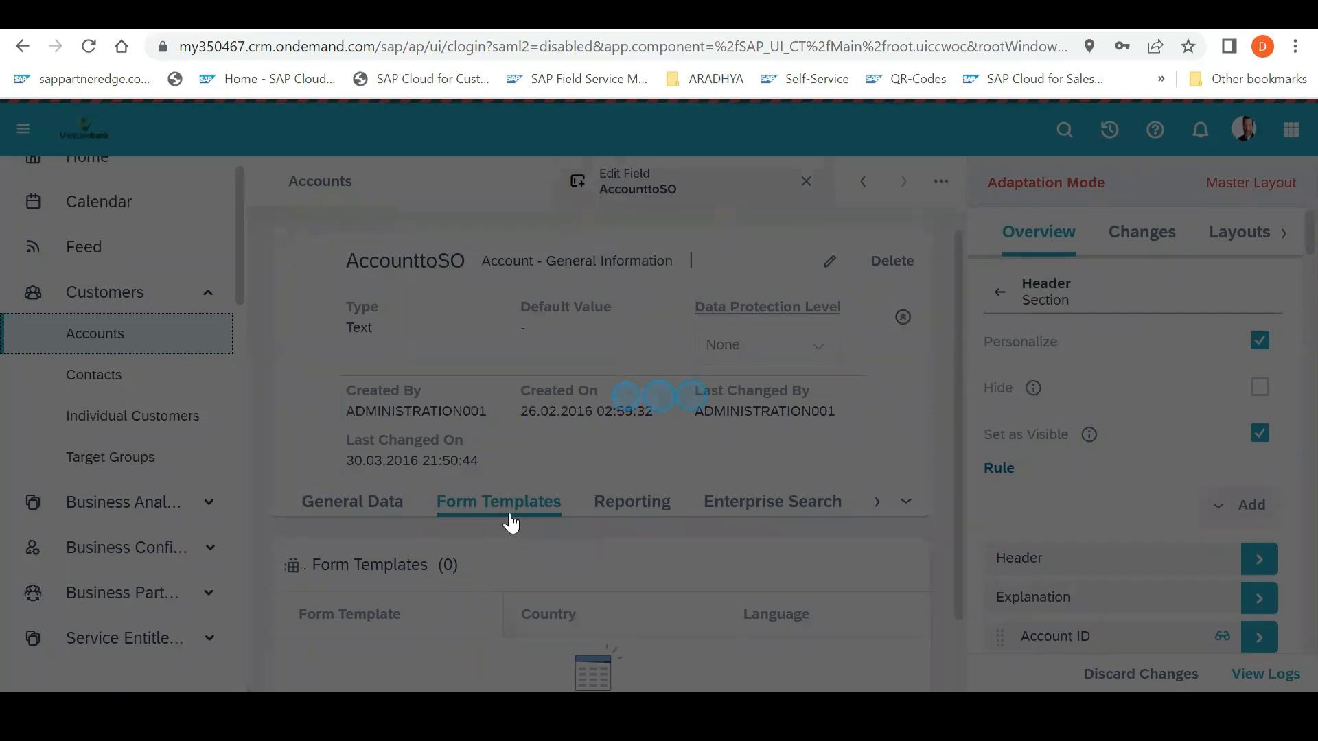
click(498, 502)
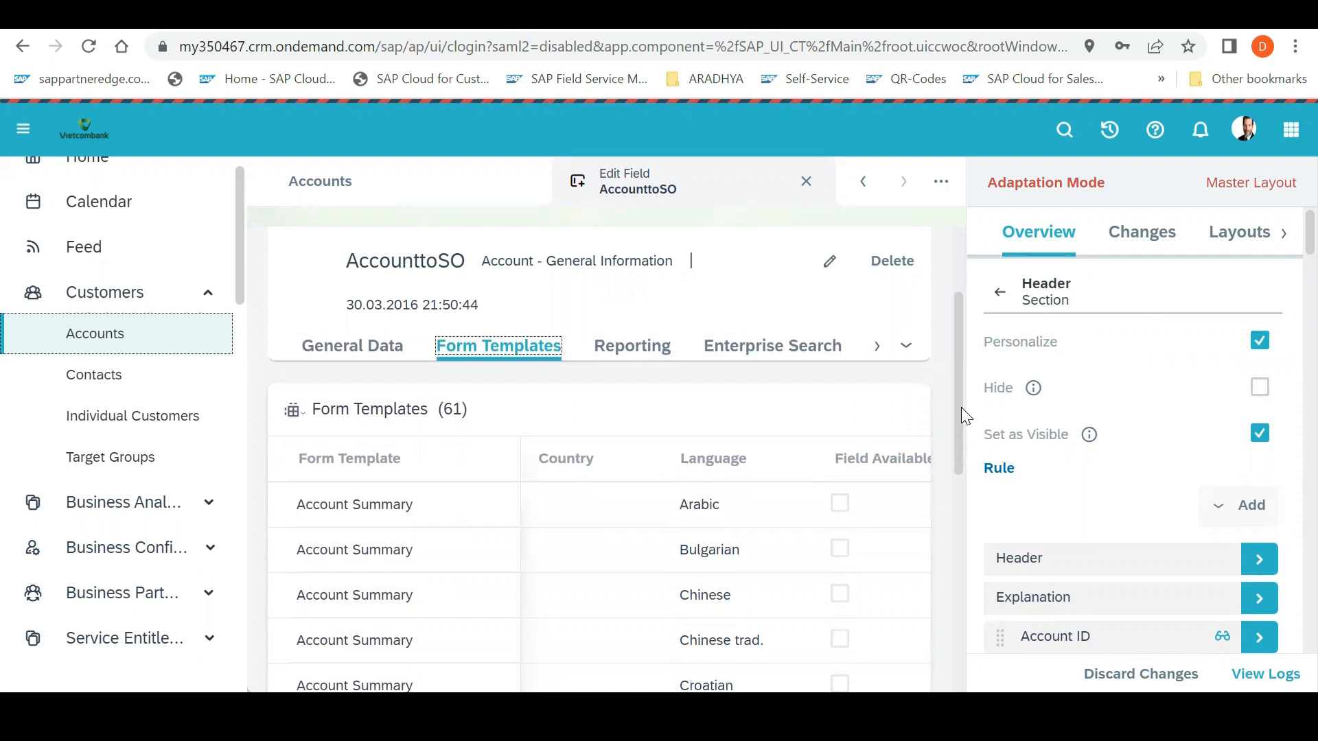
scroll(down, 3)
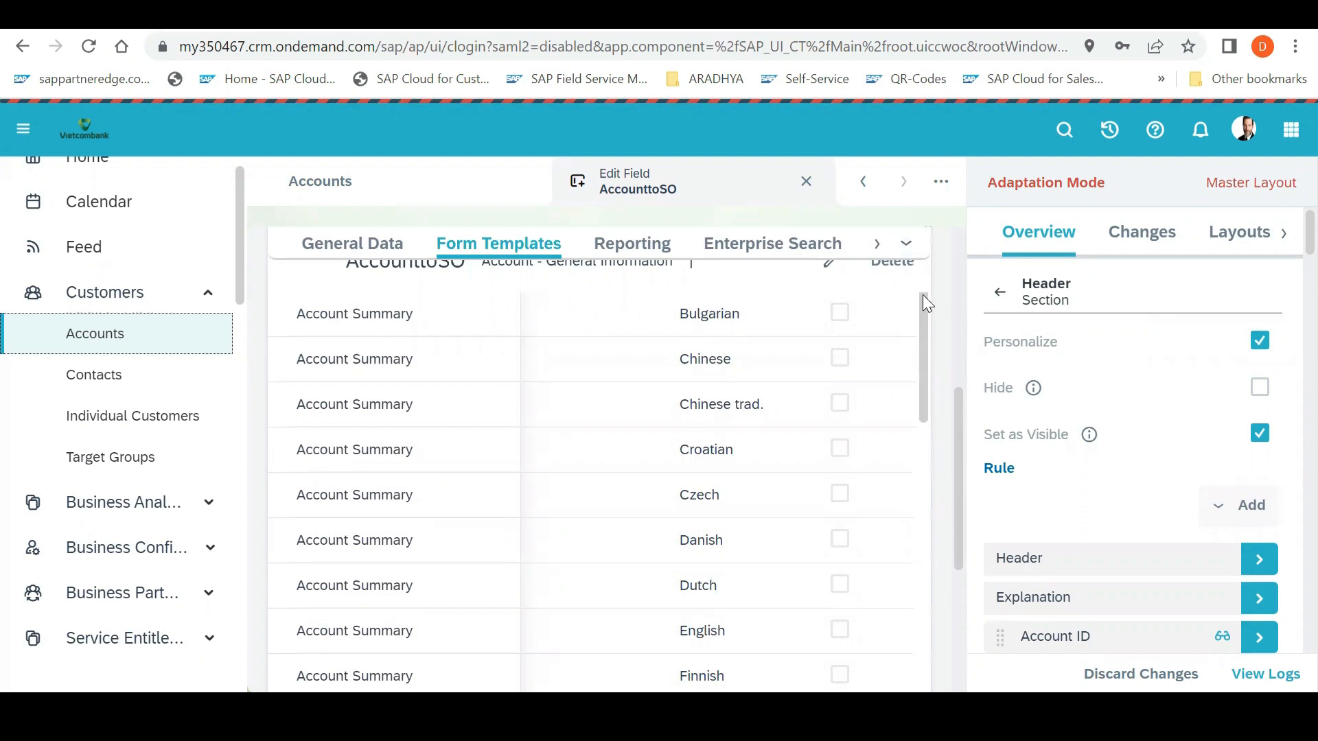
mouse_move(966, 417)
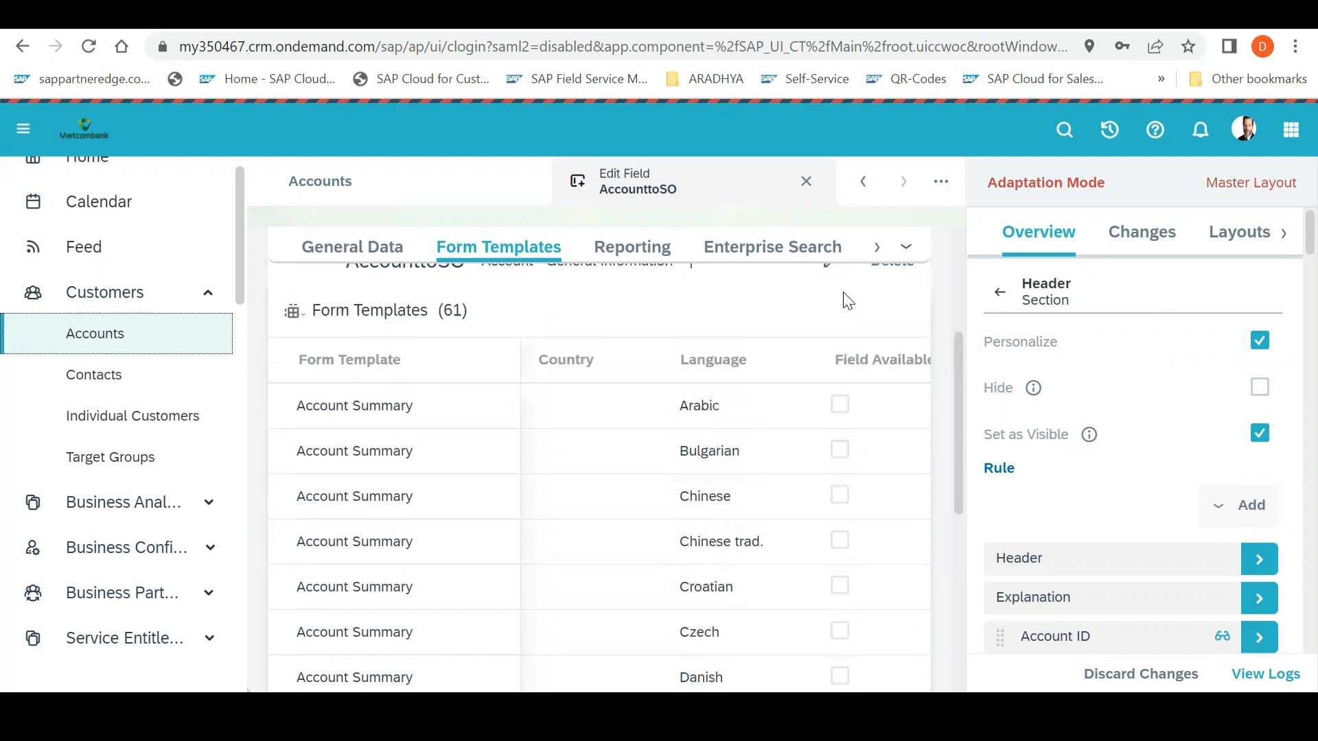
mouse_move(828, 272)
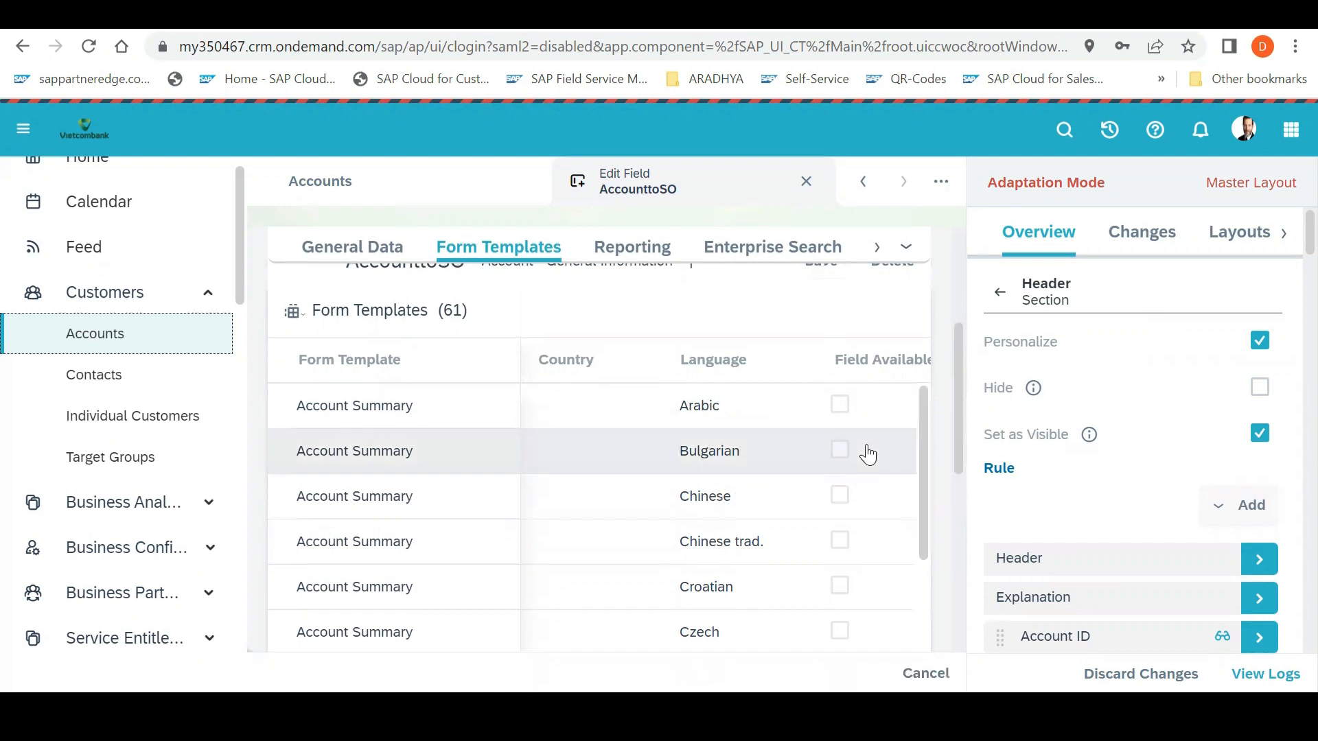
mouse_move(847, 498)
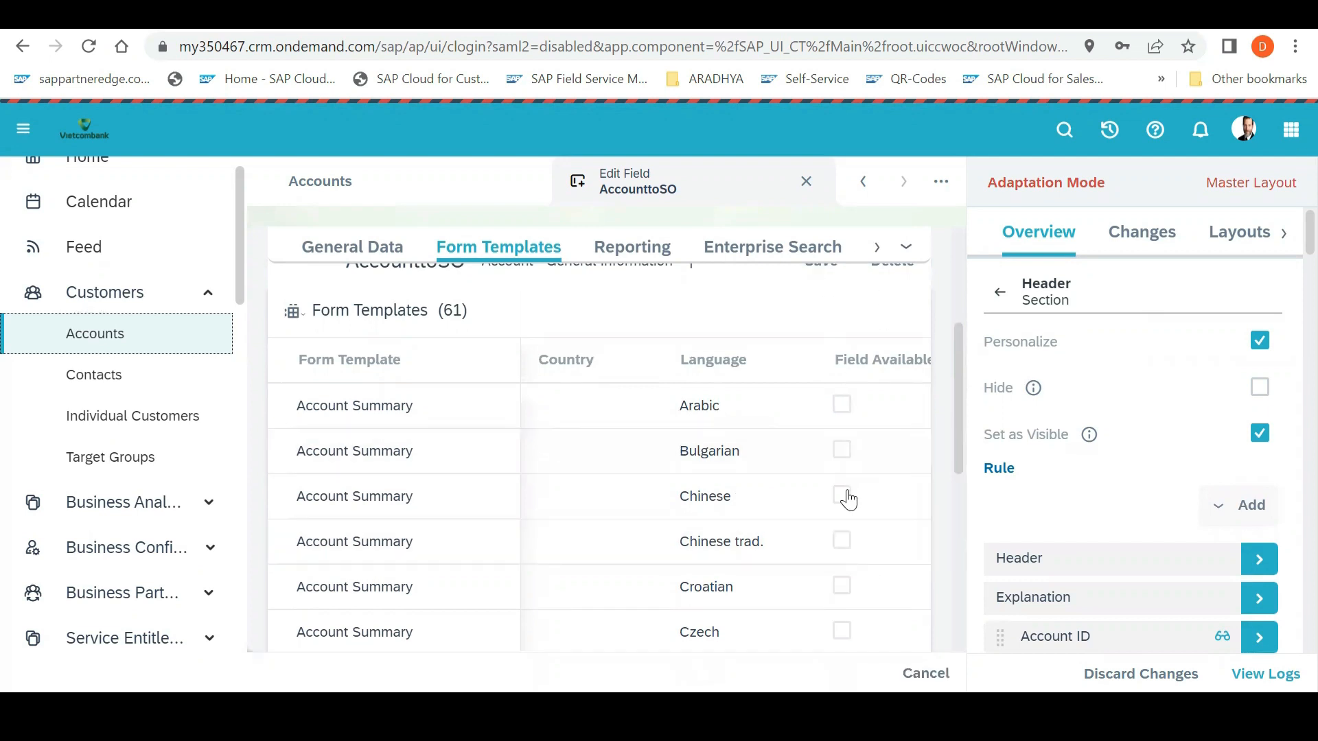
scroll(down, 3)
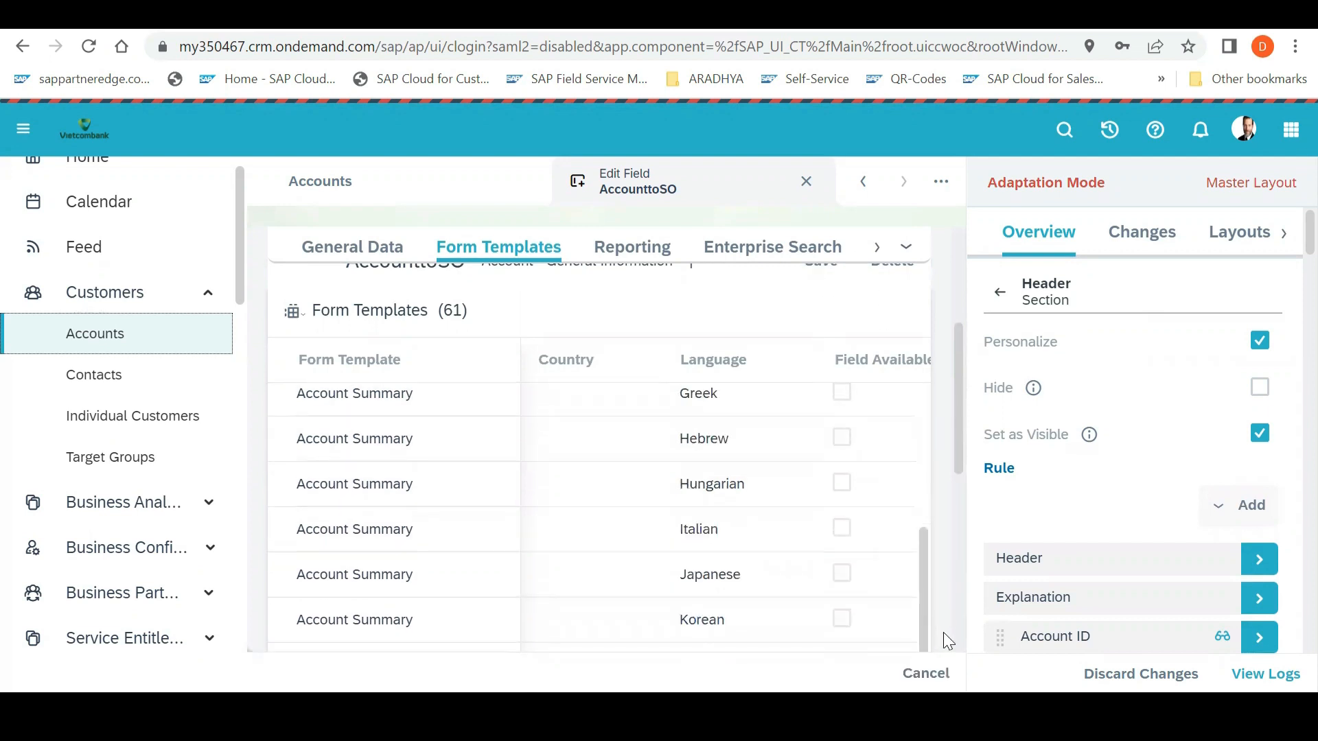
scroll(down, 3)
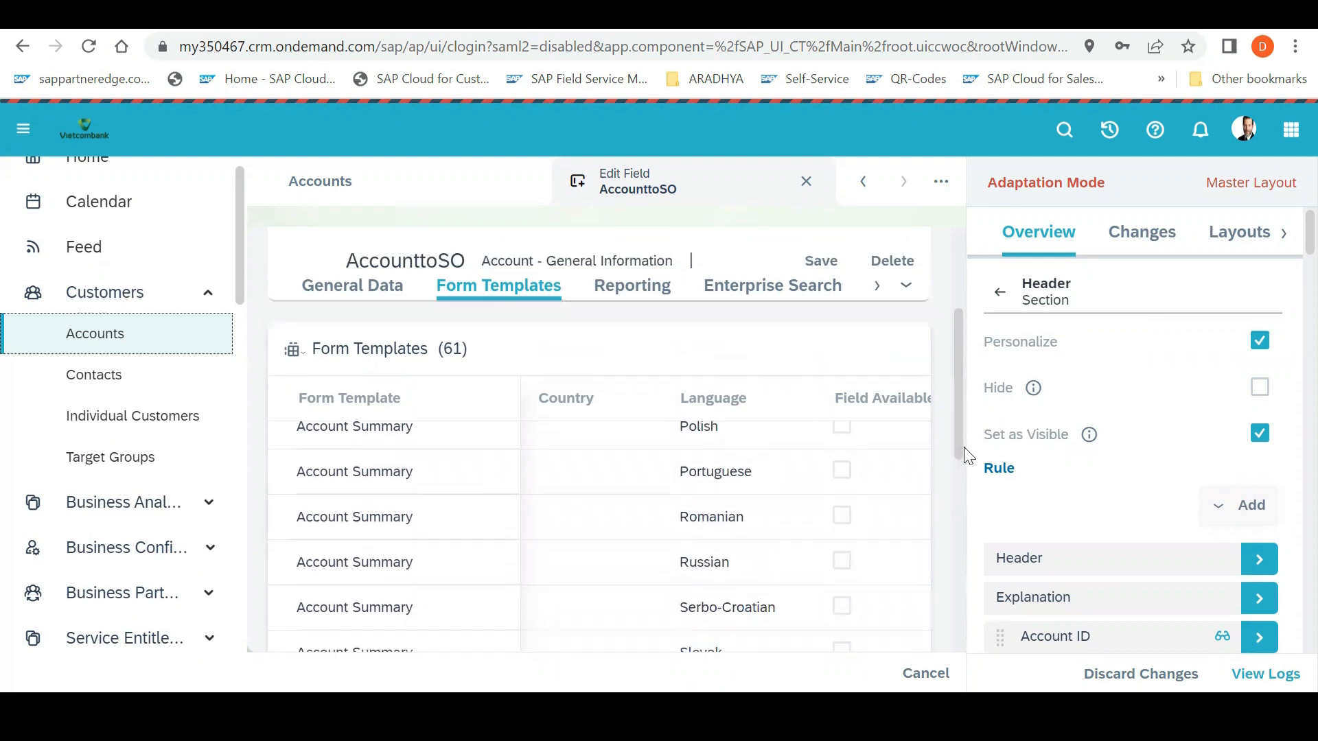
scroll(down, 3)
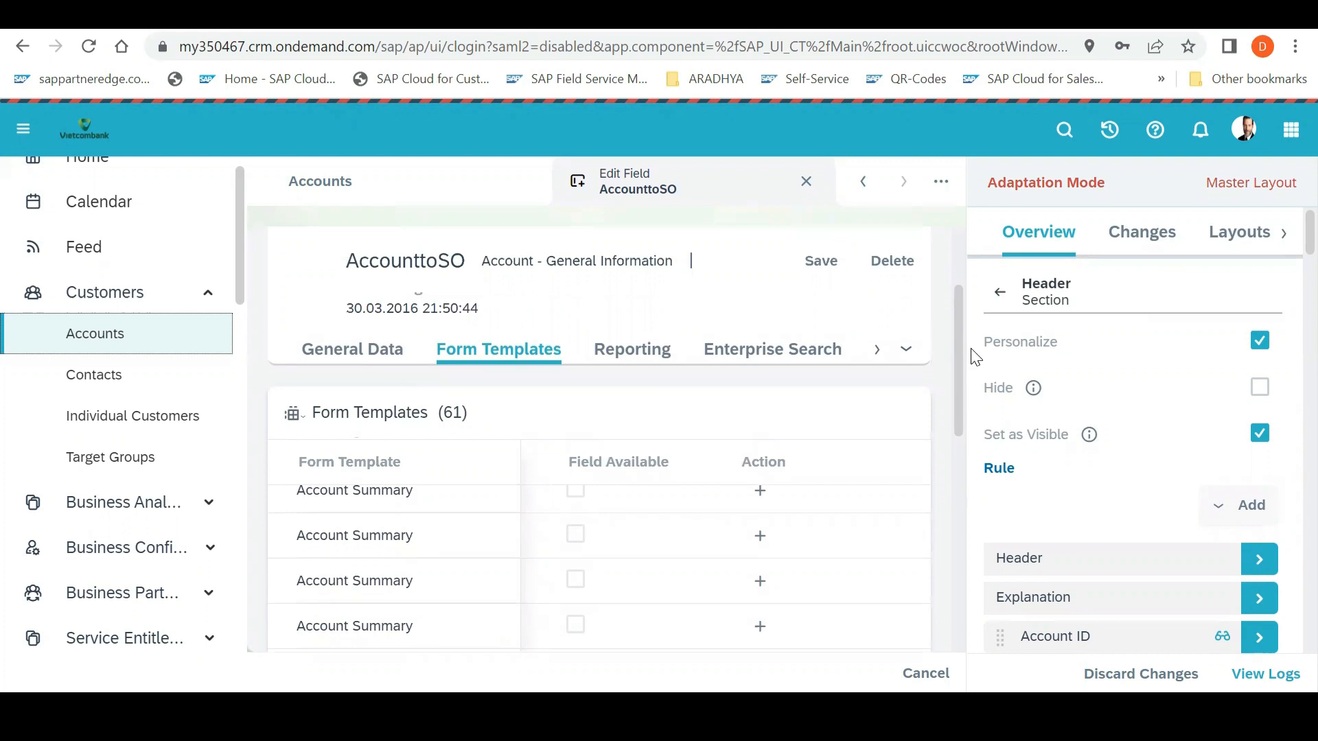
mouse_move(544, 295)
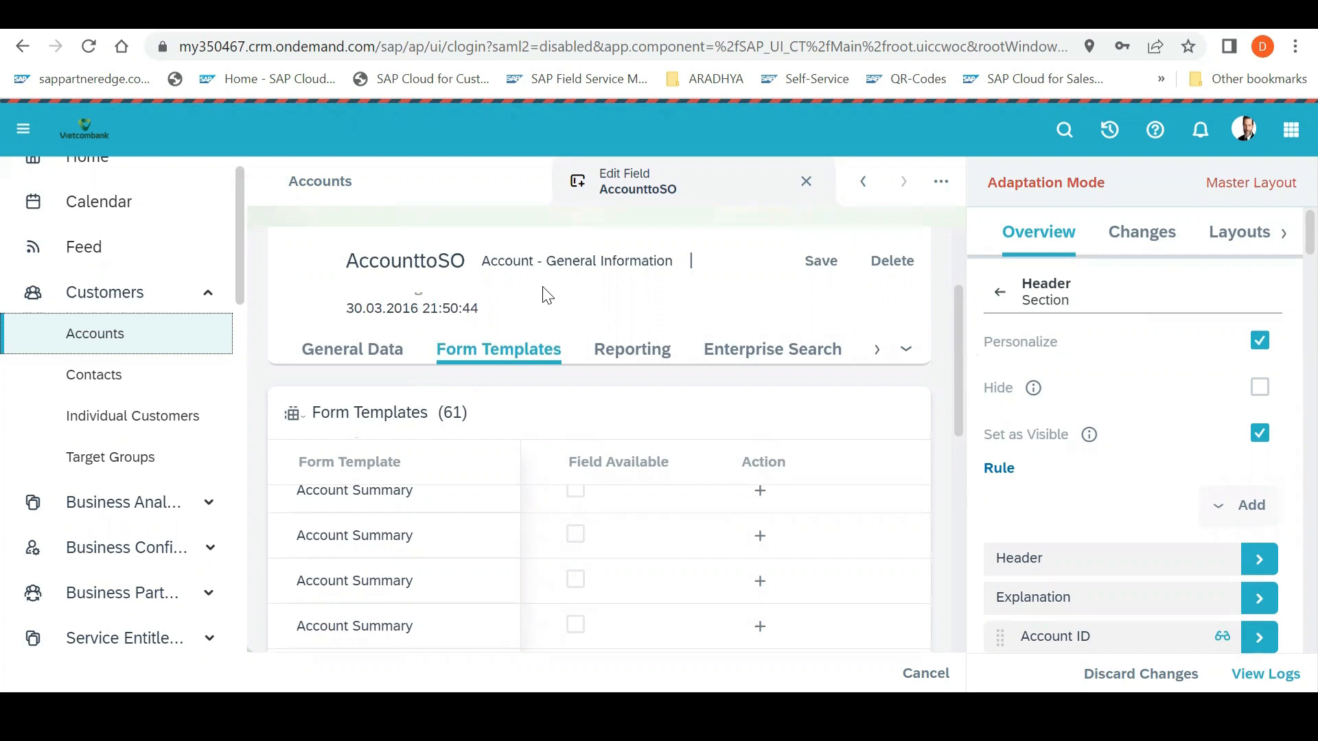
mouse_move(1248, 247)
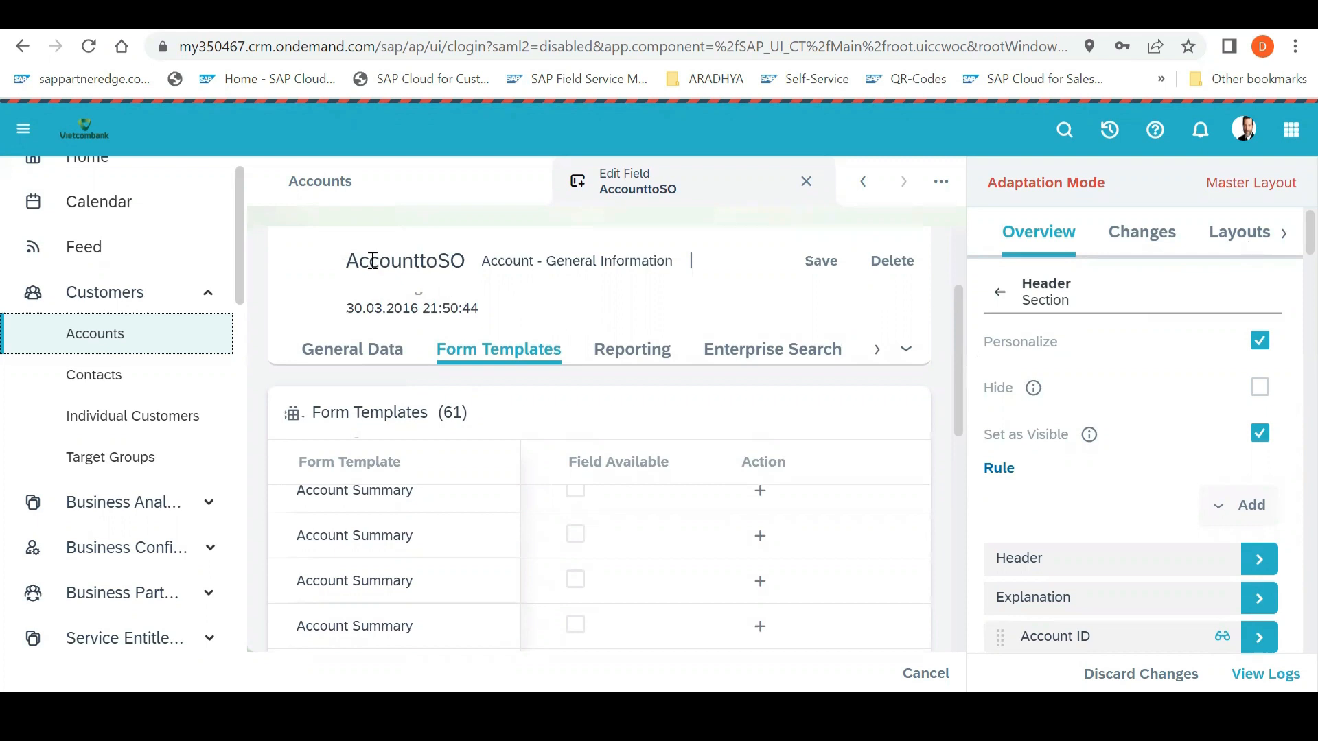
mouse_move(558, 288)
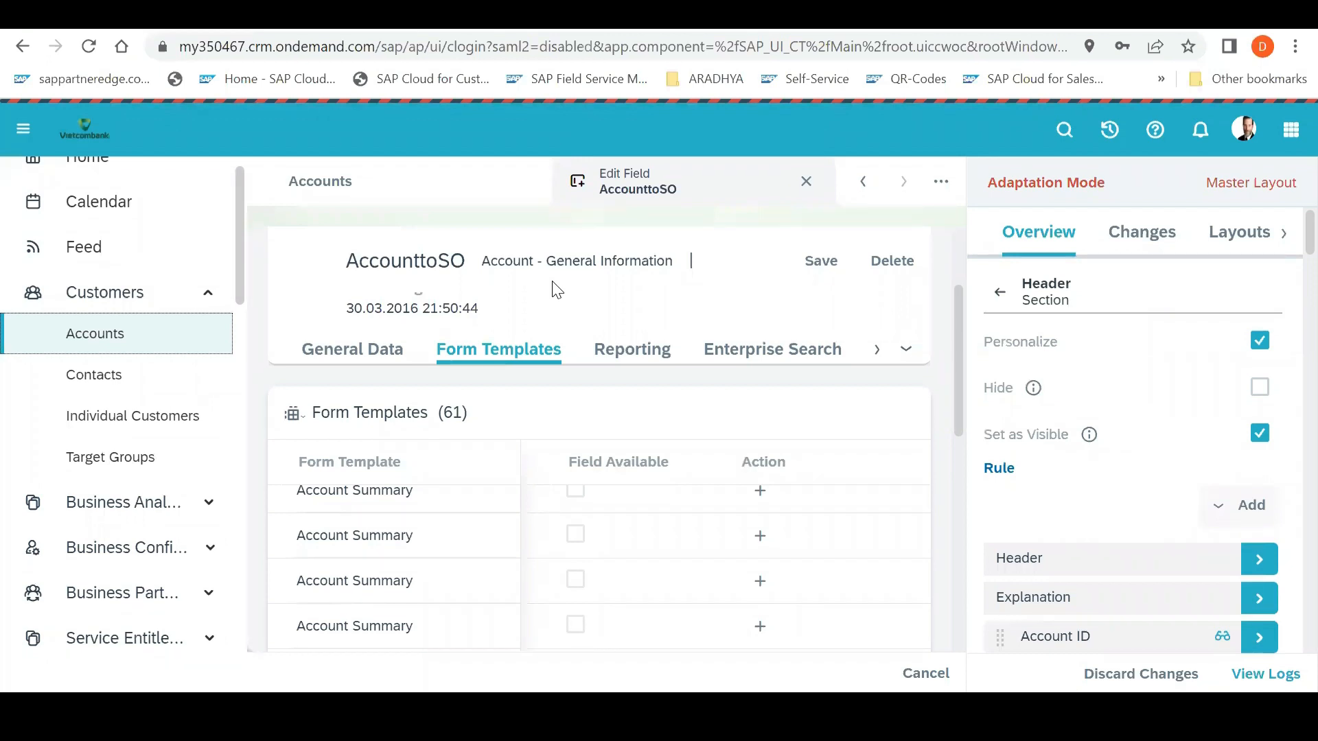
mouse_move(459, 396)
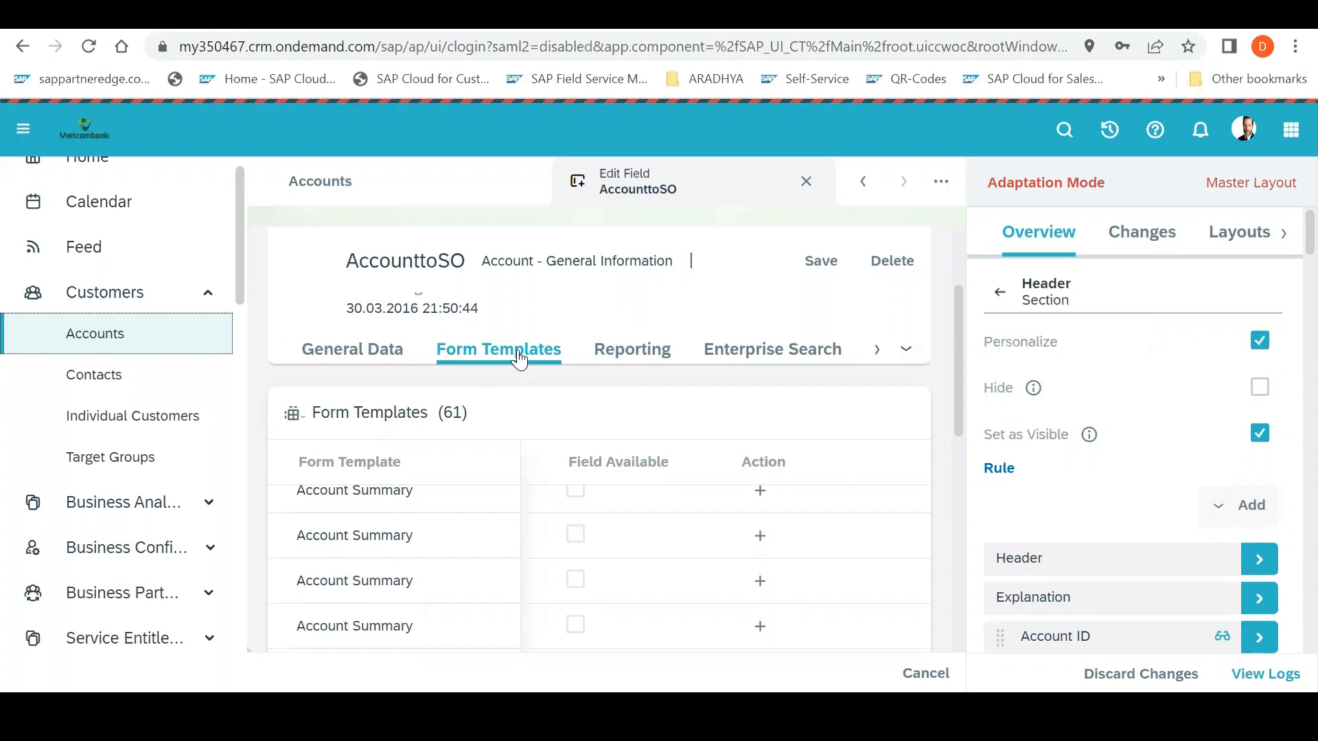
mouse_move(623, 356)
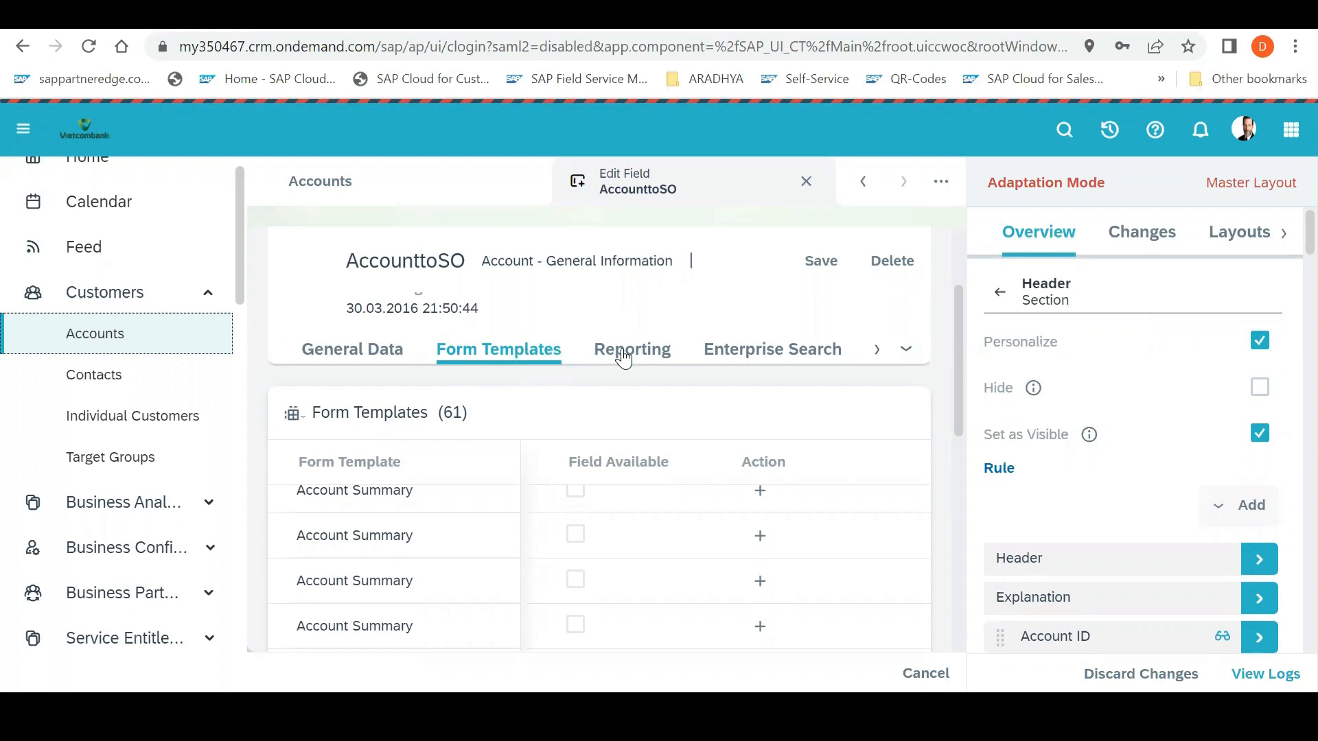
View AccounttoSO's Reporting settings listing 17 data sources, none with the field added
click(631, 350)
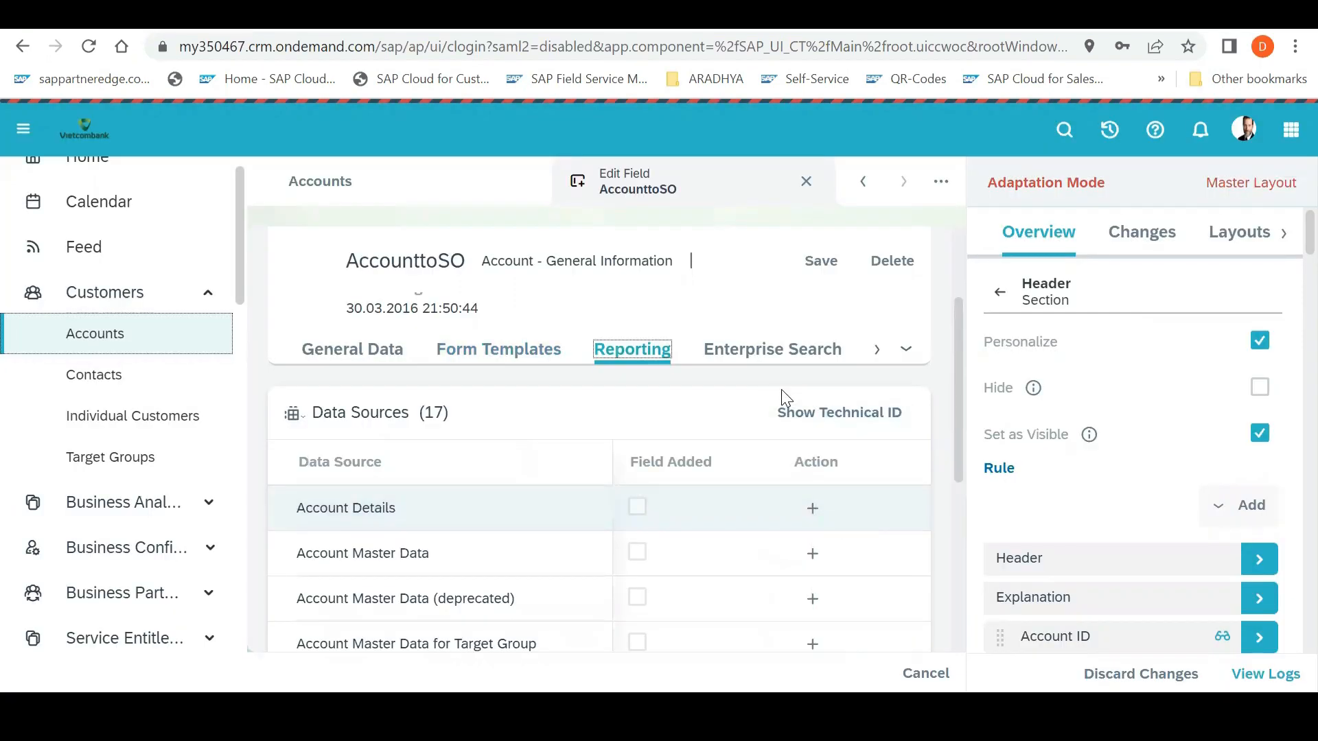
mouse_move(772, 359)
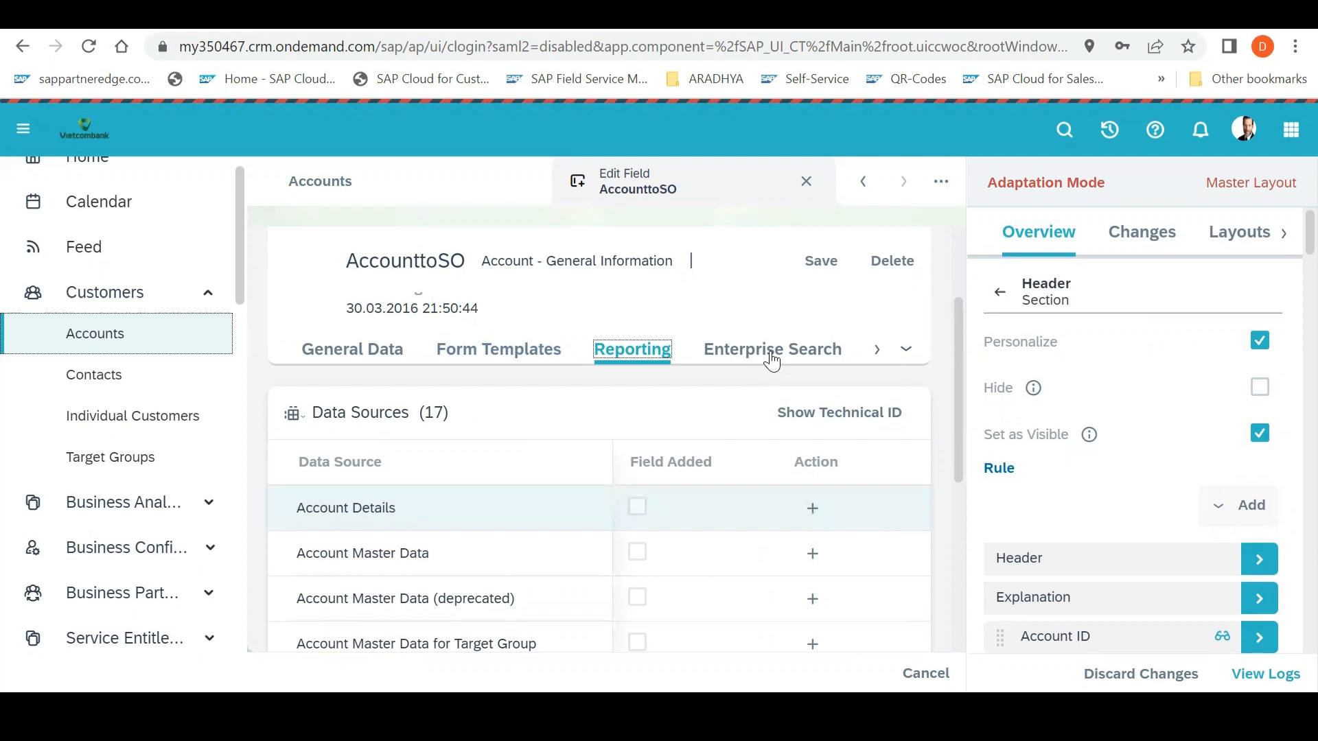
Show the Enterprise Search categories for AccounttoSO, then move on to its Extension Scenarios
click(771, 350)
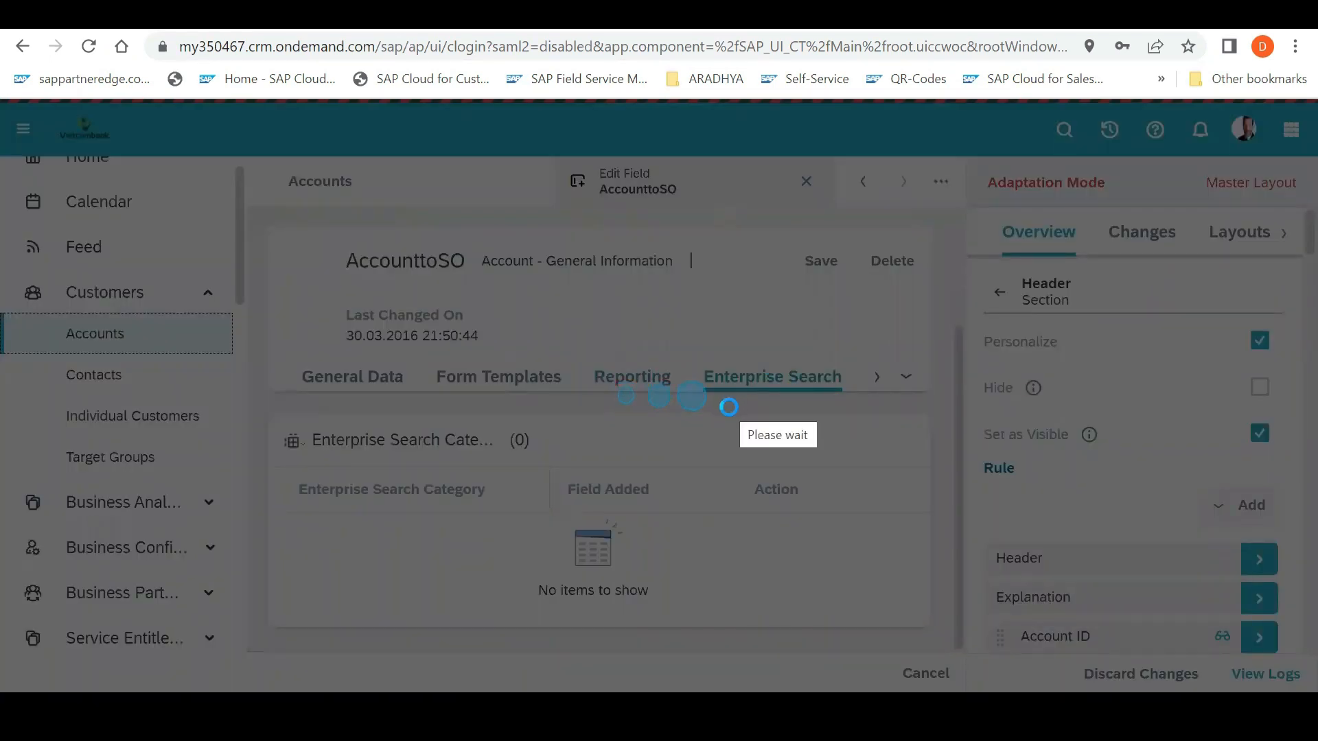
click(773, 376)
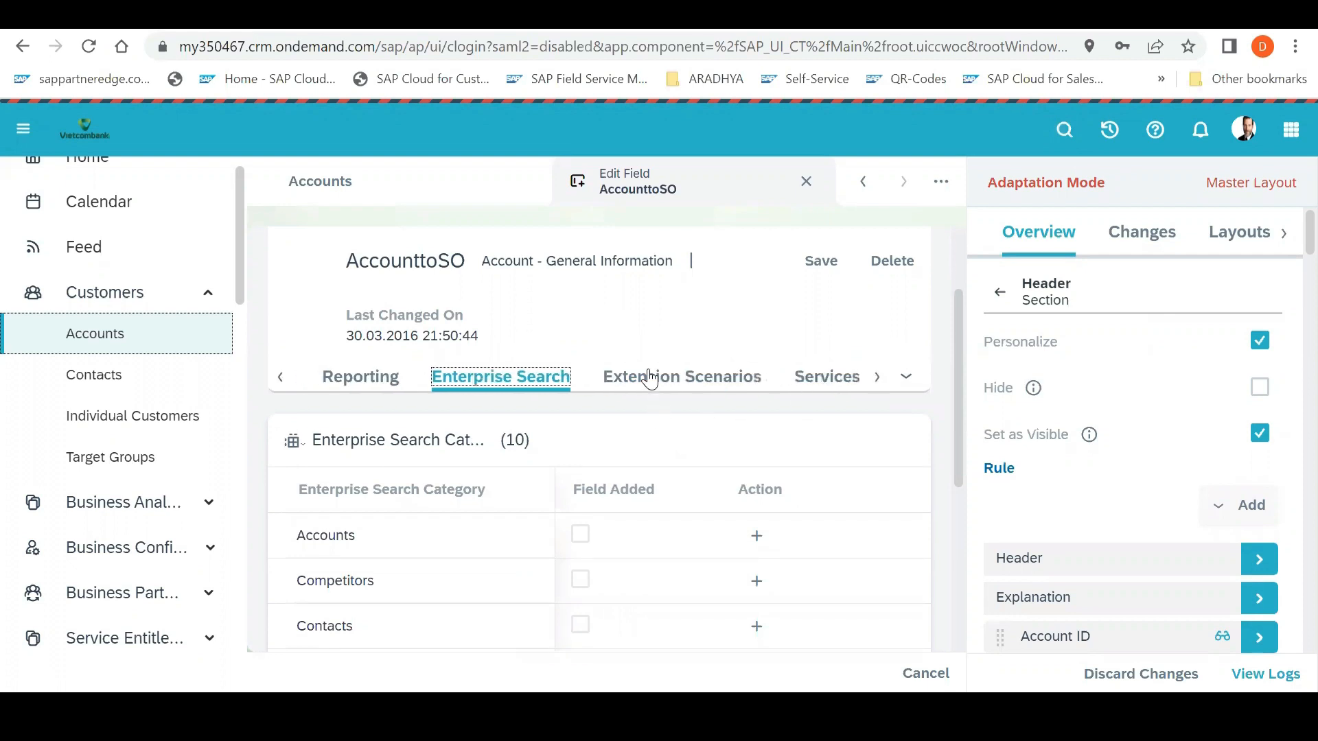
click(681, 376)
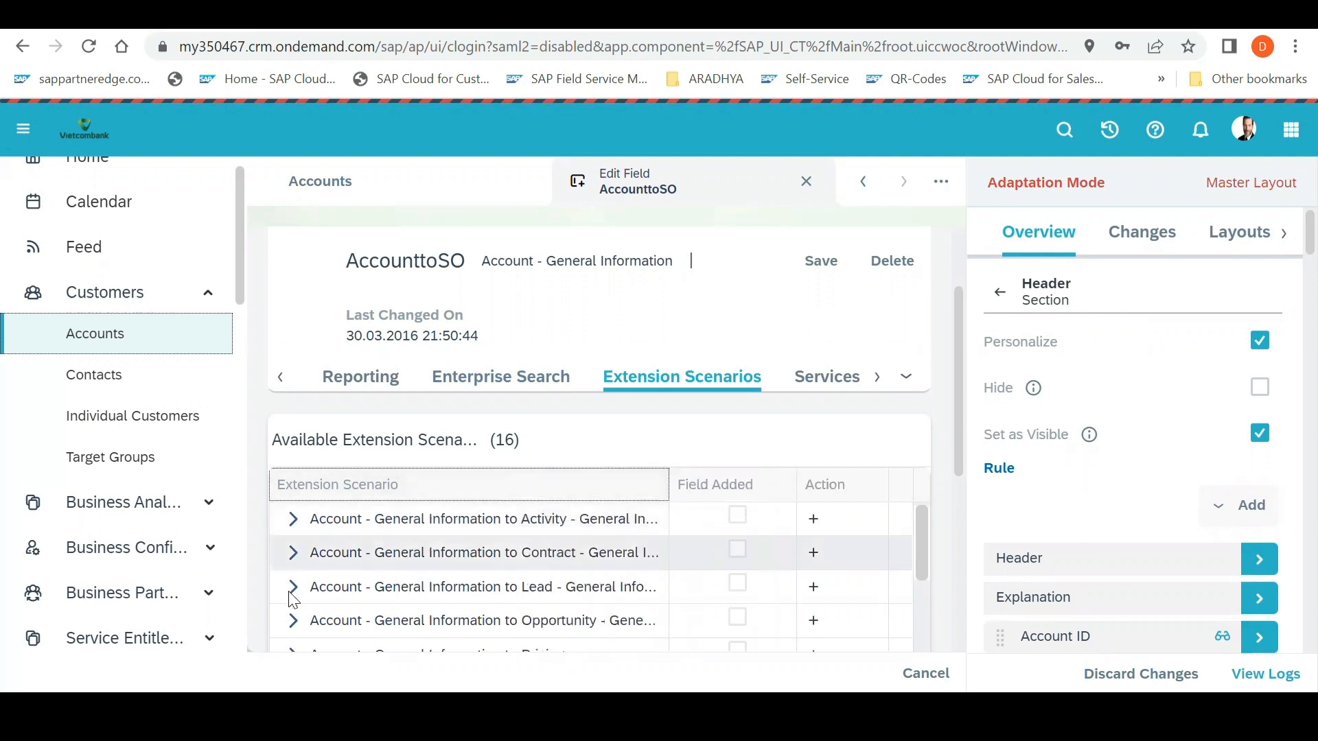
mouse_move(743, 416)
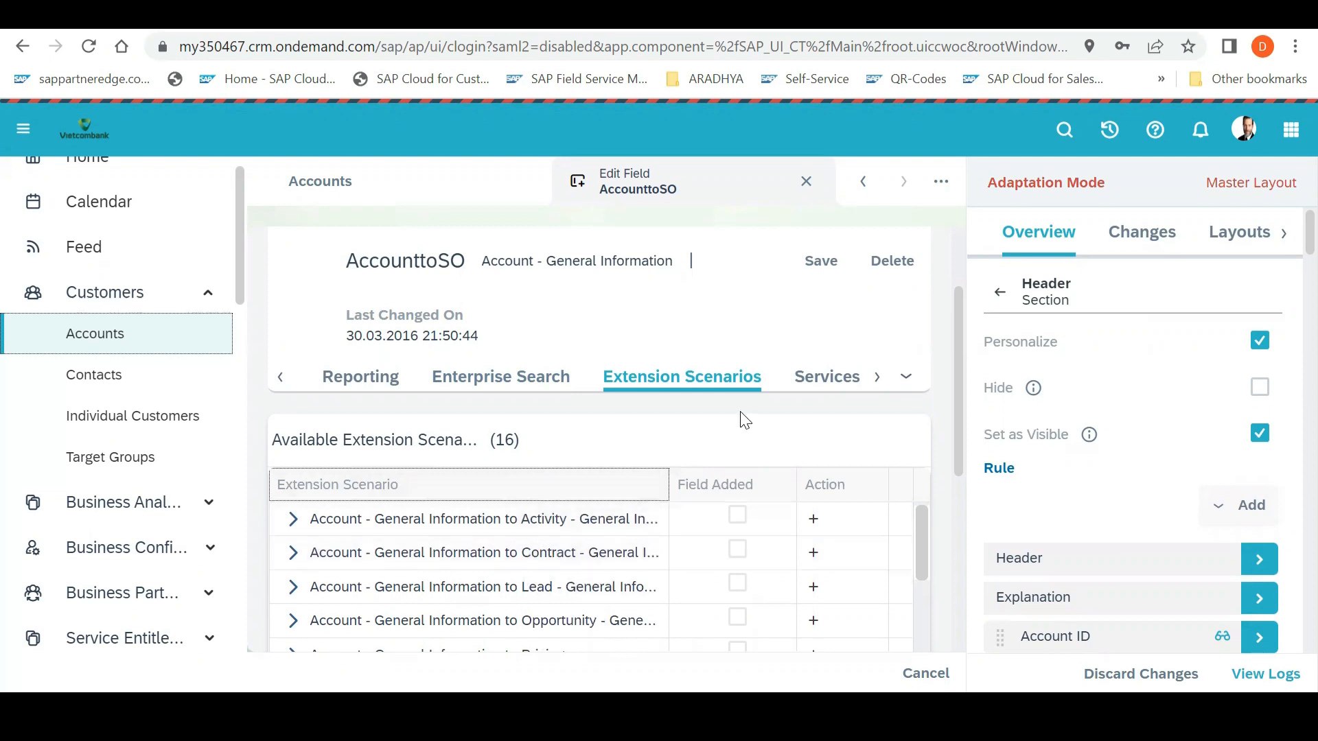
mouse_move(962, 373)
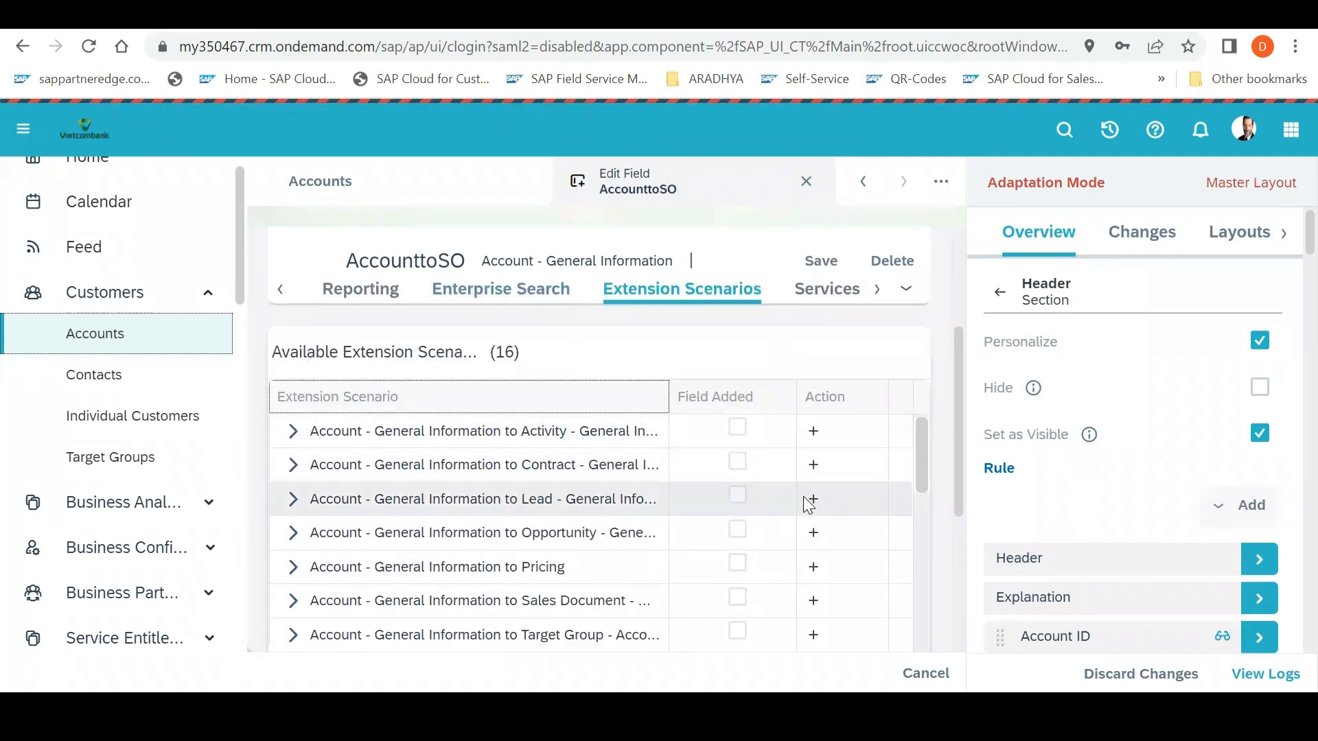
mouse_move(395, 502)
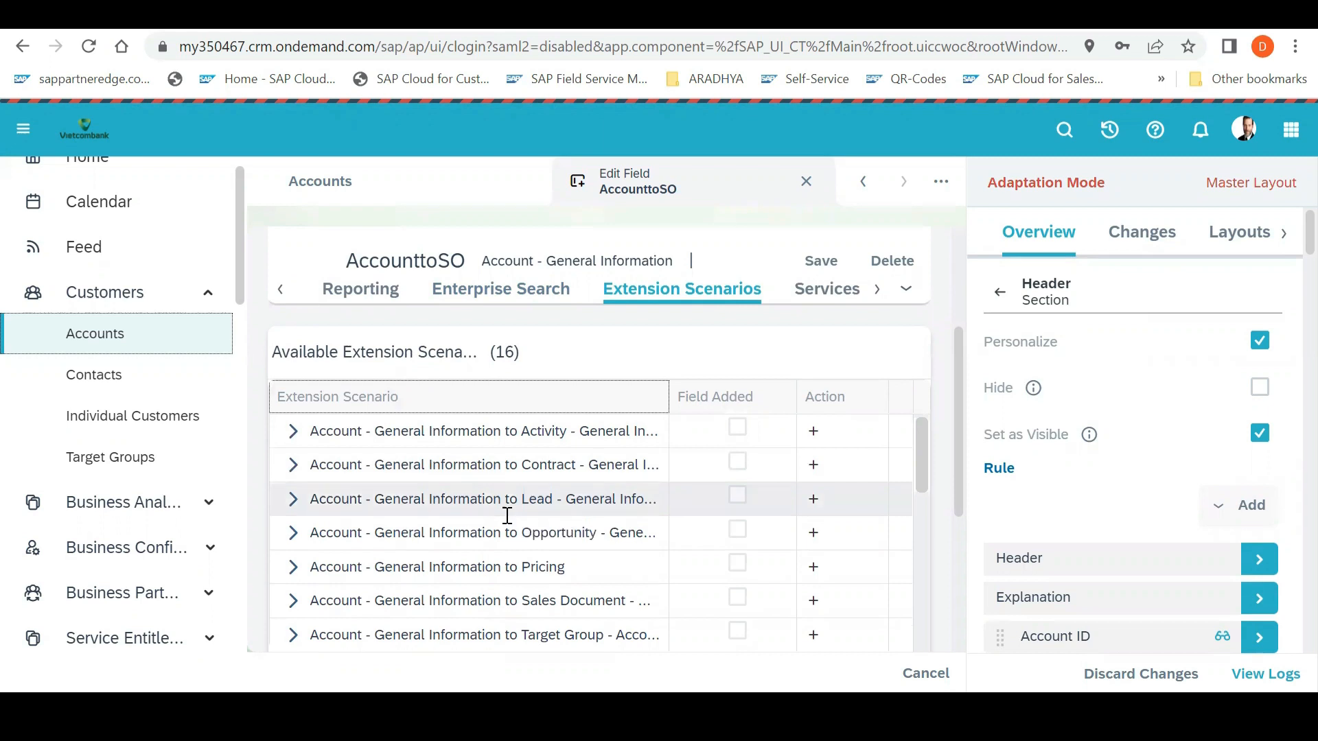
mouse_move(747, 533)
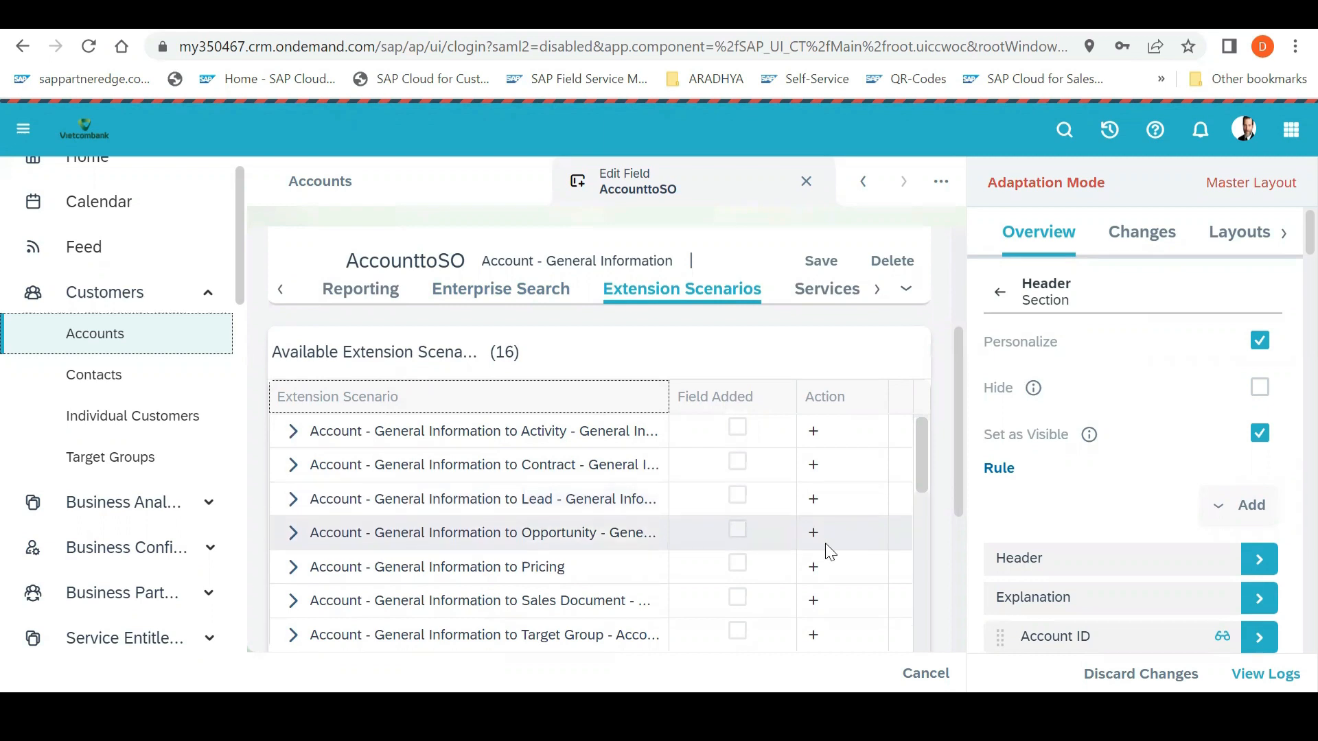
mouse_move(555, 533)
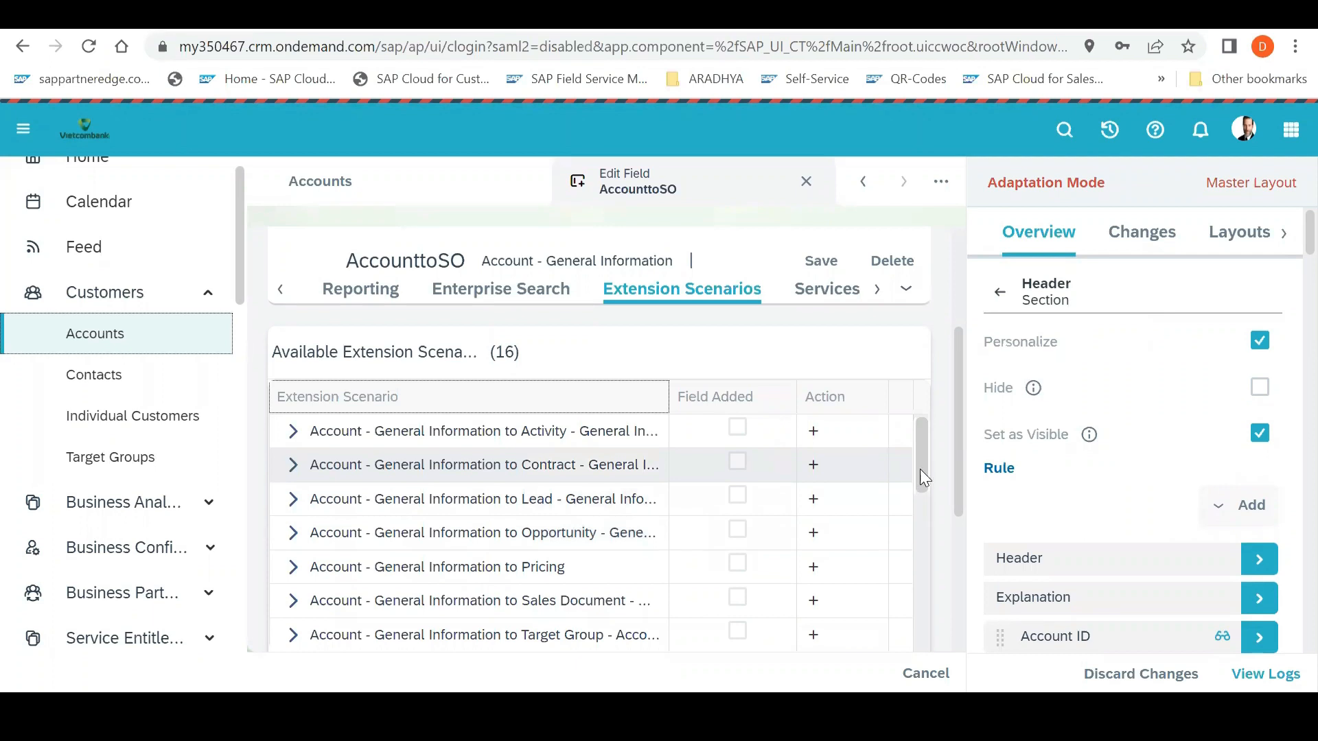
Scroll through the 16 extension scenarios for AccounttoSO and switch to its Services
scroll(down, 3)
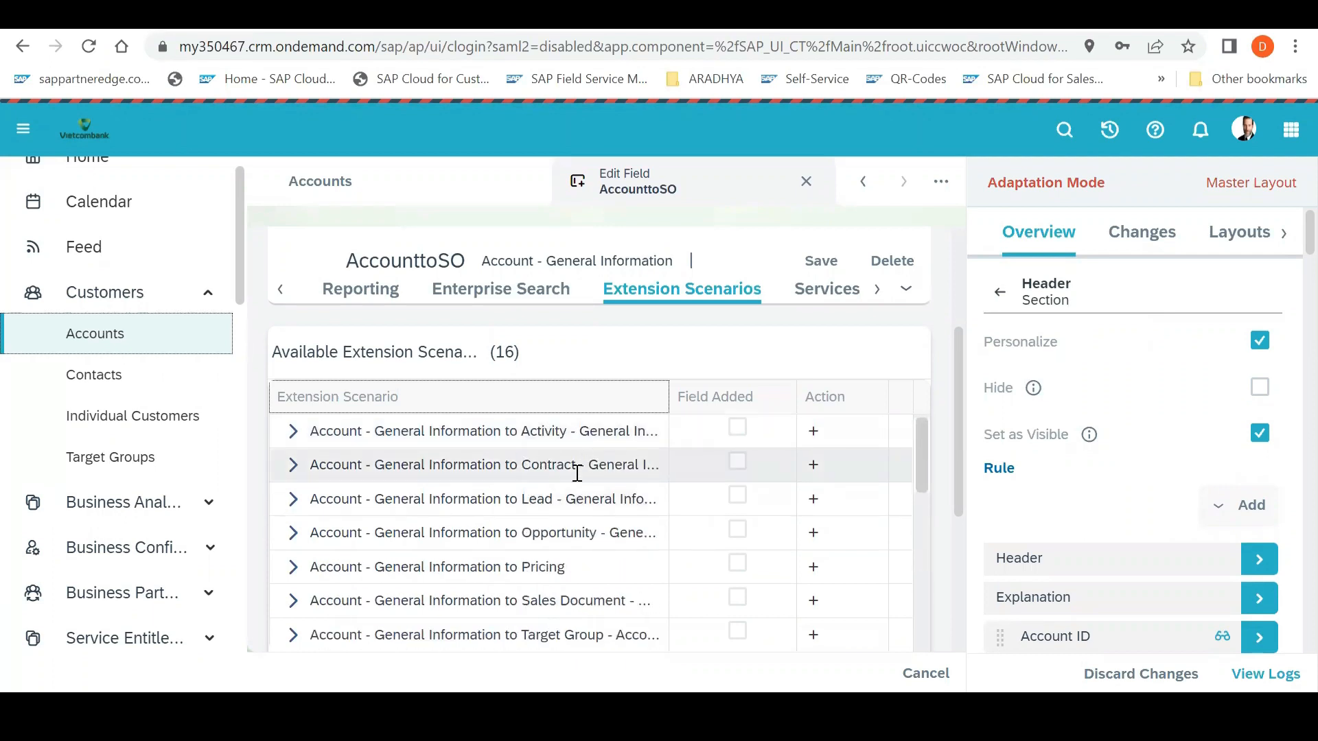
mouse_move(552, 483)
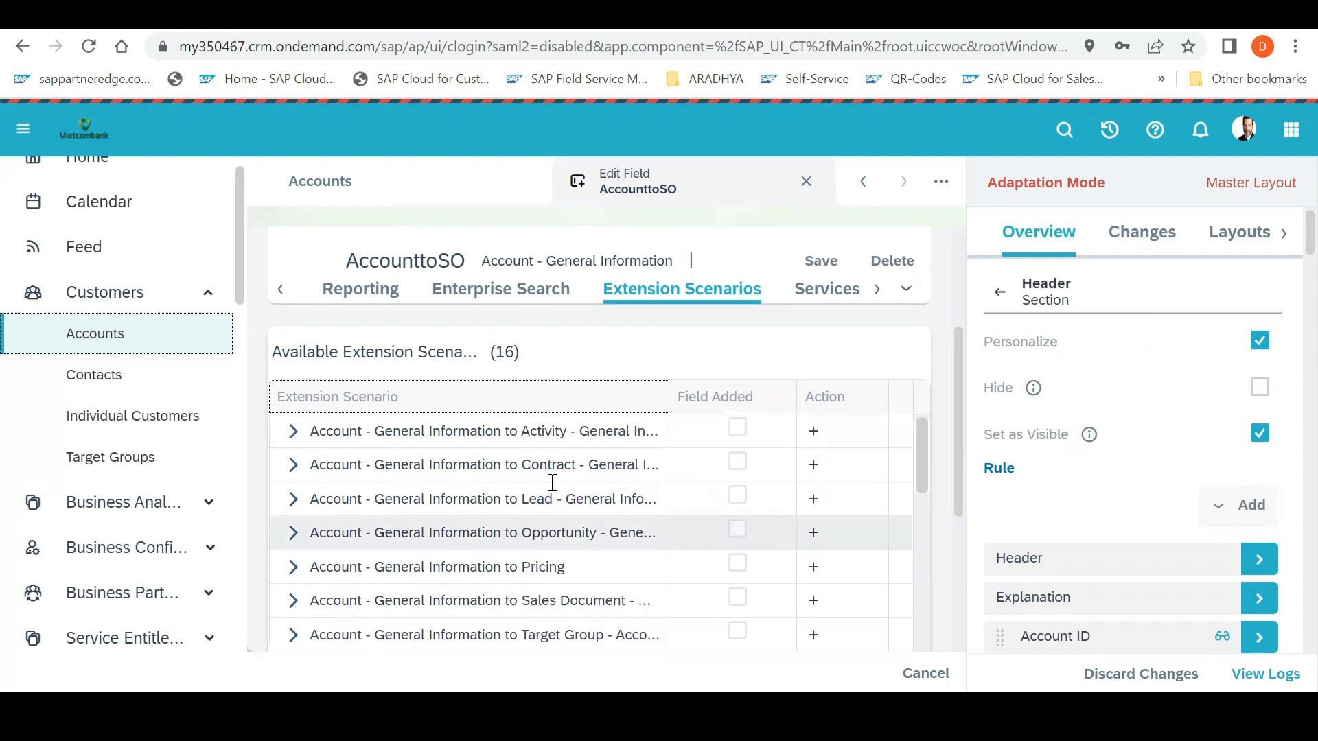
mouse_move(407, 279)
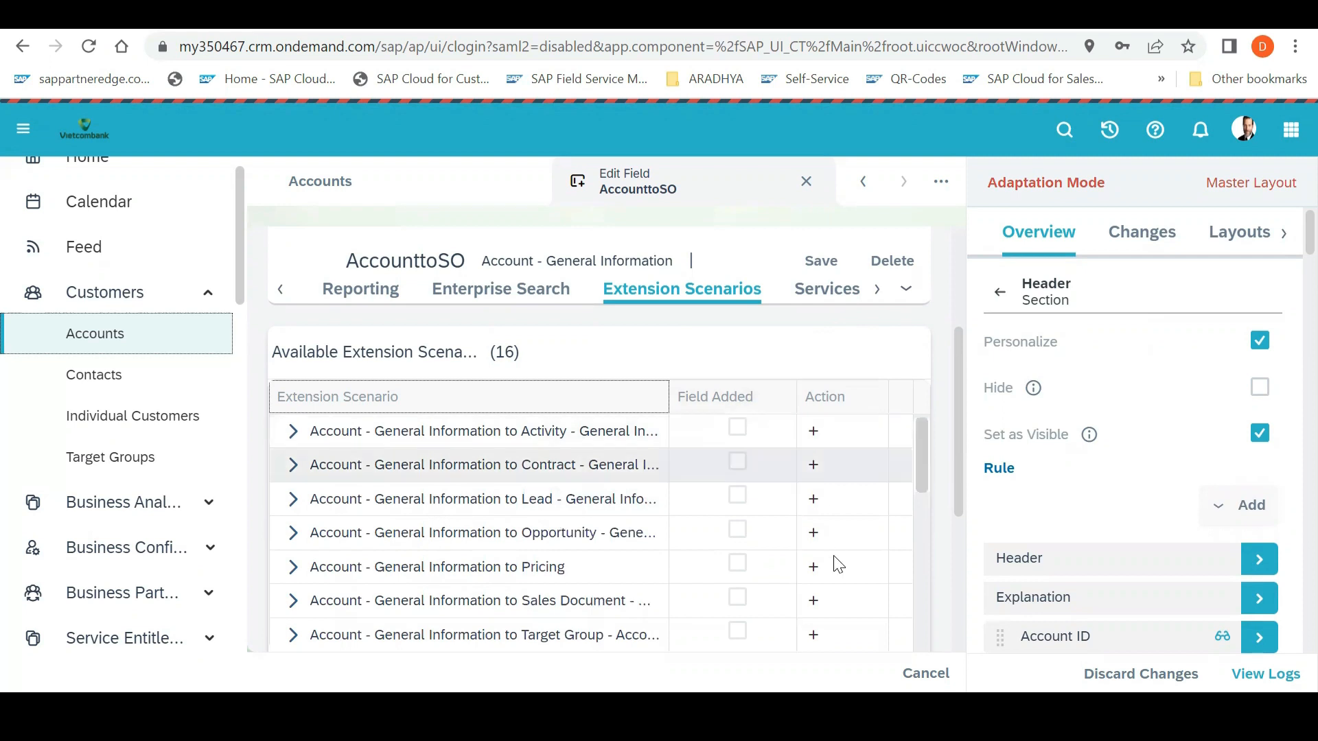
click(827, 288)
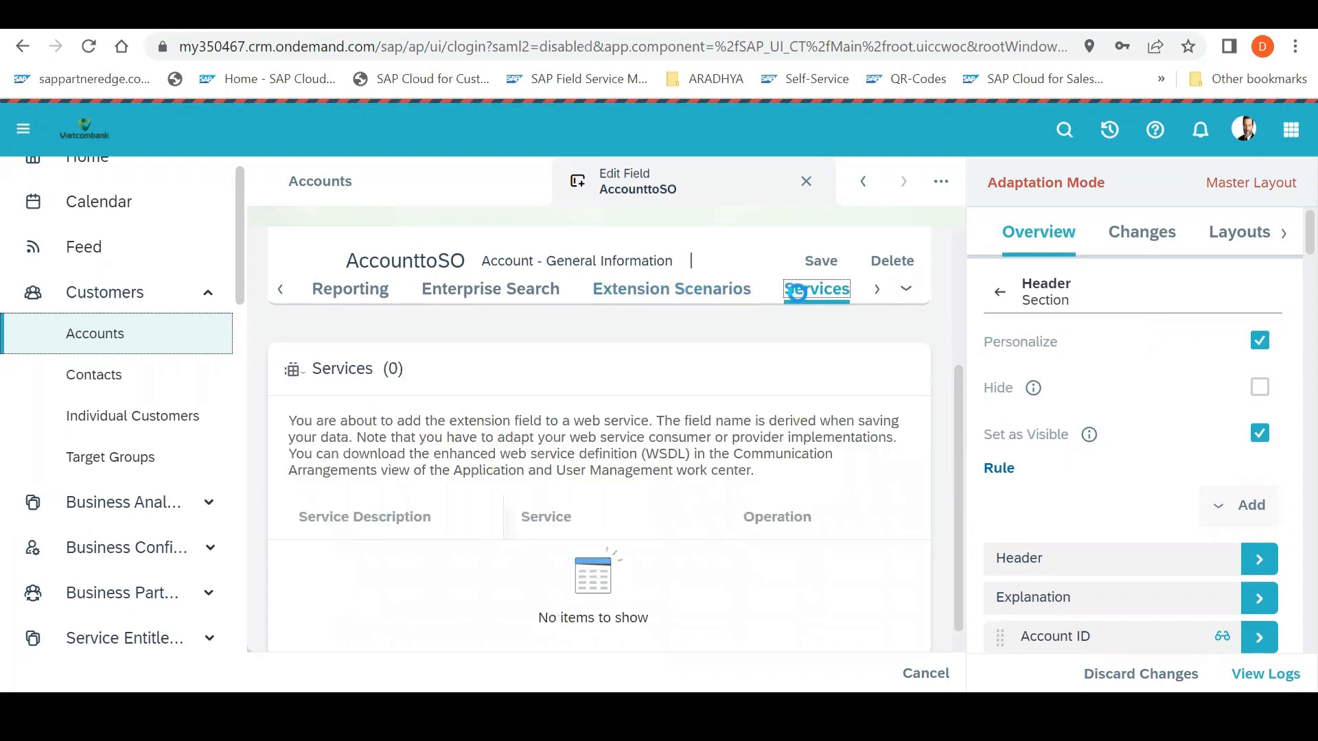
Browse the 31 web services for AccounttoSO, starting with Business Partner Replication entries
click(815, 288)
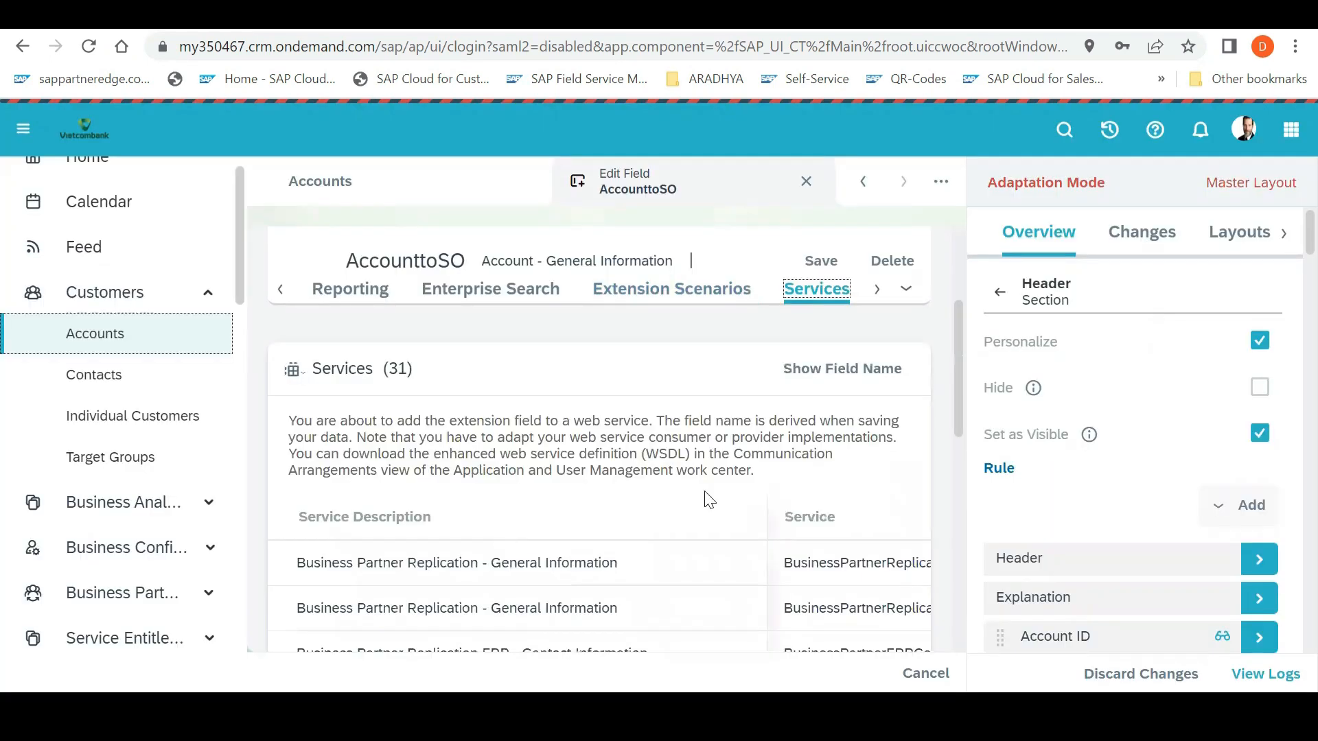
scroll(down, 3)
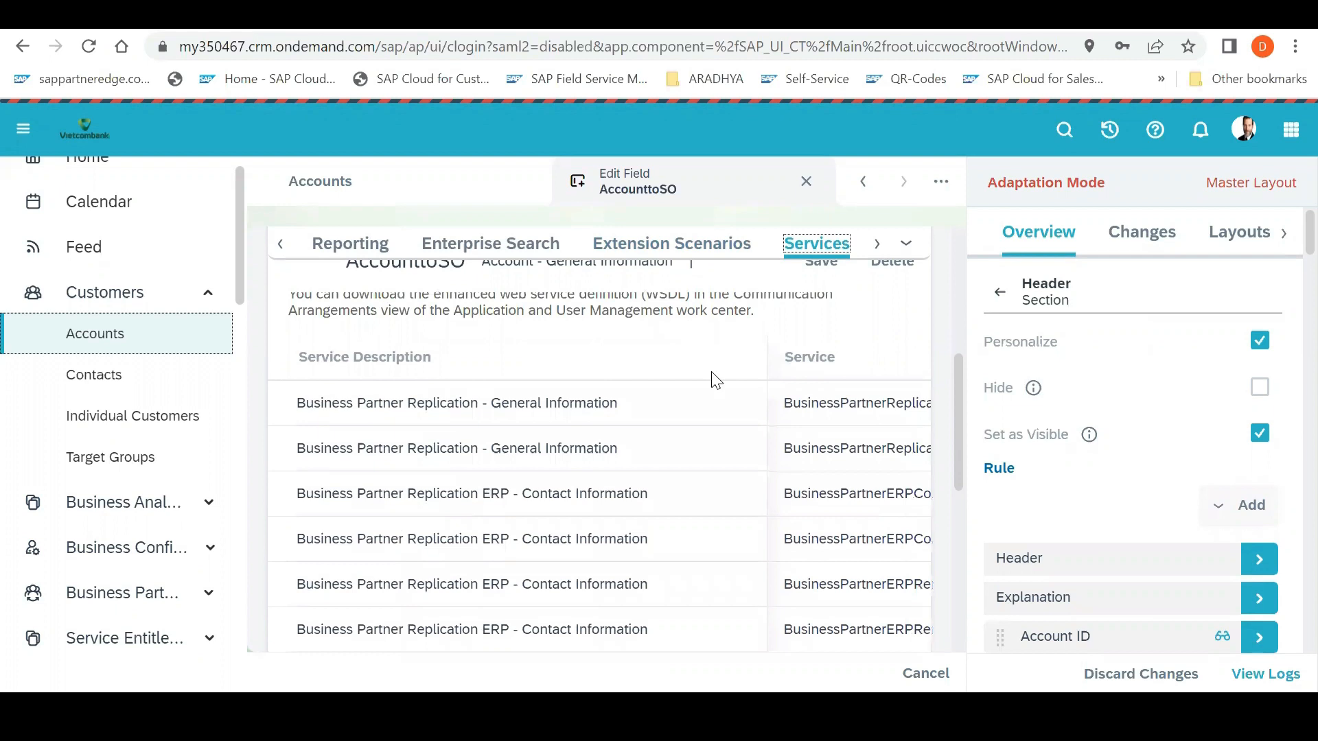
mouse_move(714, 379)
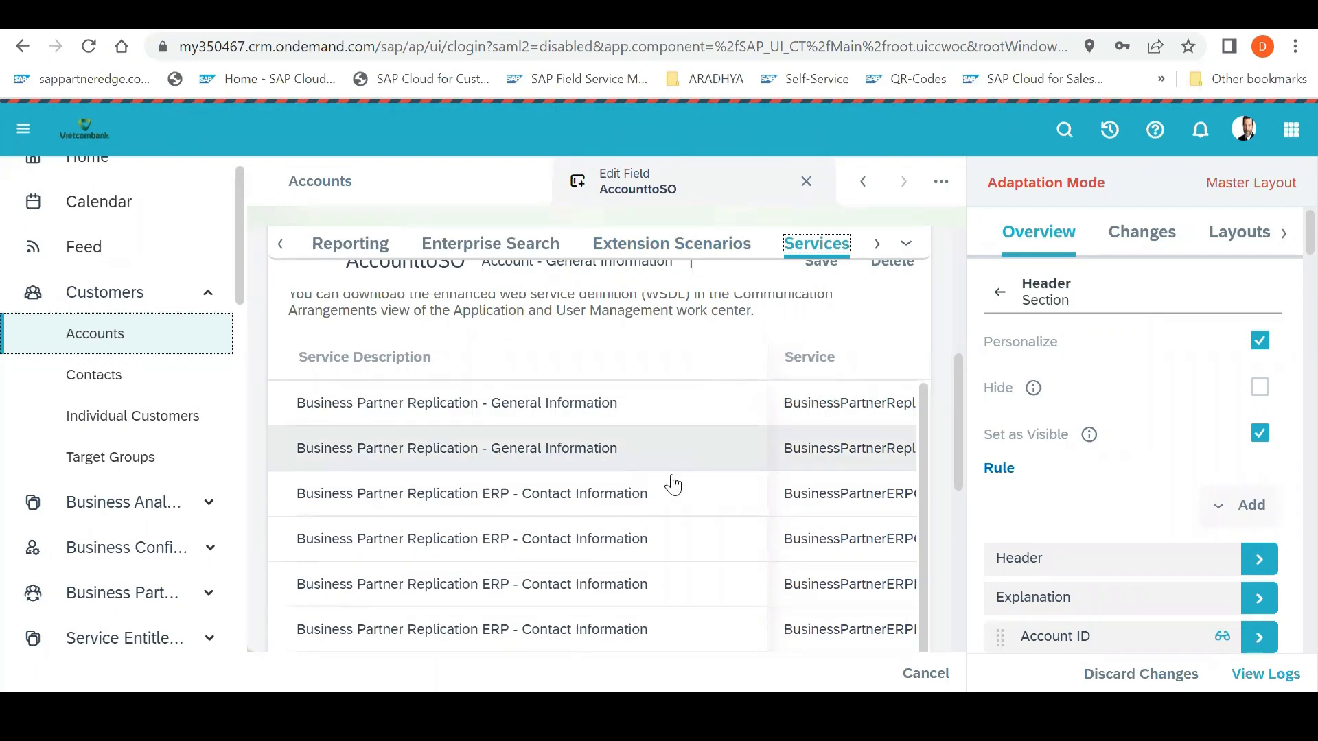
scroll(down, 3)
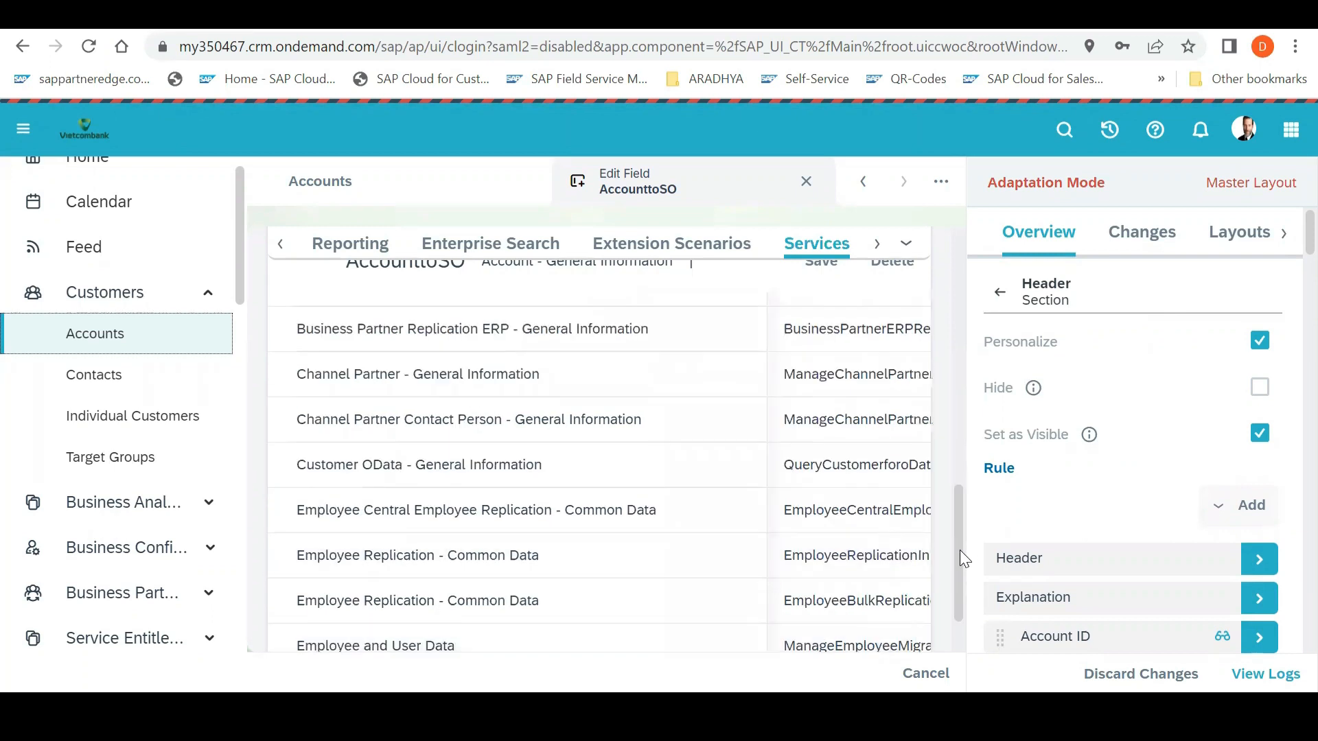
scroll(down, 3)
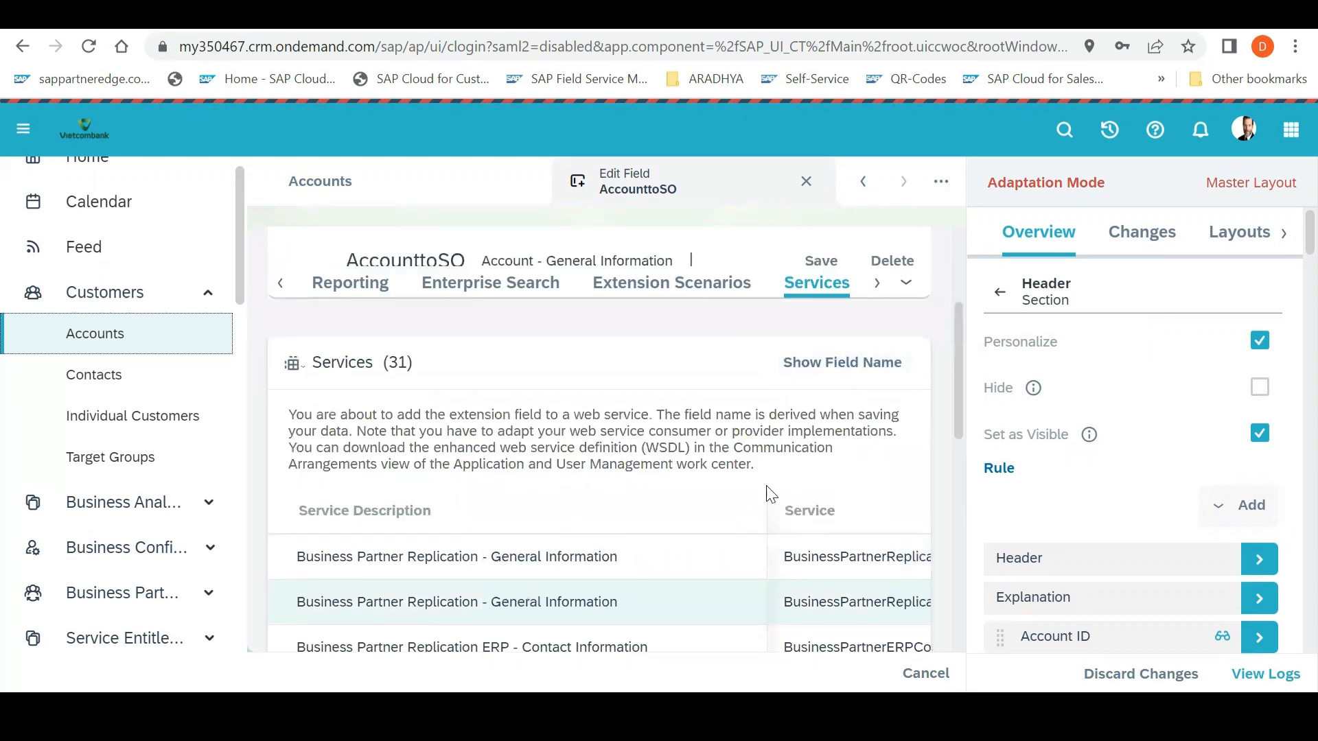
mouse_move(628, 505)
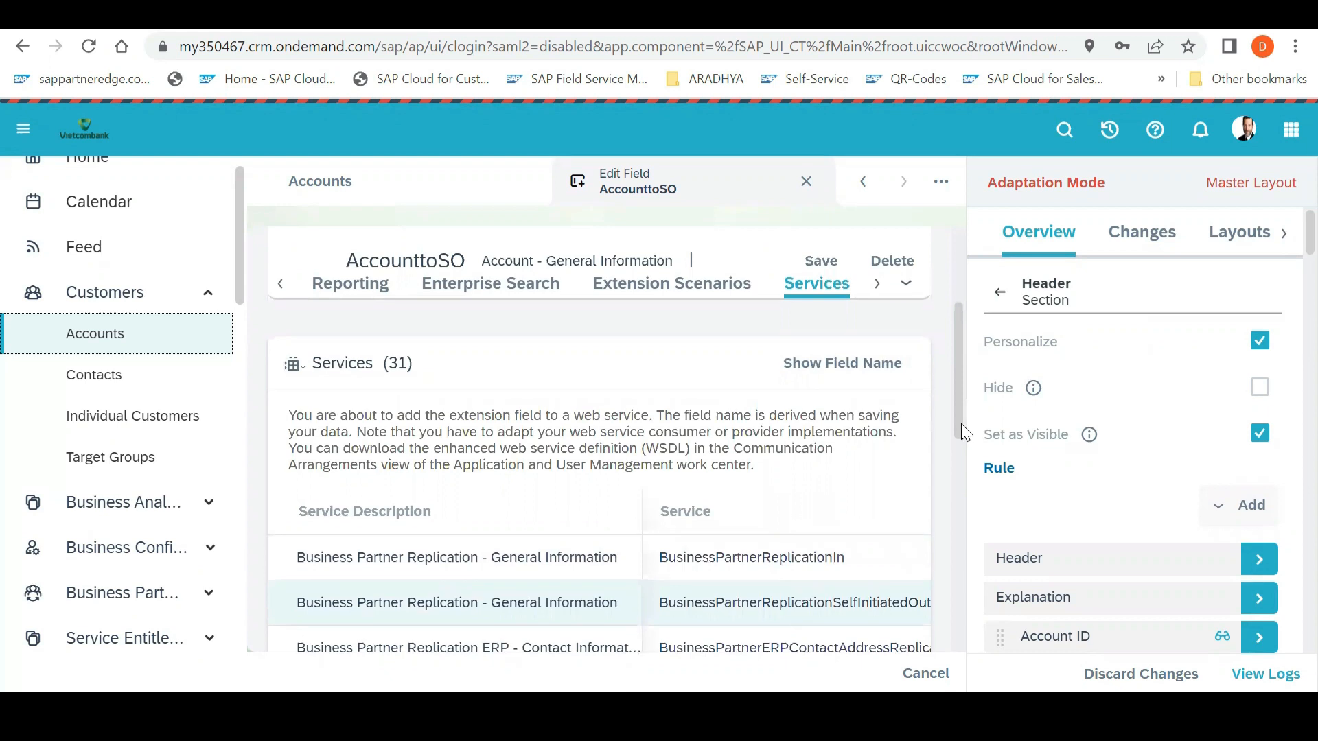
scroll(down, 3)
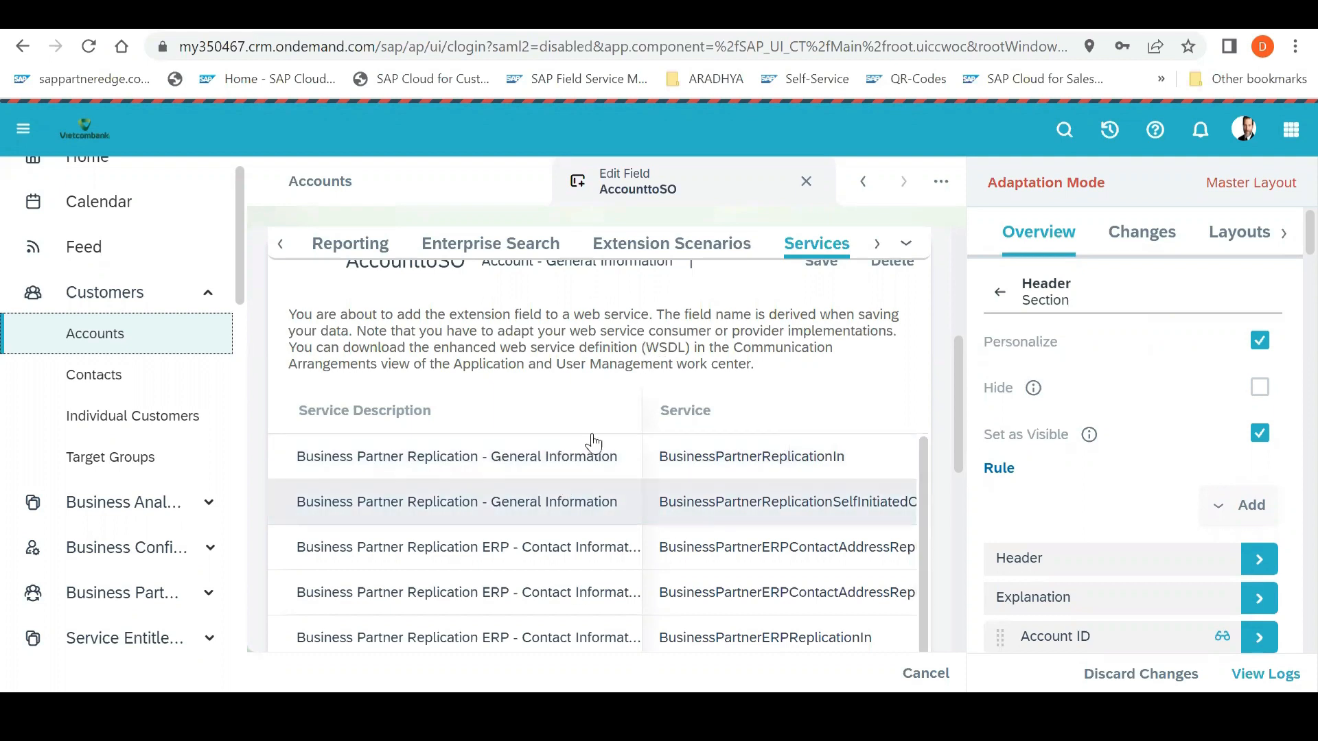
mouse_move(544, 558)
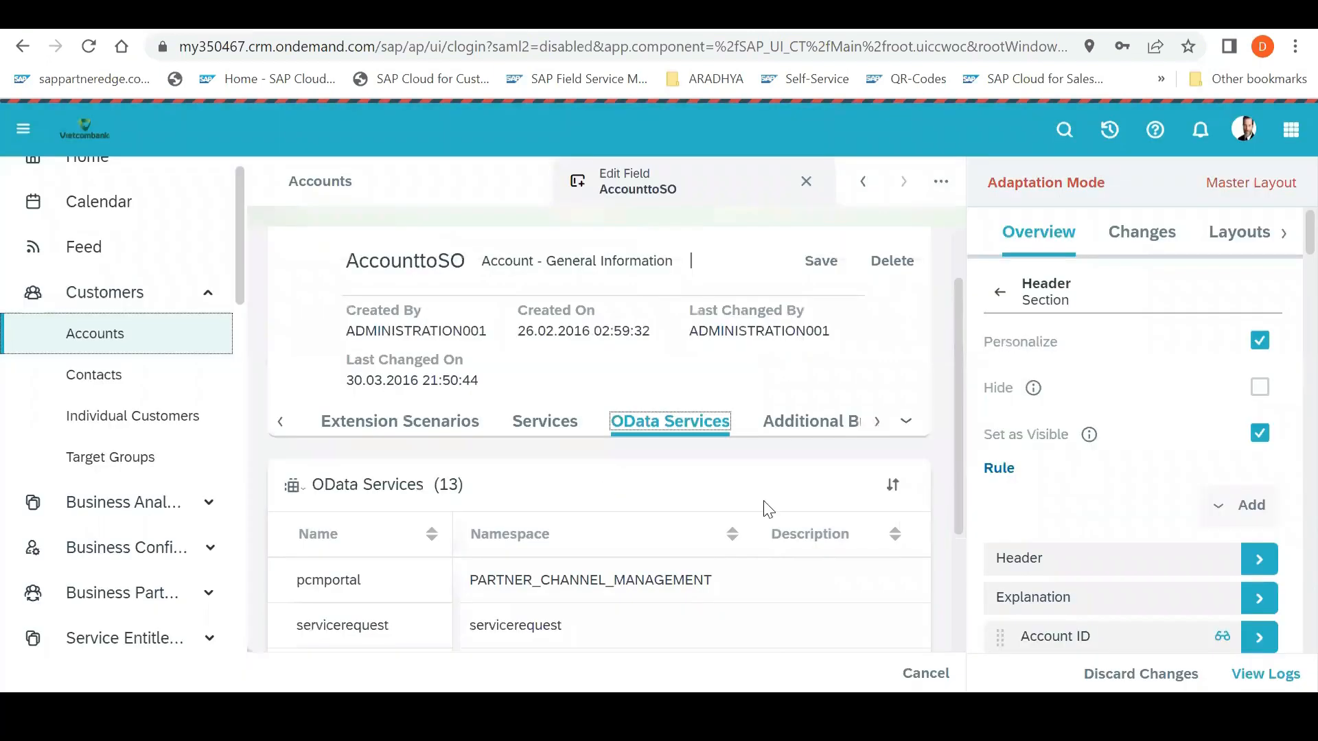
Scroll the Services list onward toward the 13 OData services for AccounttoSO
scroll(down, 3)
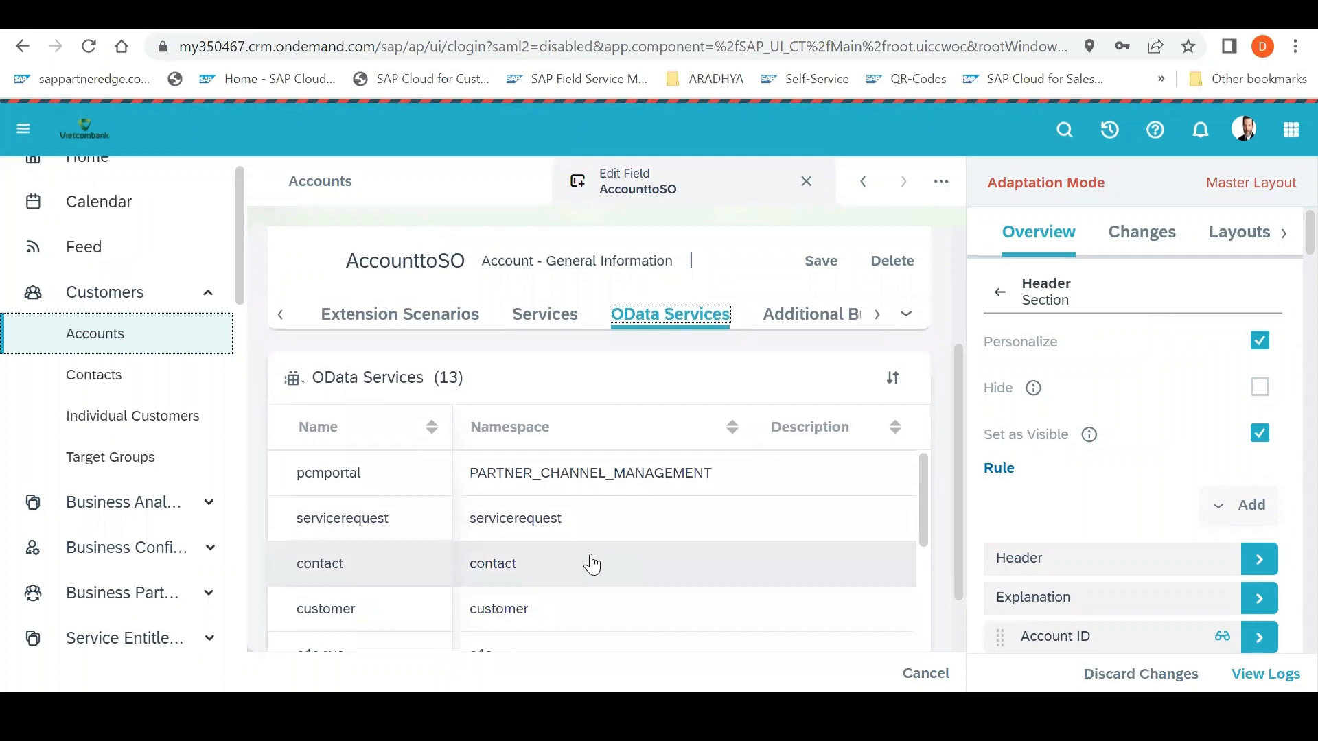
mouse_move(500, 557)
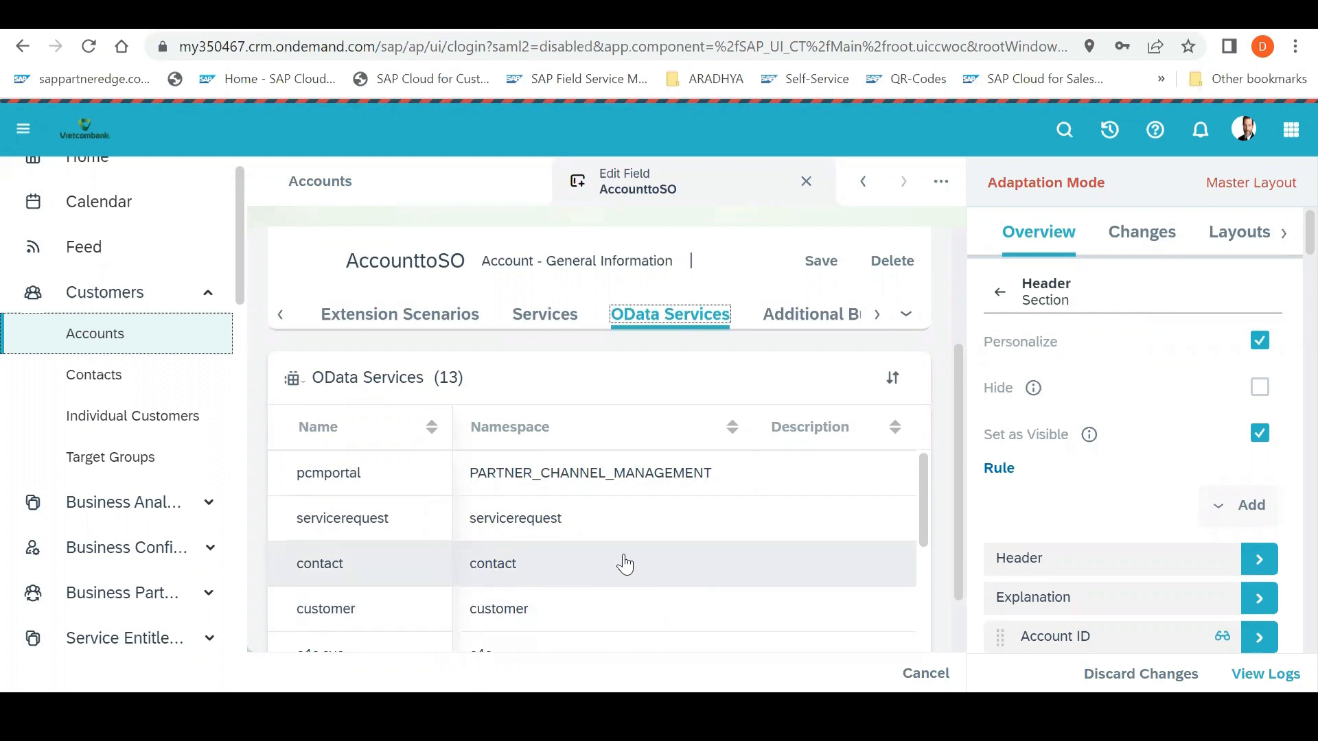
mouse_move(605, 602)
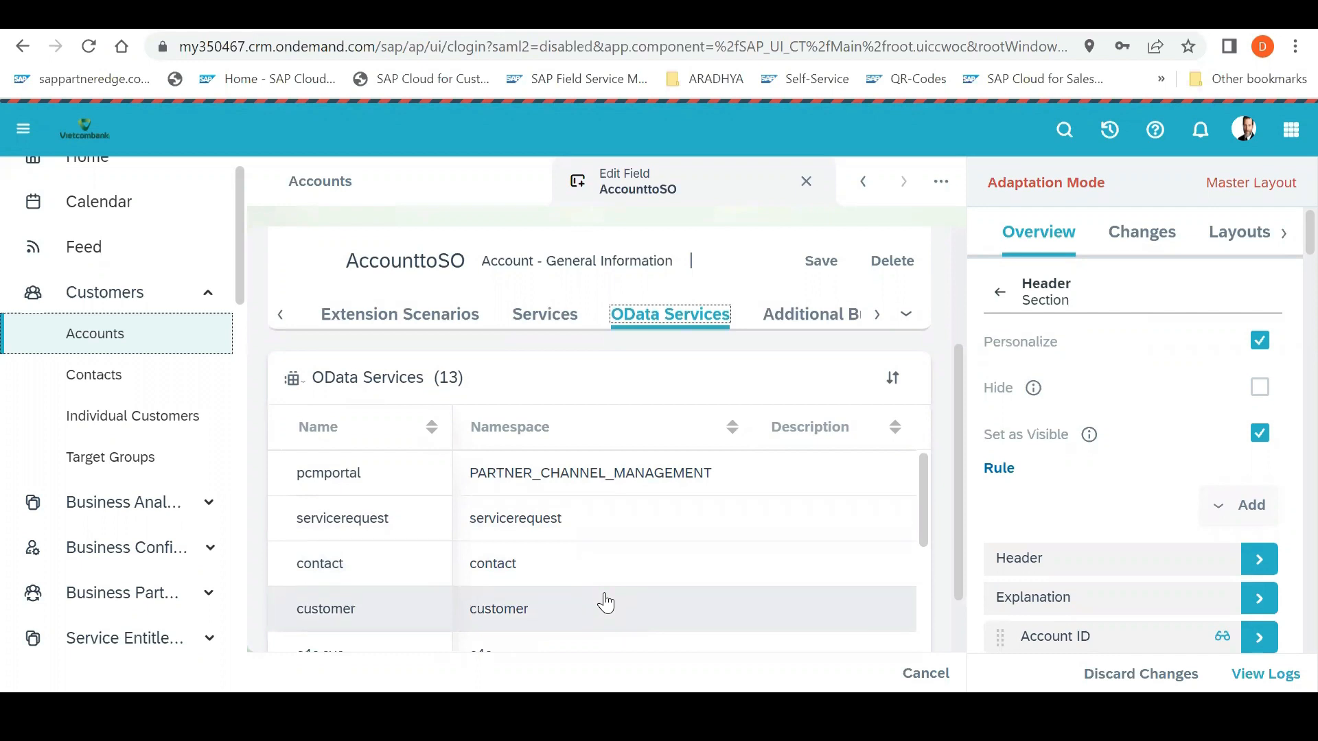
mouse_move(643, 500)
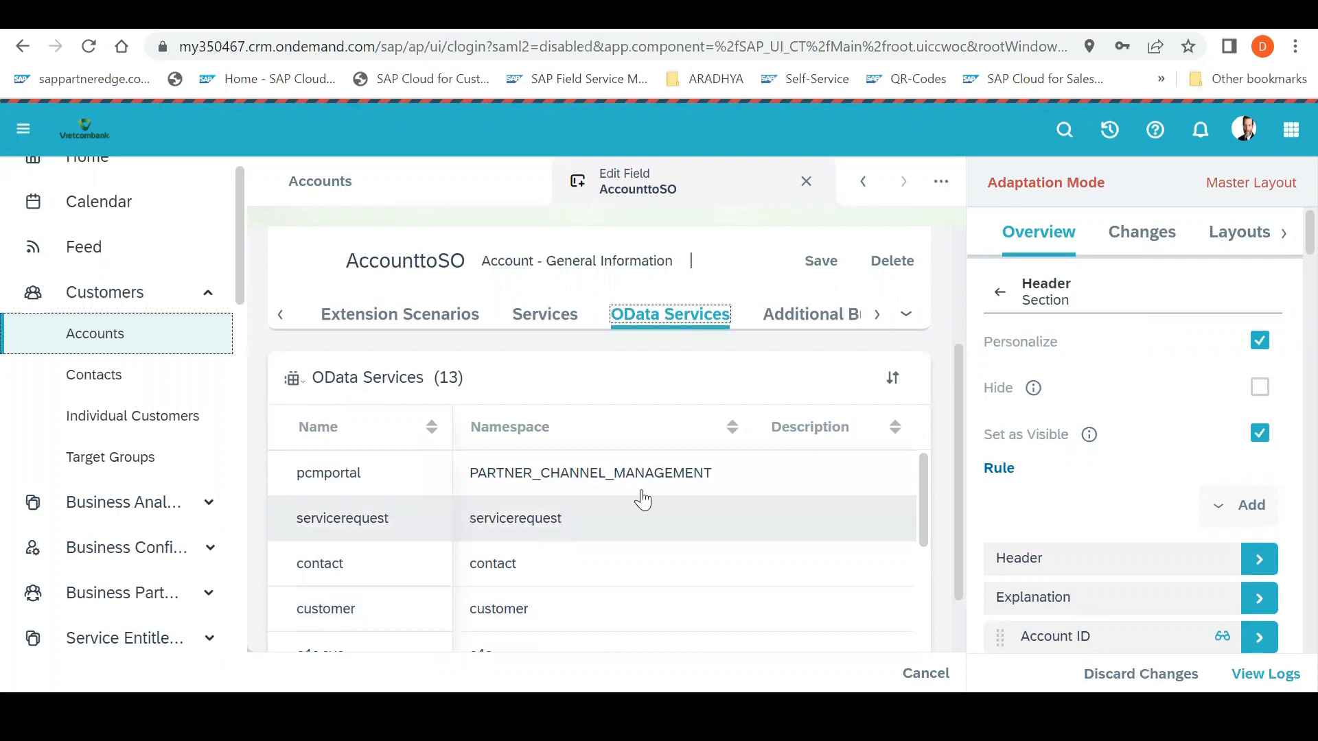
mouse_move(705, 628)
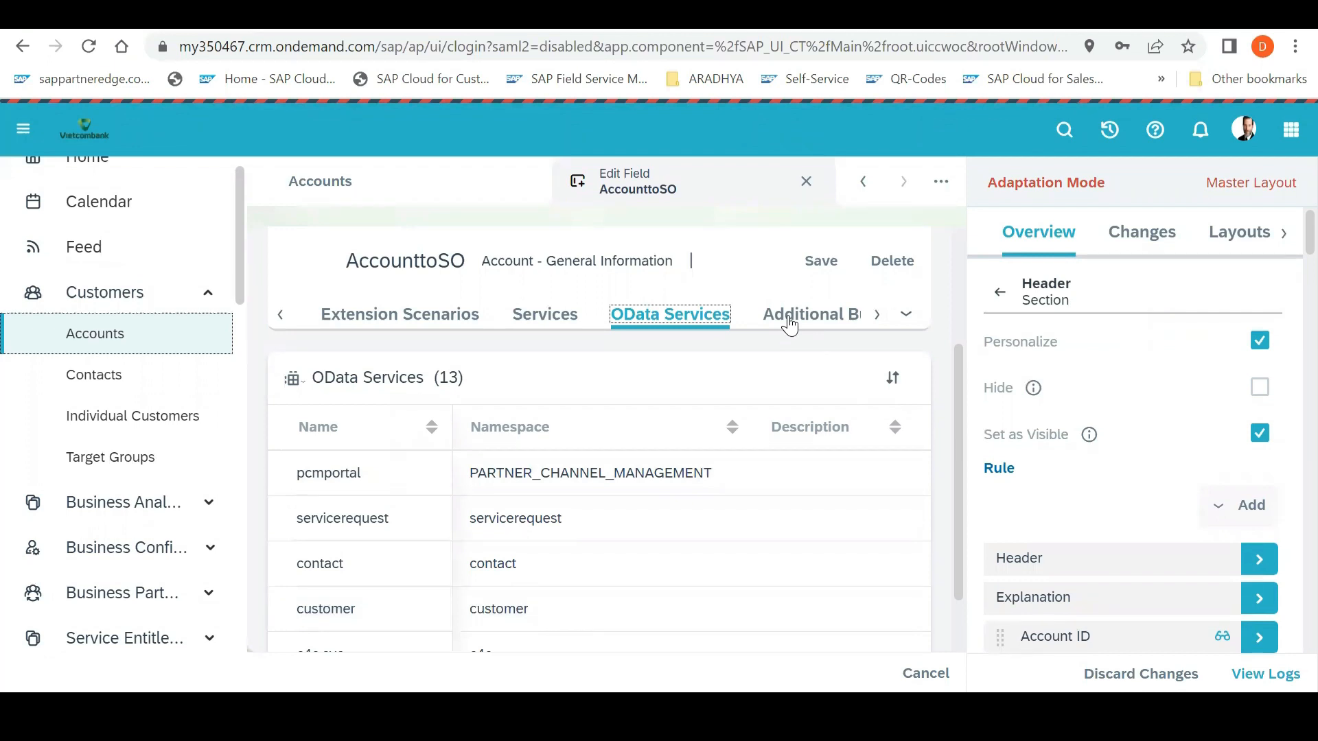
mouse_move(983, 248)
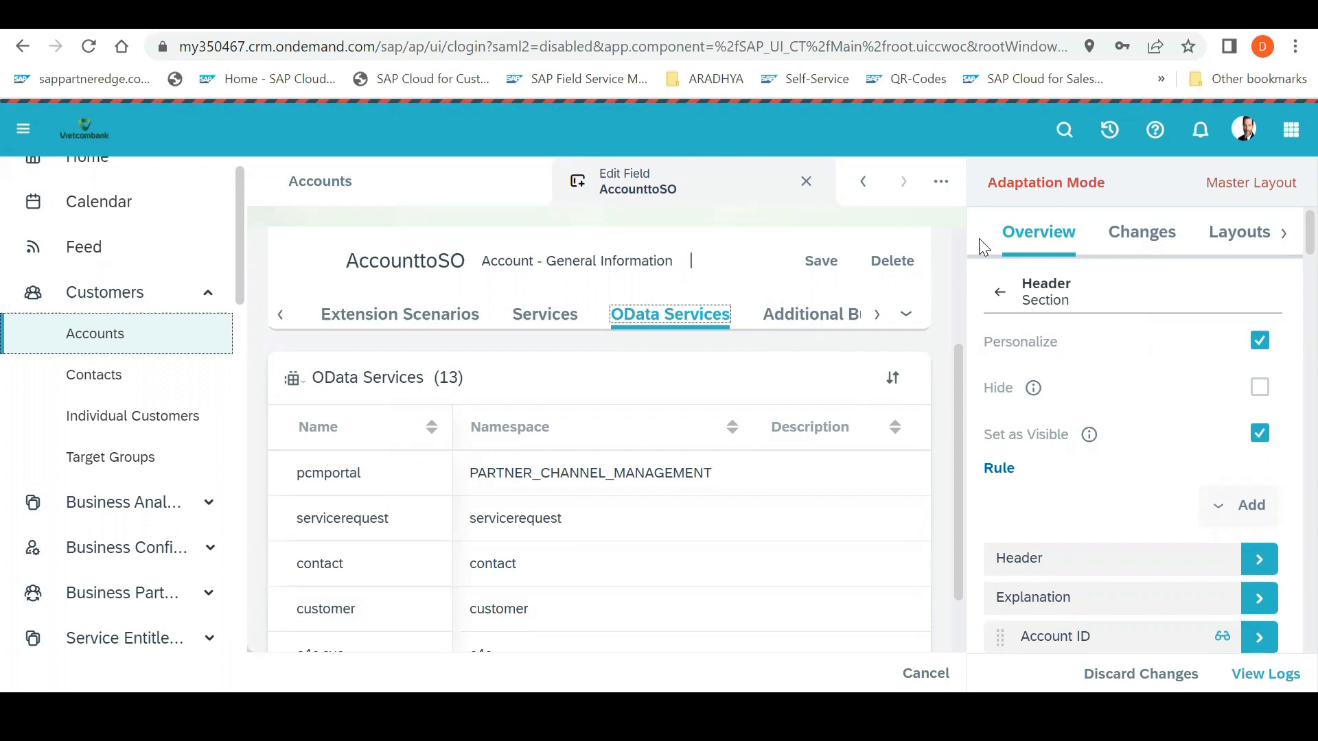
click(877, 314)
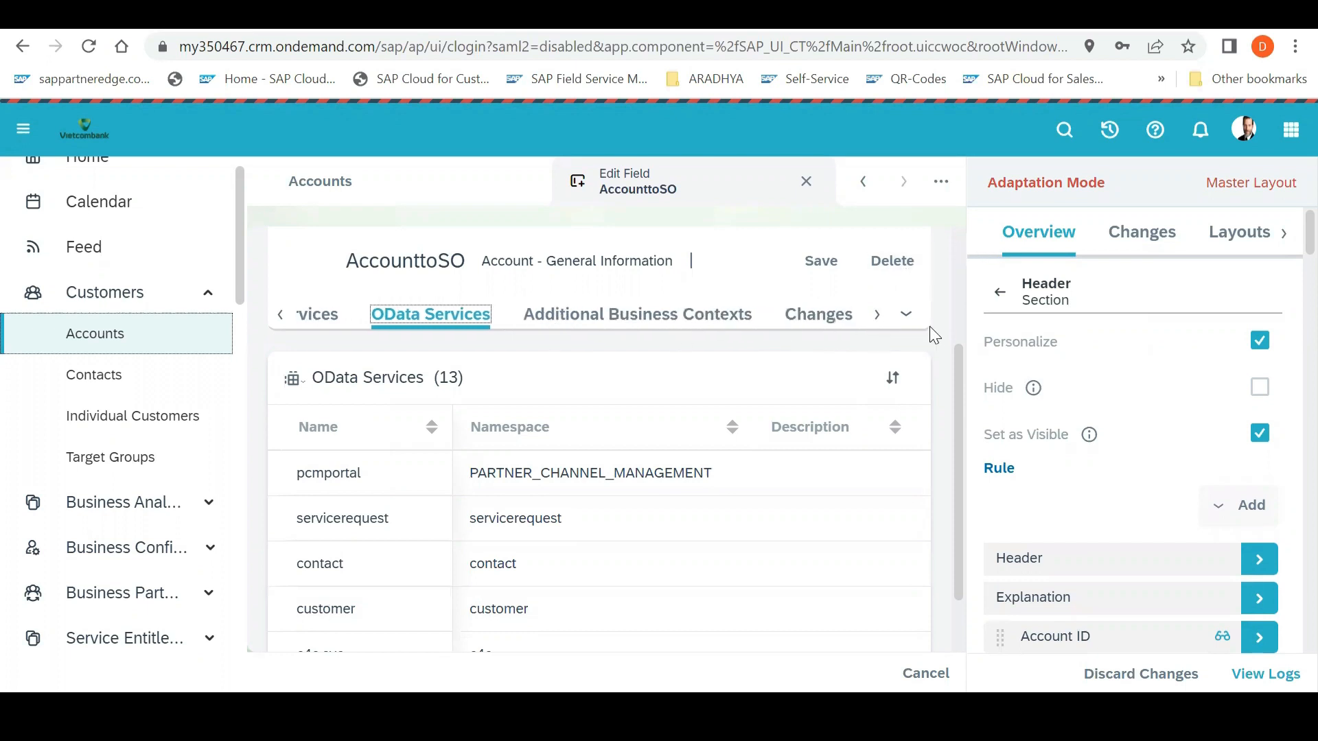
mouse_move(277, 318)
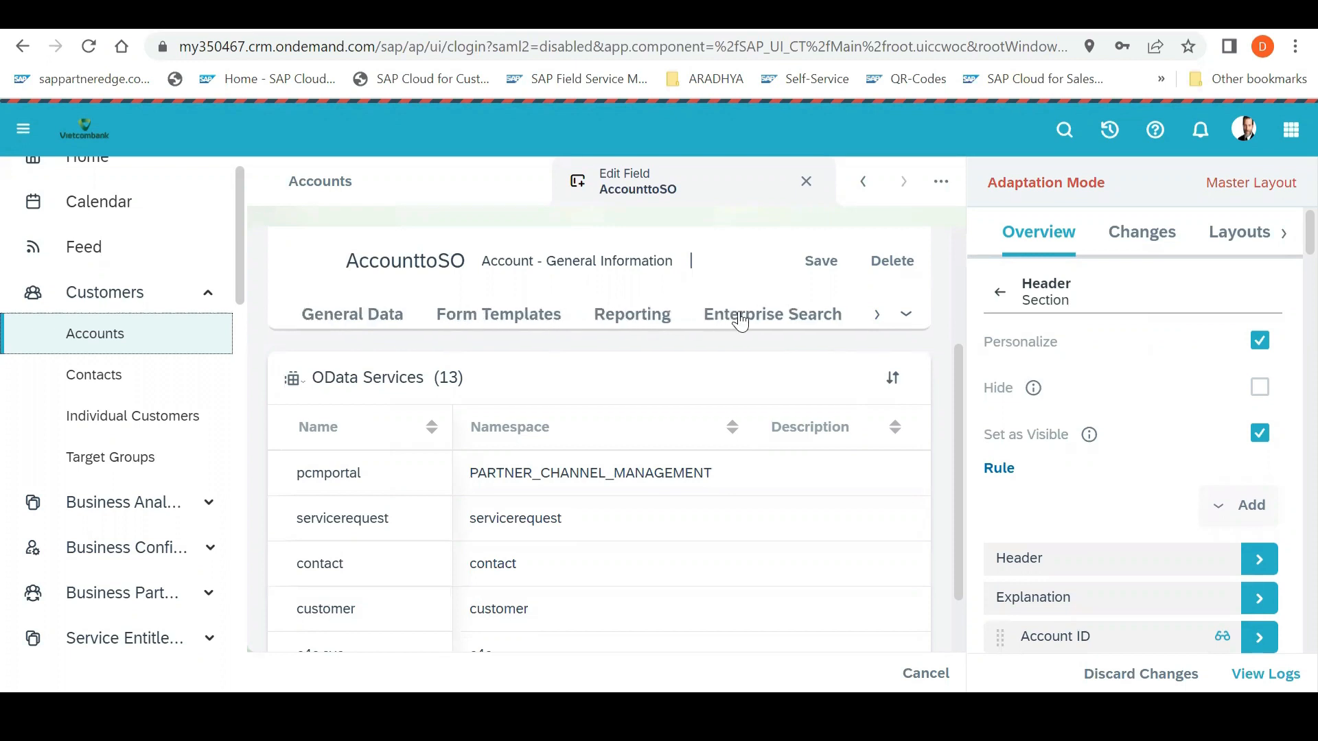
click(876, 315)
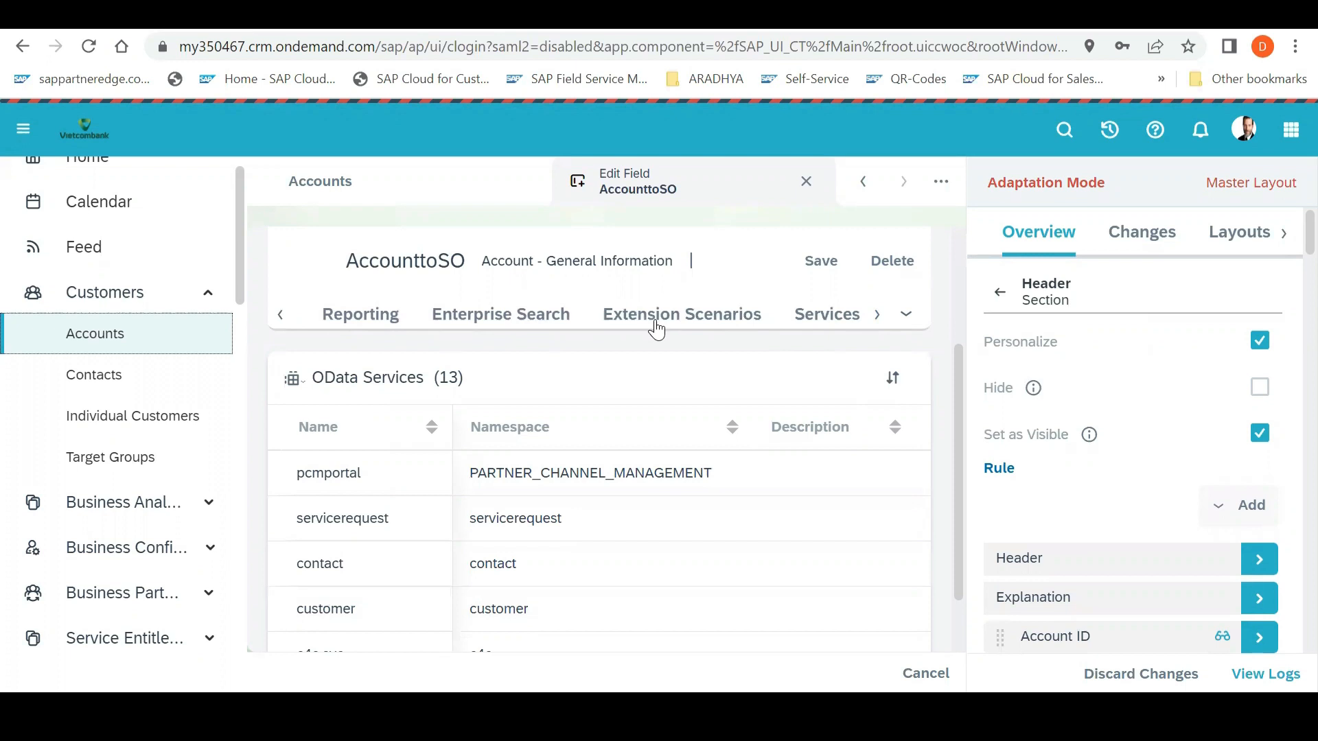
mouse_move(858, 321)
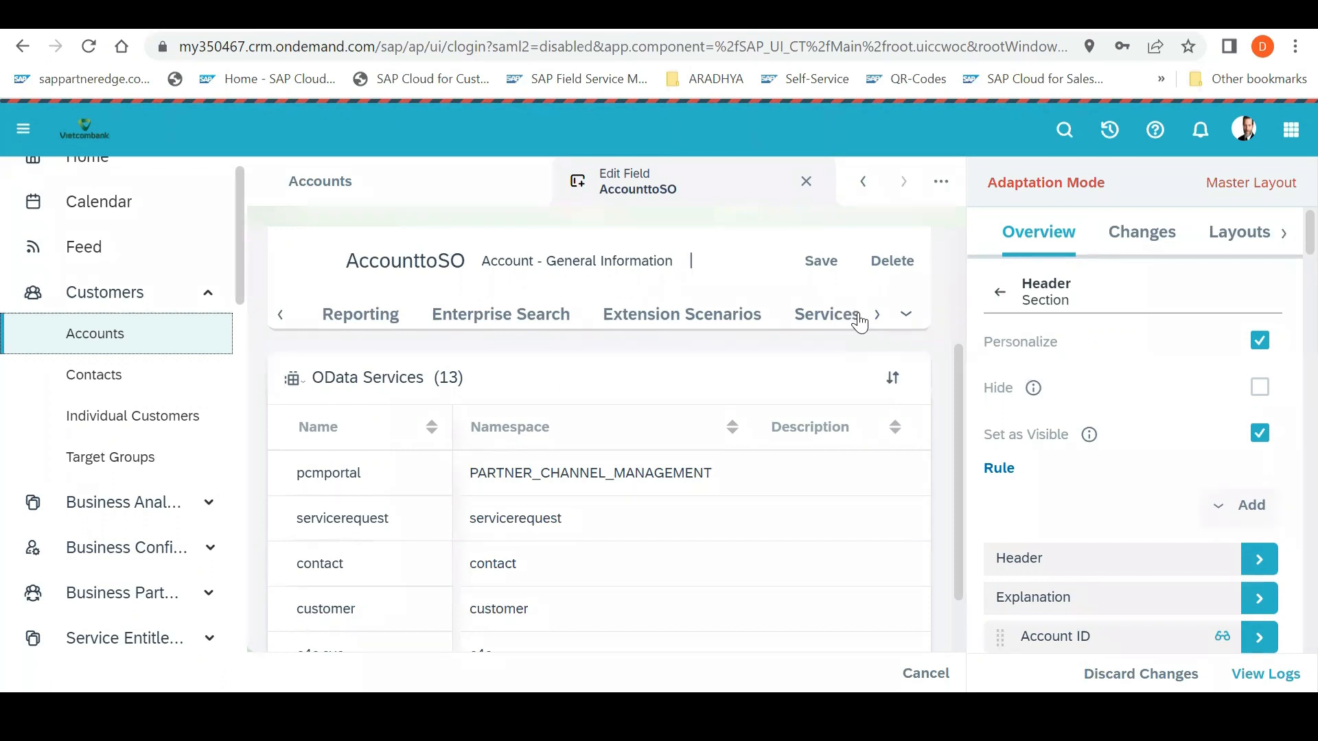
mouse_move(876, 321)
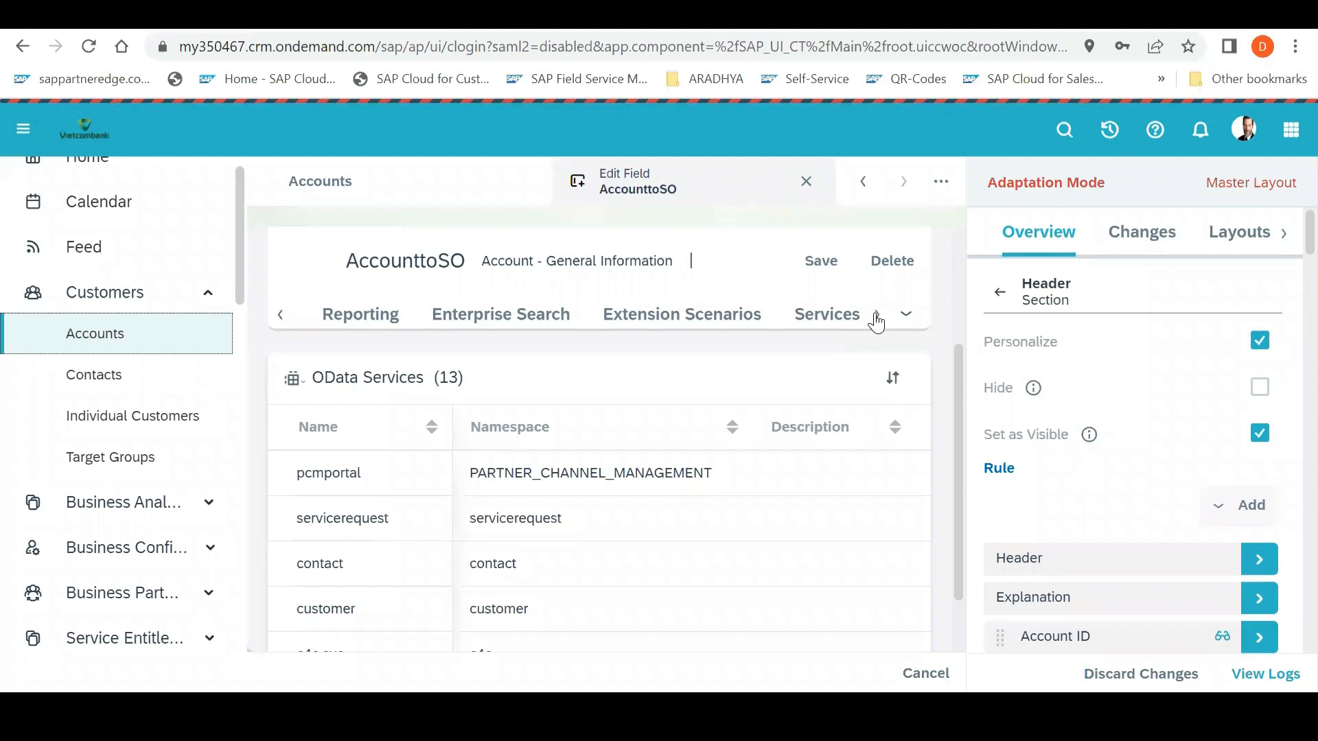